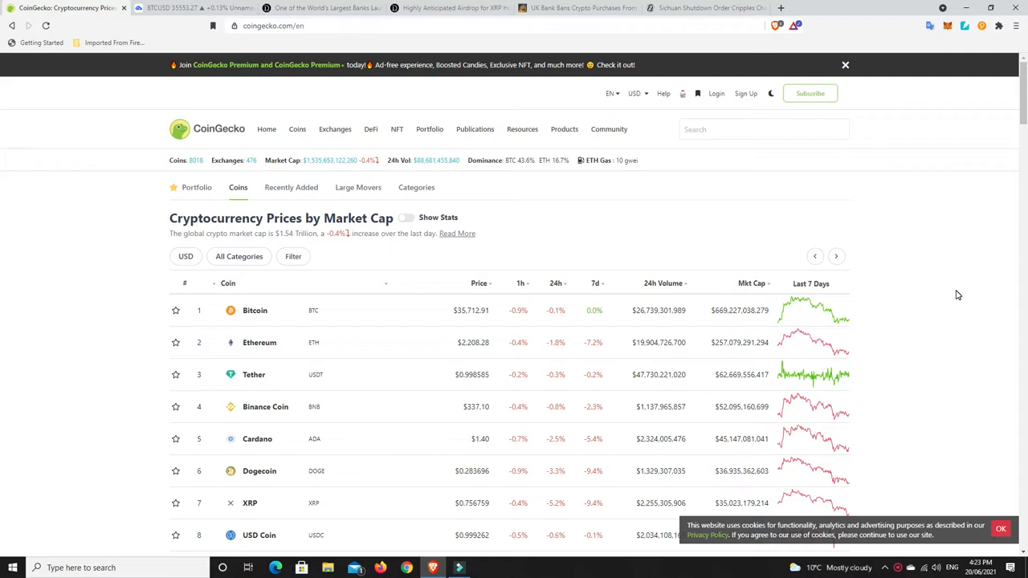
mouse_move(315, 179)
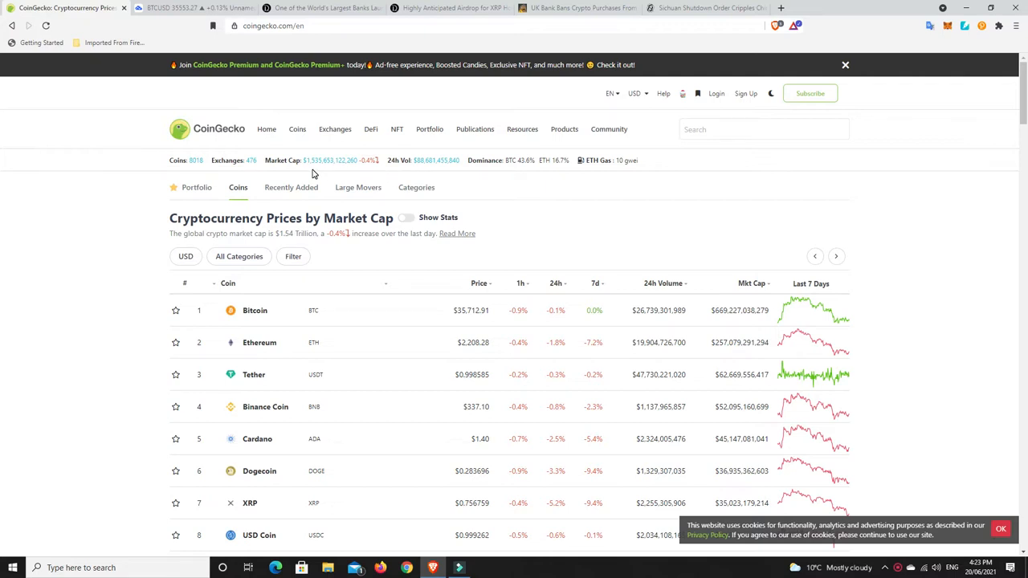
mouse_move(646, 269)
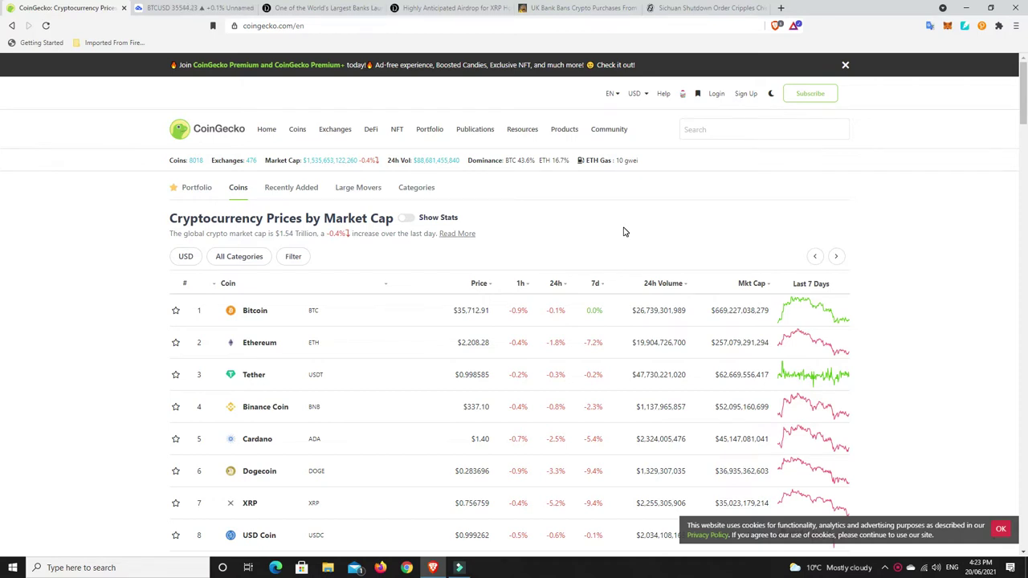
mouse_move(587, 230)
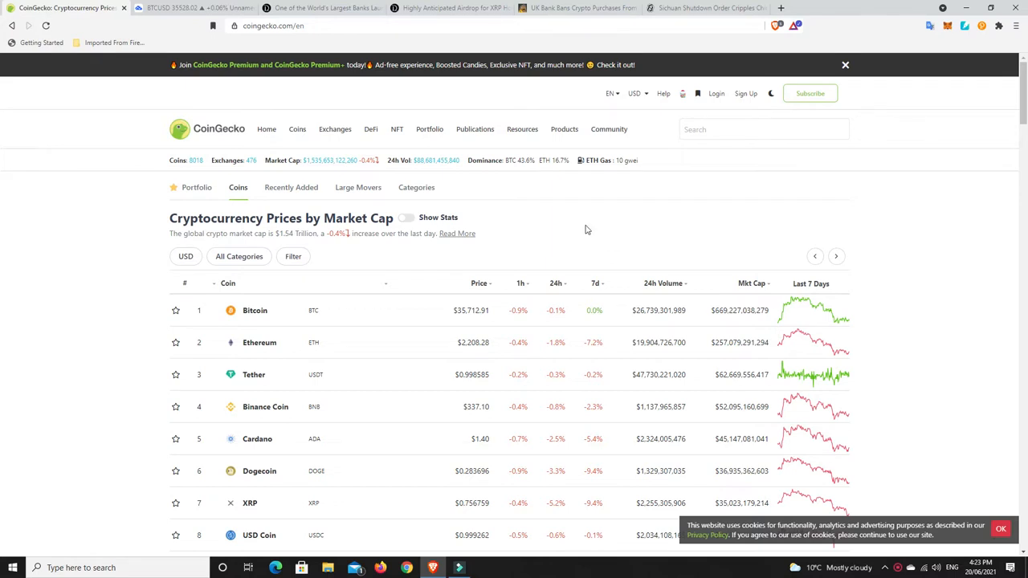
mouse_move(523, 171)
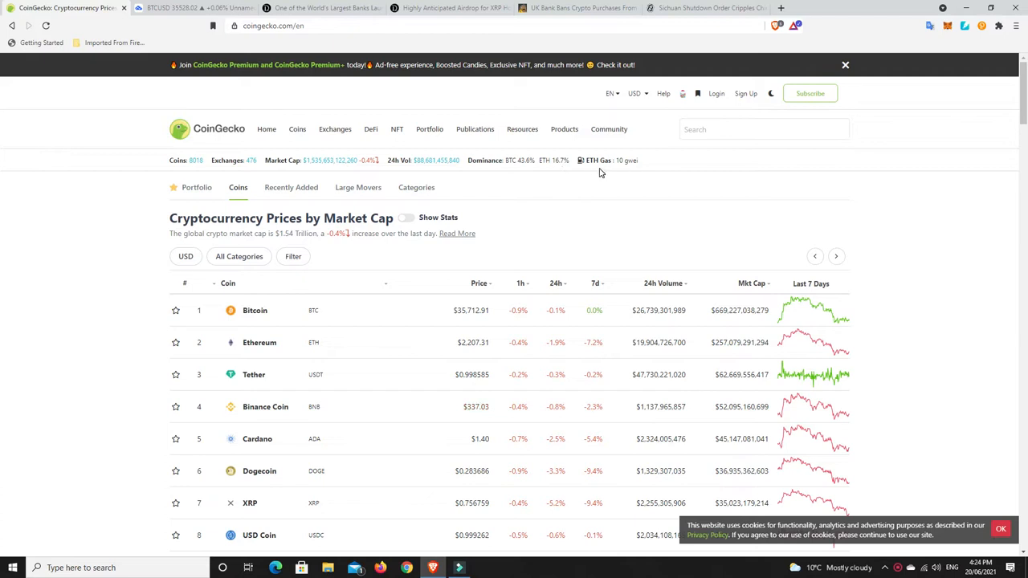
mouse_move(622, 221)
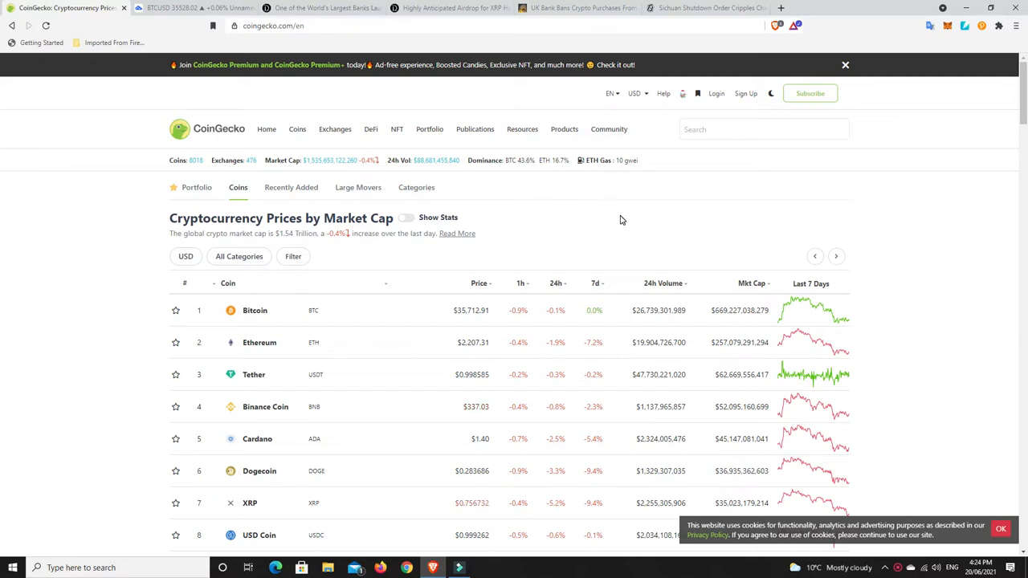
mouse_move(623, 152)
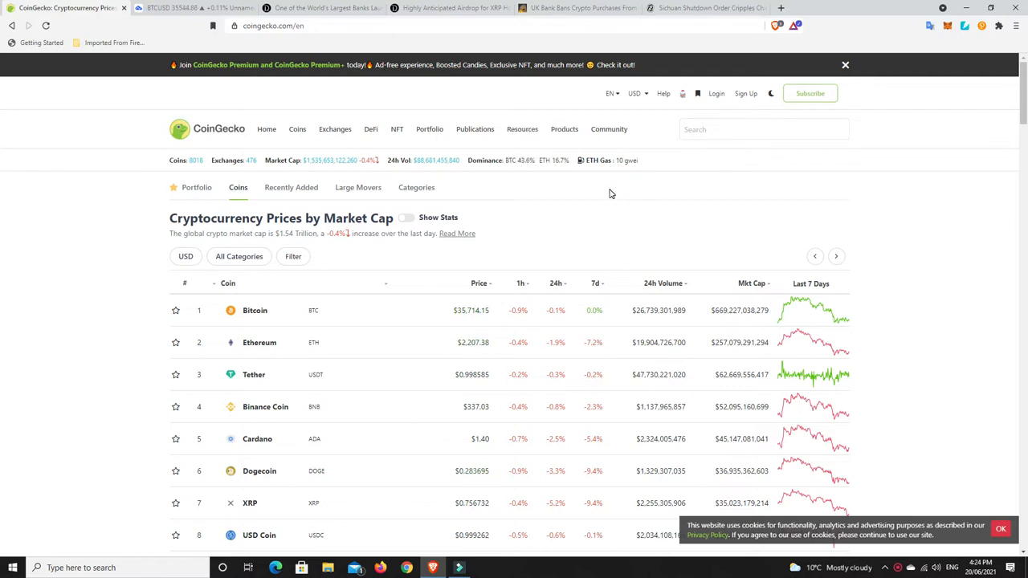
mouse_move(614, 193)
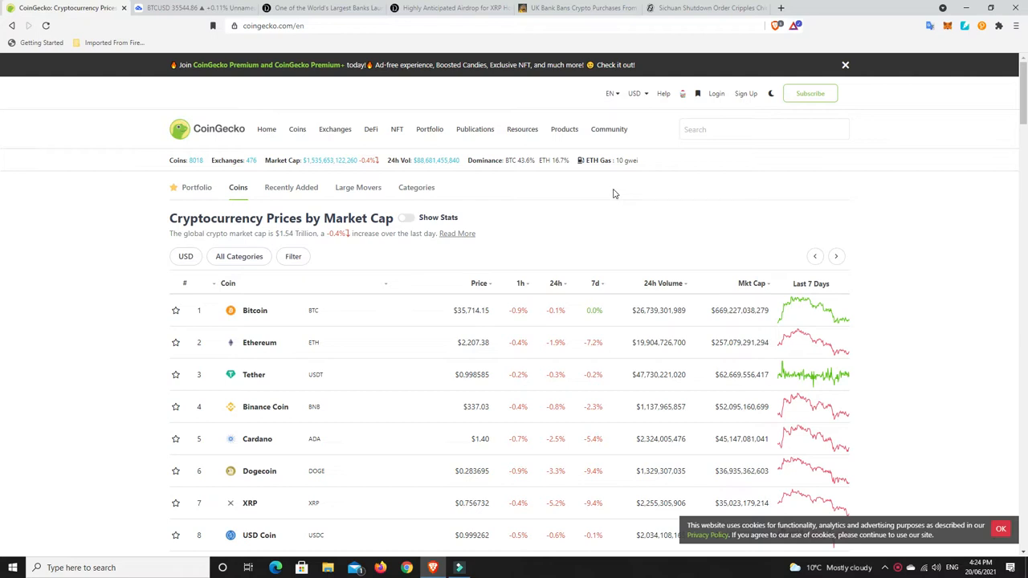
Browse CoinGecko's coin table ranked by 24-hour gain, with Amp, Arweave and Sushi on top
scroll(down, 3)
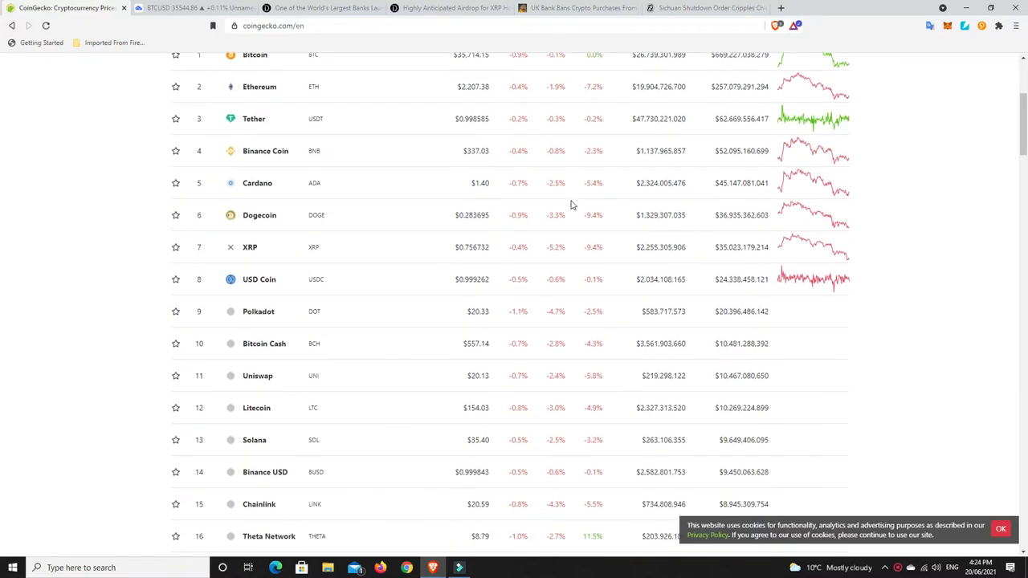
scroll(down, 3)
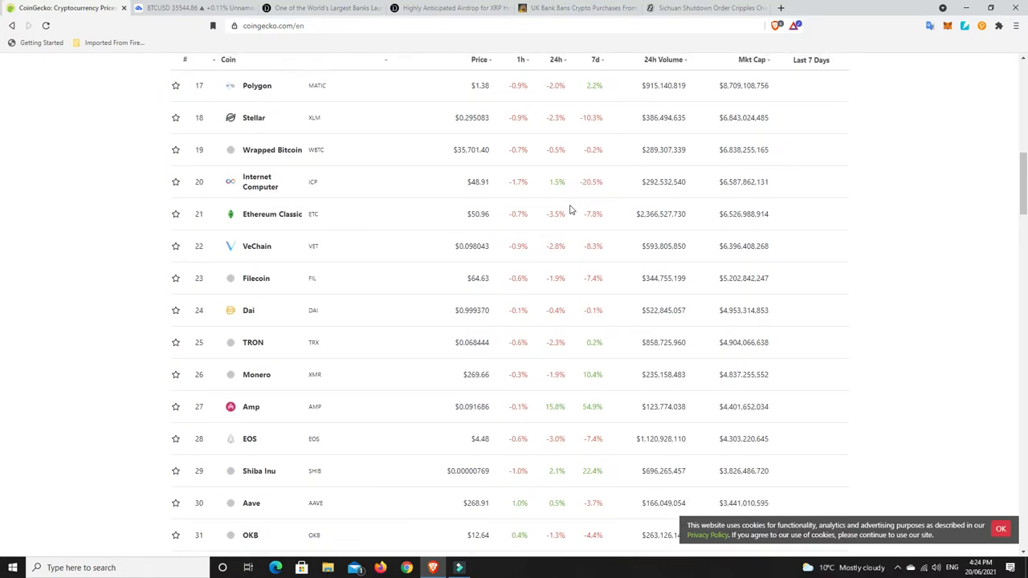
scroll(down, 3)
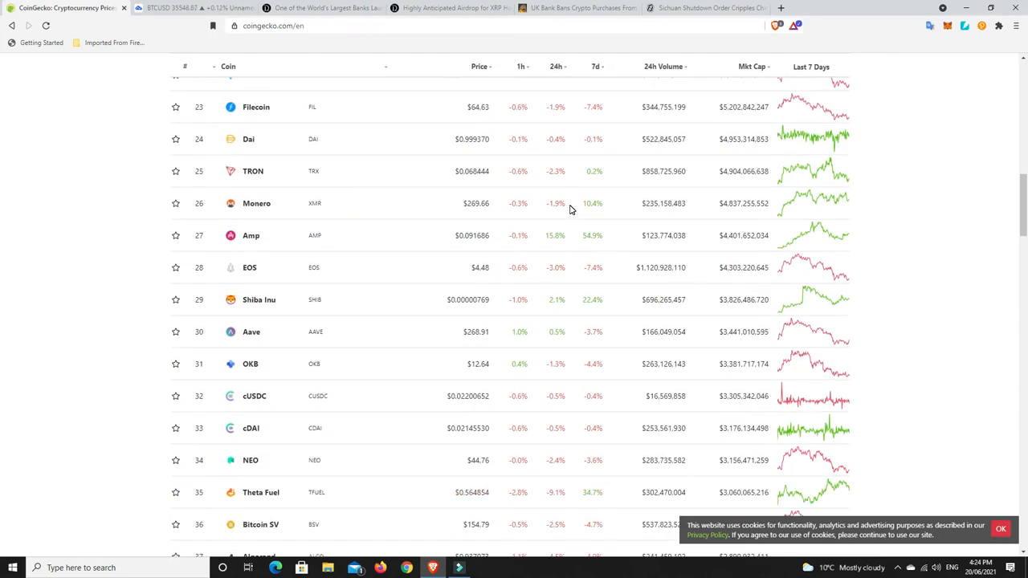
mouse_move(564, 249)
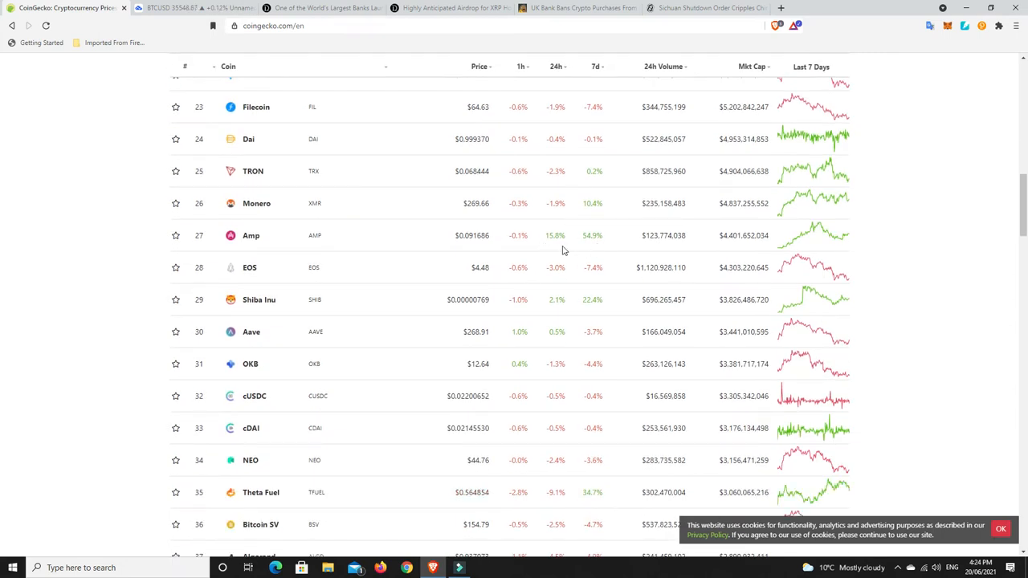
scroll(up, 3)
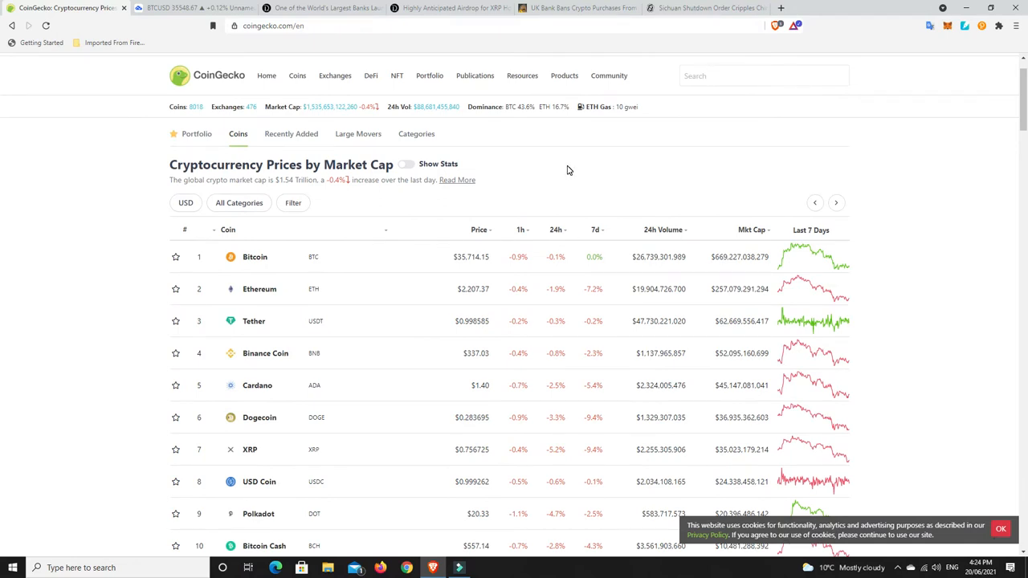
mouse_move(584, 269)
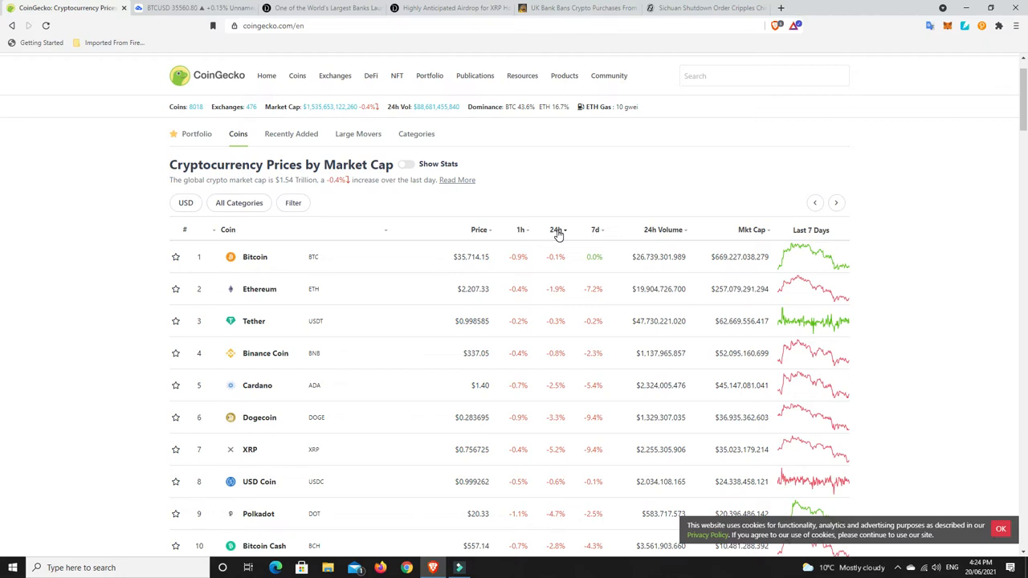
mouse_move(576, 166)
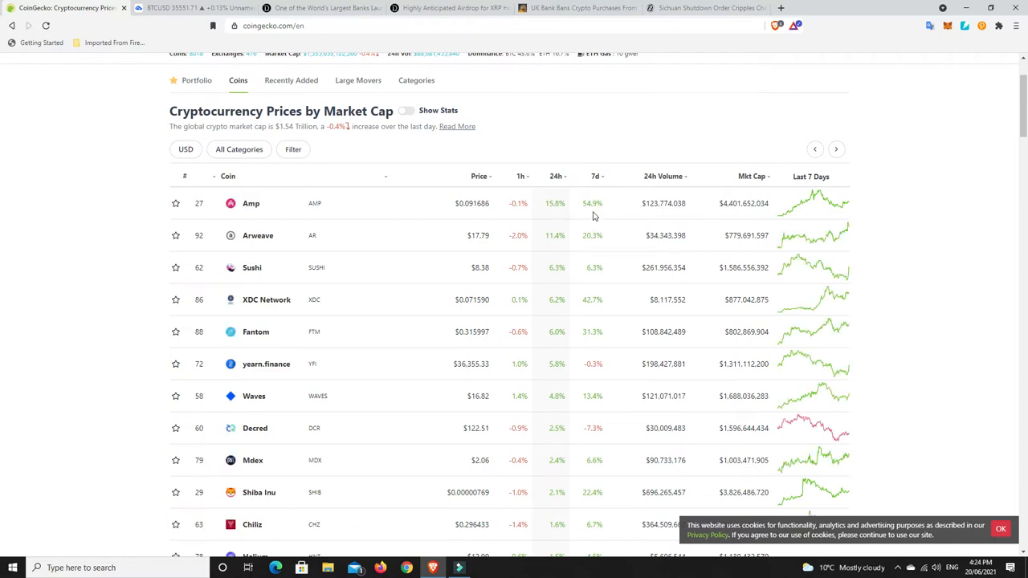
mouse_move(589, 213)
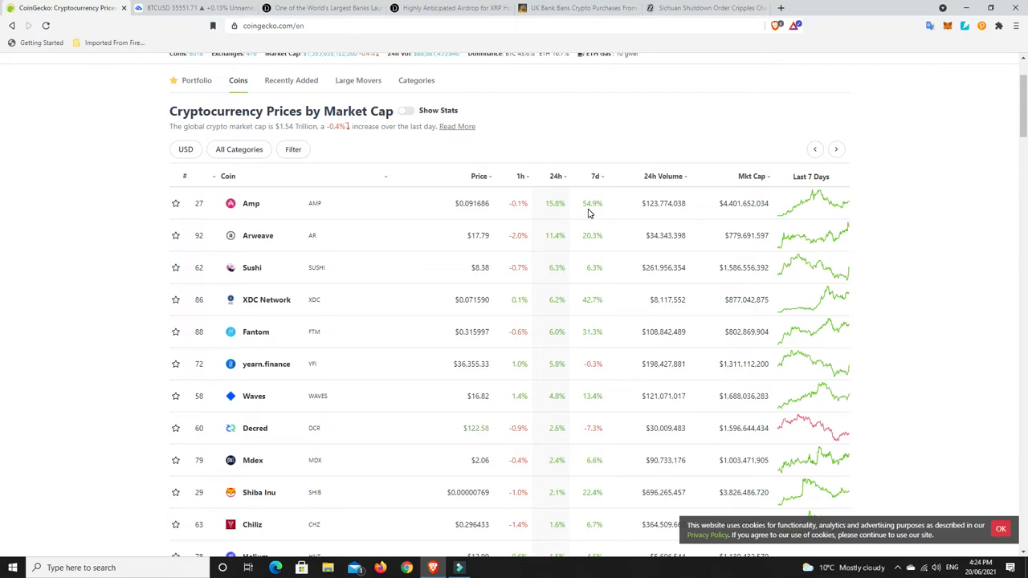
mouse_move(558, 279)
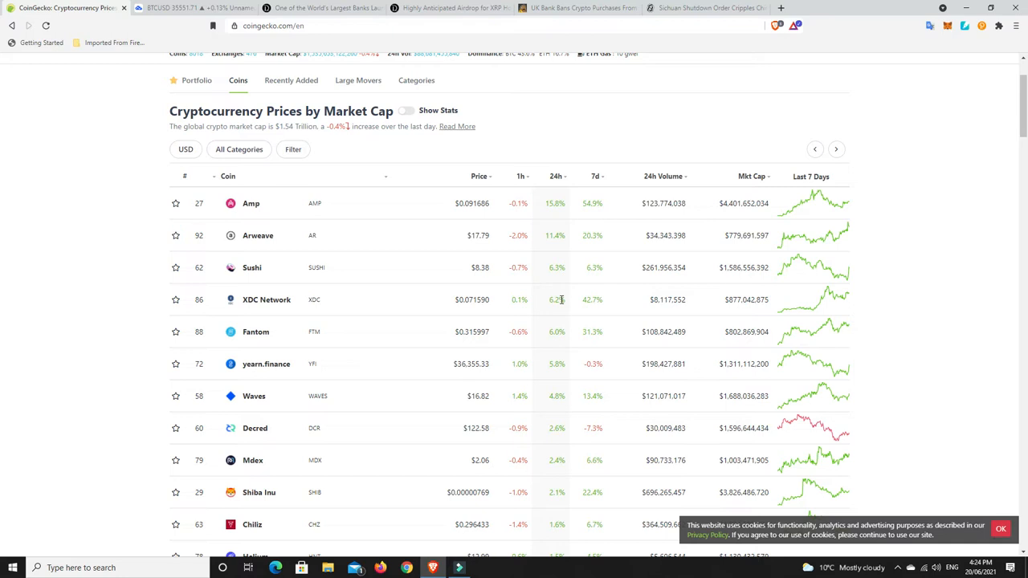
mouse_move(561, 304)
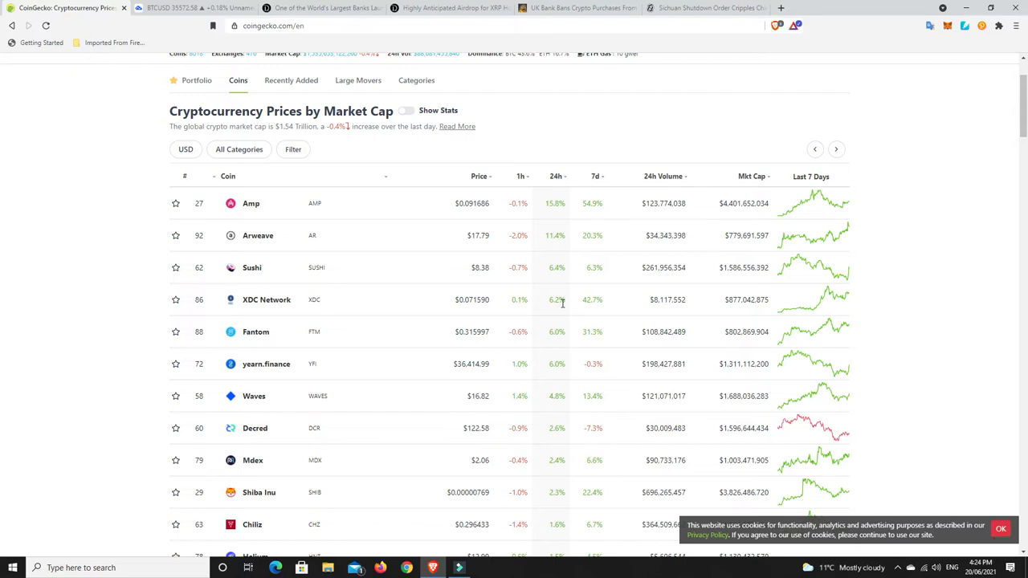
scroll(down, 3)
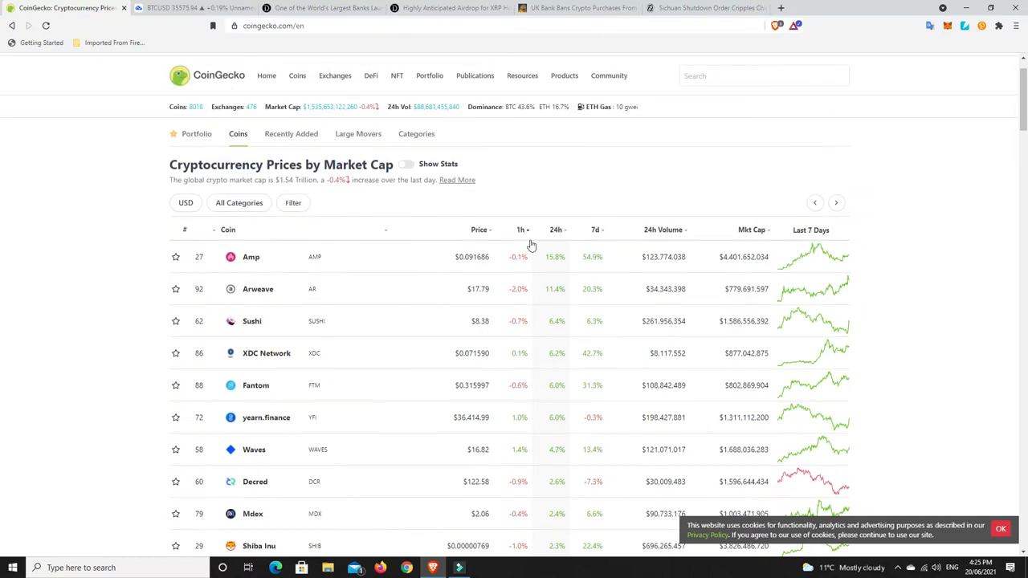
mouse_move(550, 300)
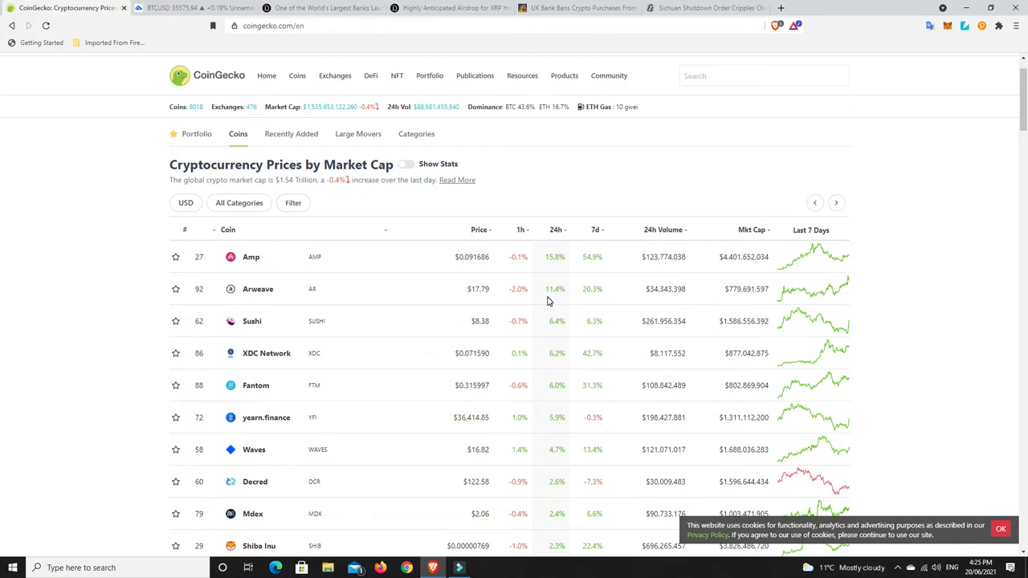
mouse_move(560, 235)
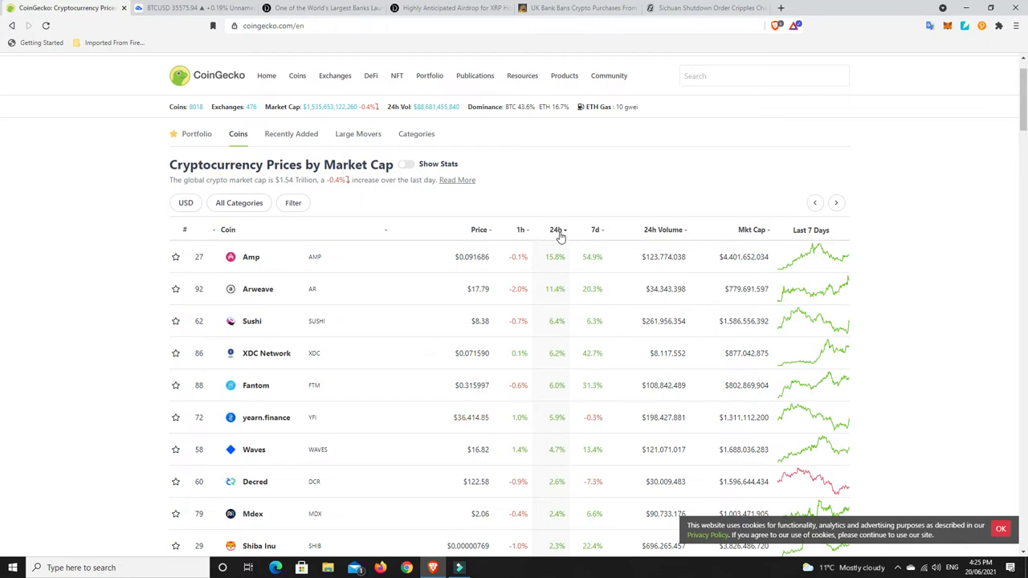
mouse_move(560, 235)
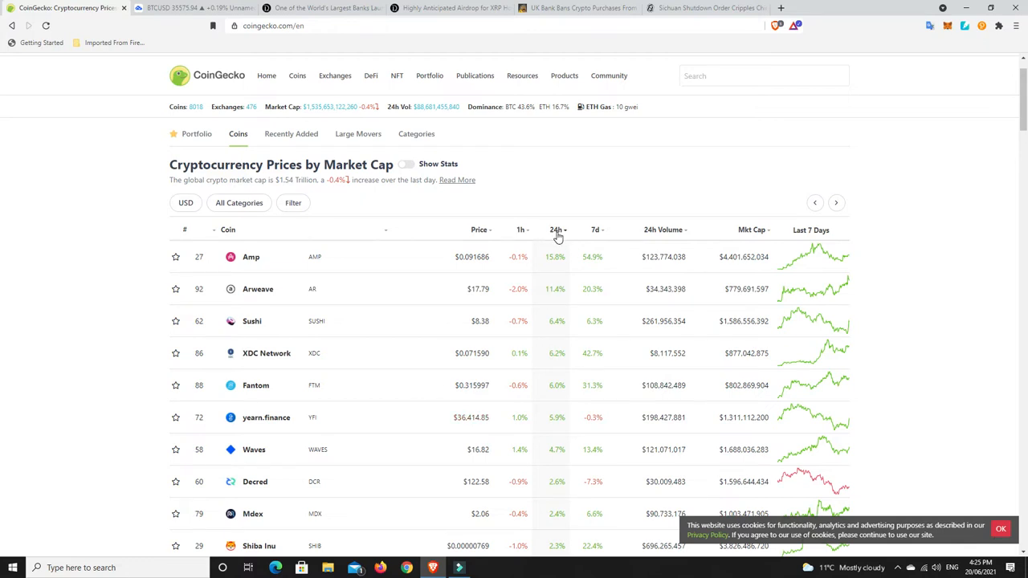
Re-sort CoinGecko's 24h column ascending so Theta Fuel and the other top losers lead
click(556, 230)
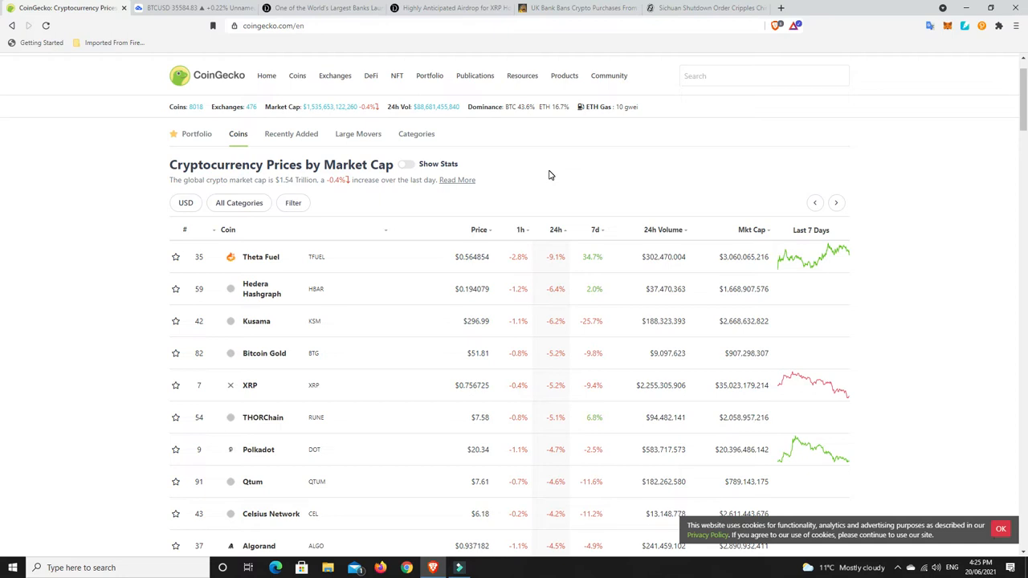
scroll(down, 3)
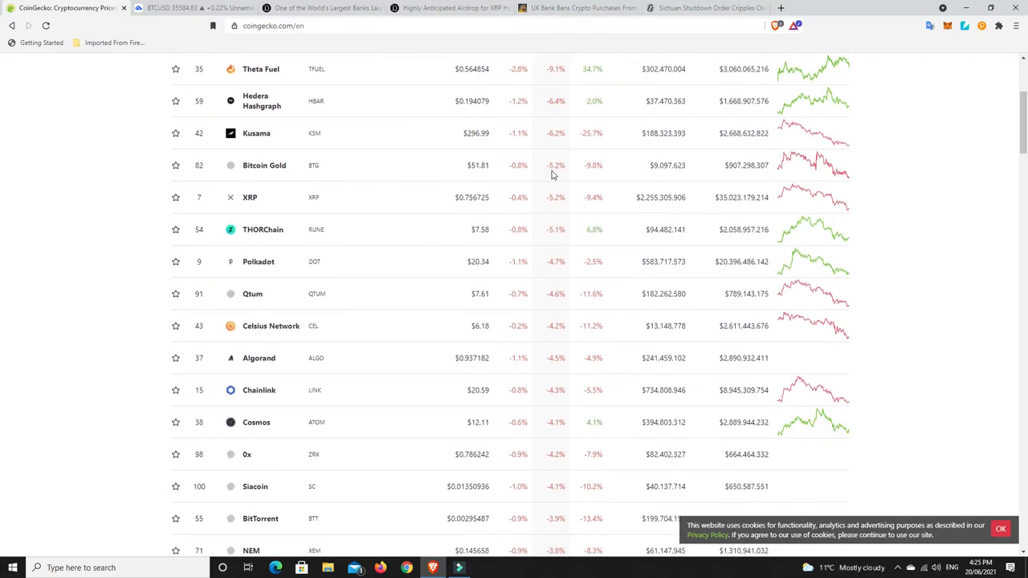
scroll(down, 3)
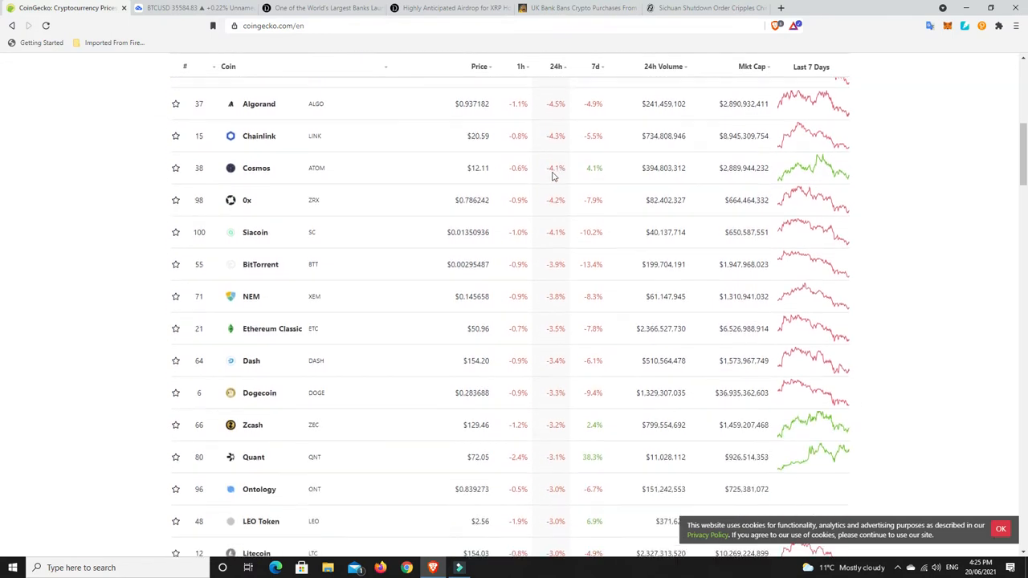
scroll(down, 3)
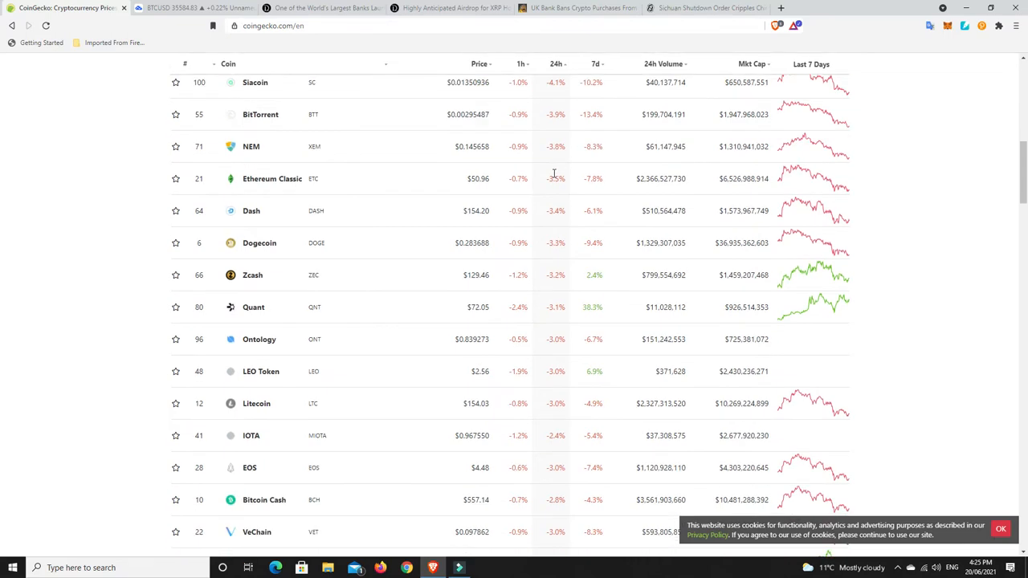
Scroll further down the losers list, then switch to the TradingView Bitcoin daily chart
scroll(down, 3)
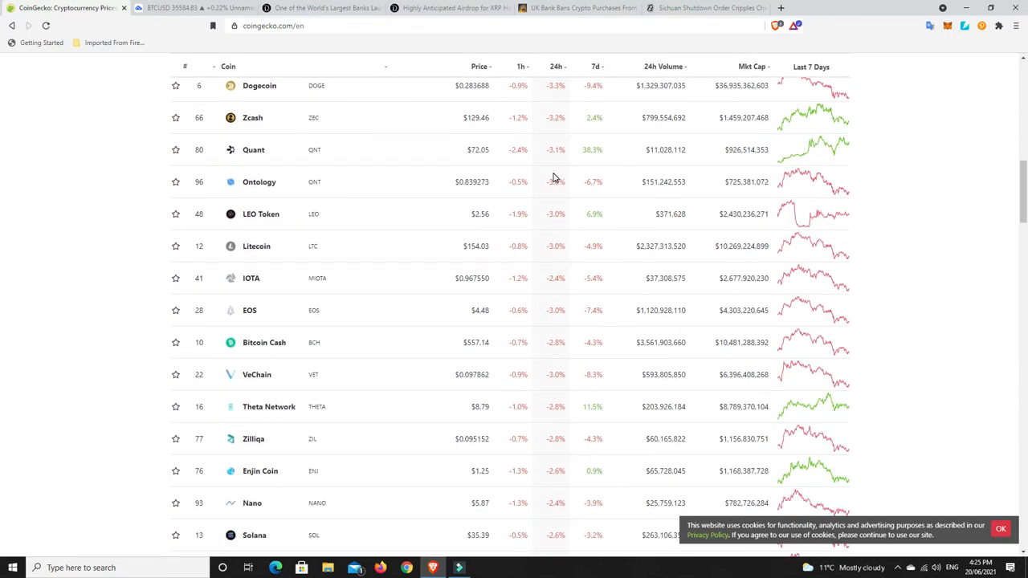
scroll(down, 3)
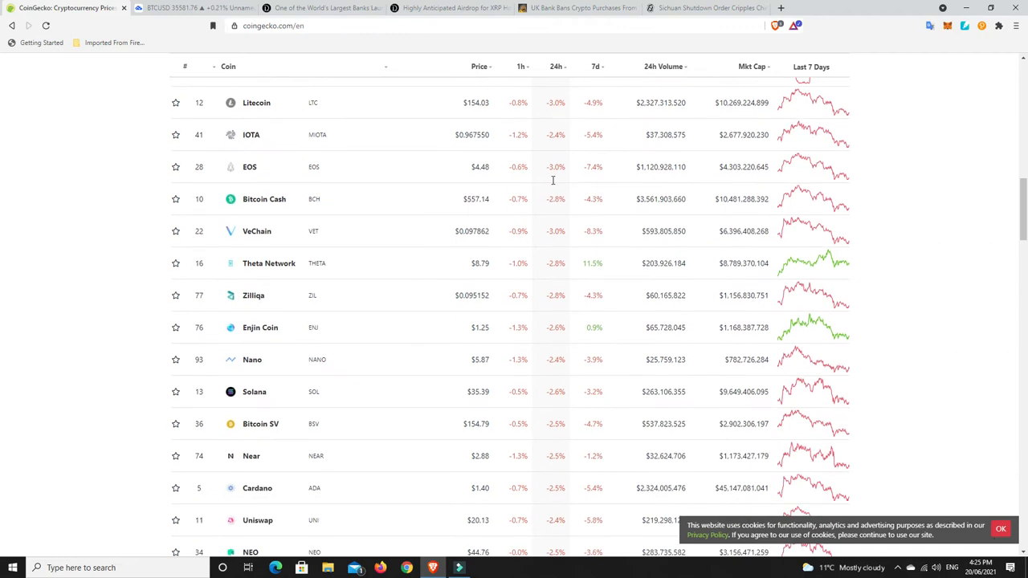
scroll(down, 3)
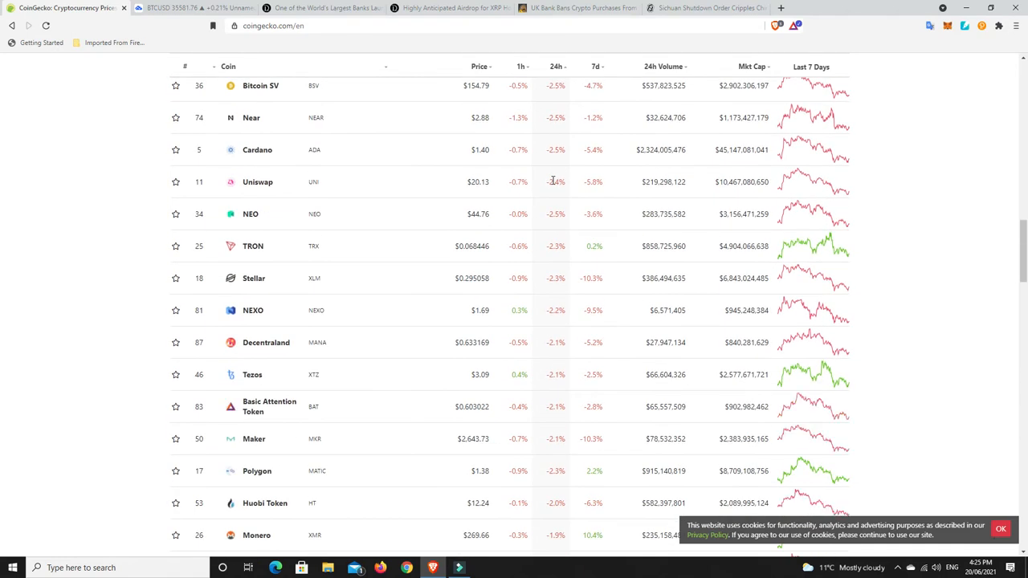
scroll(down, 3)
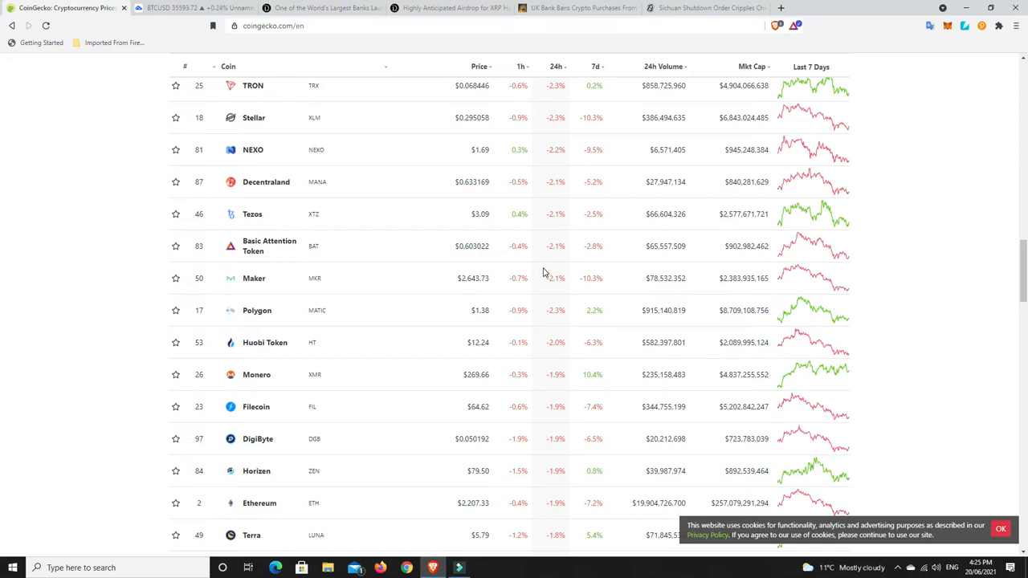
mouse_move(564, 274)
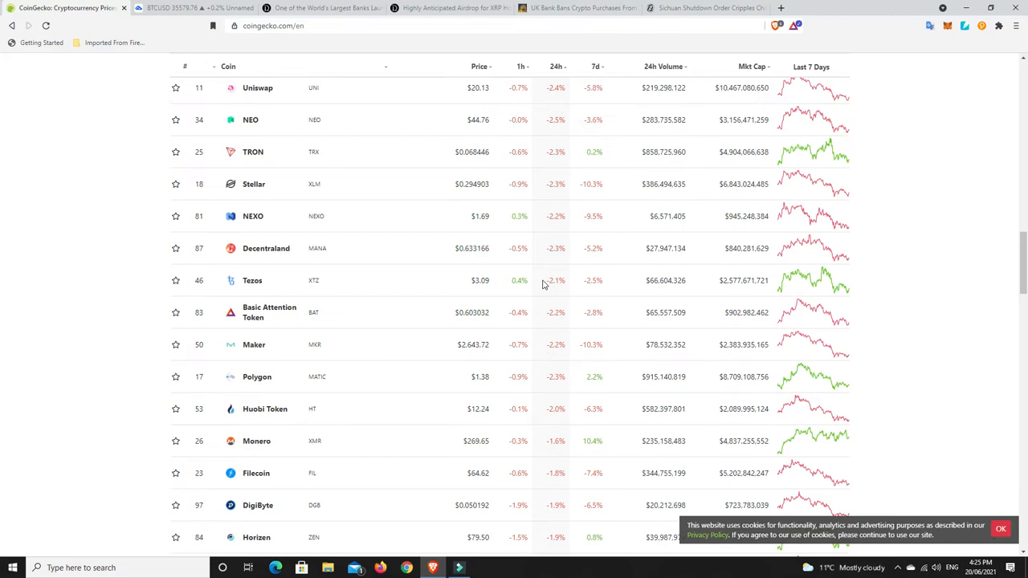
scroll(down, 3)
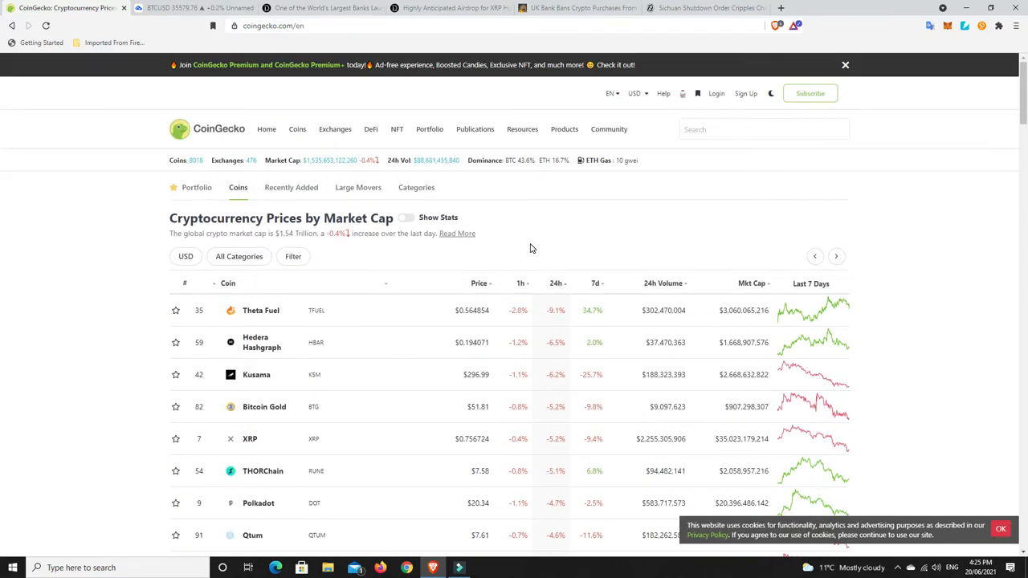
click(193, 9)
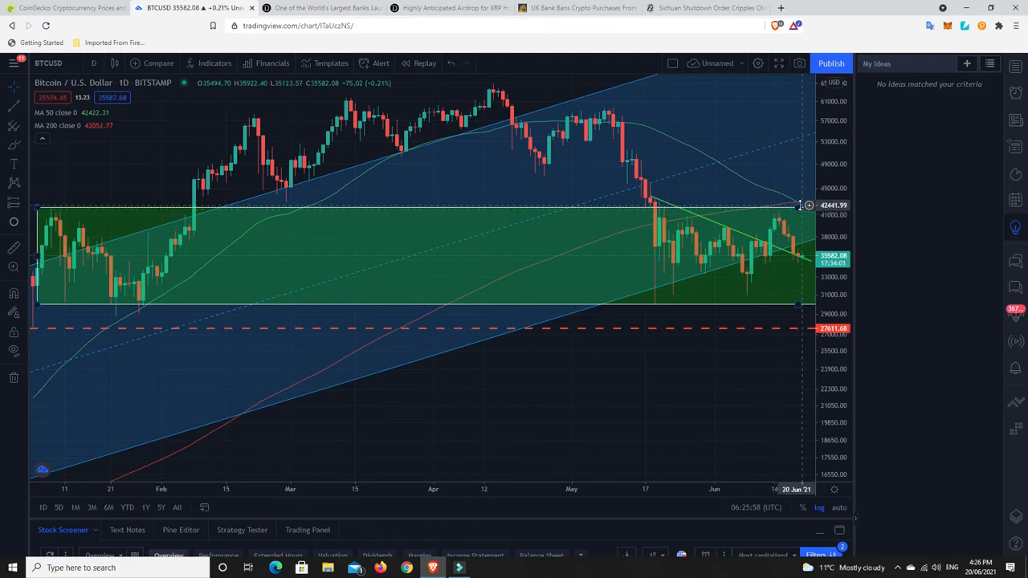
mouse_move(713, 437)
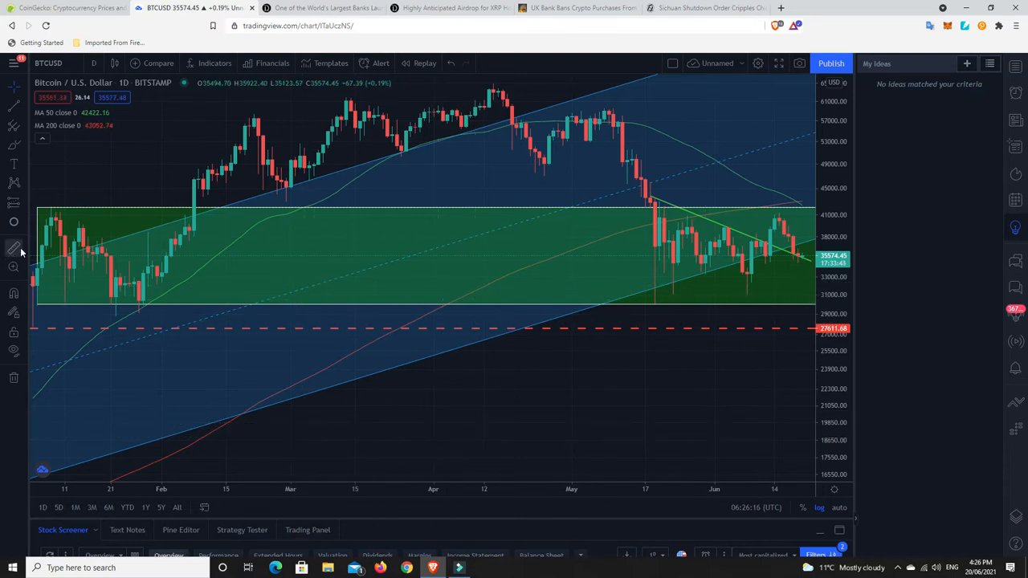
mouse_move(737, 259)
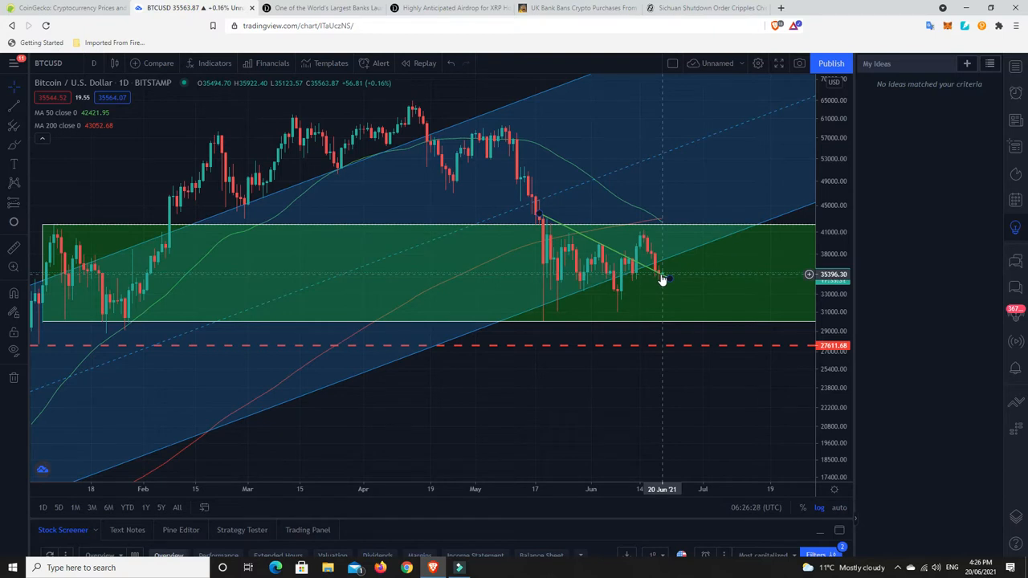
mouse_move(635, 402)
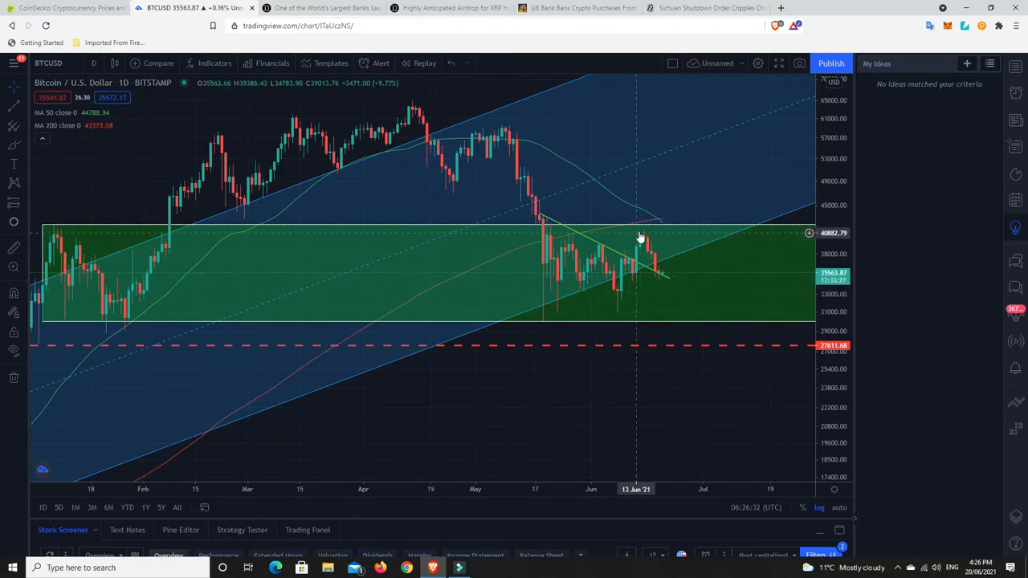
mouse_move(662, 277)
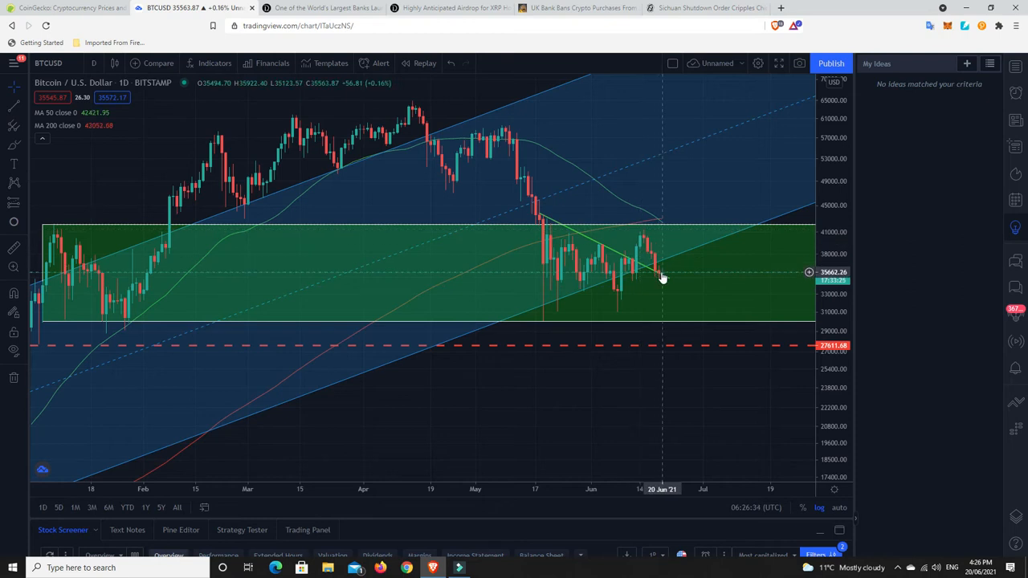
mouse_move(723, 184)
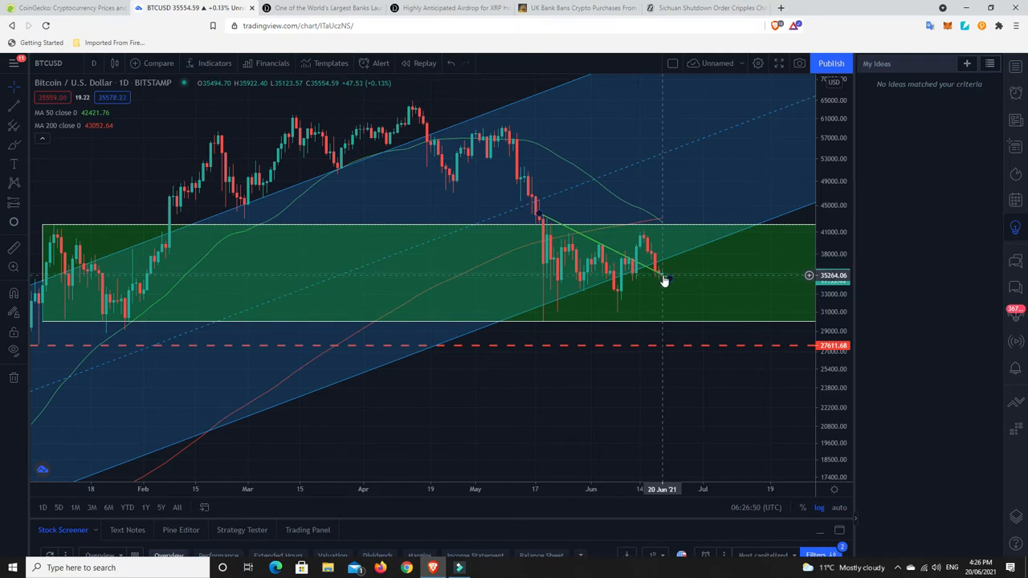
mouse_move(662, 280)
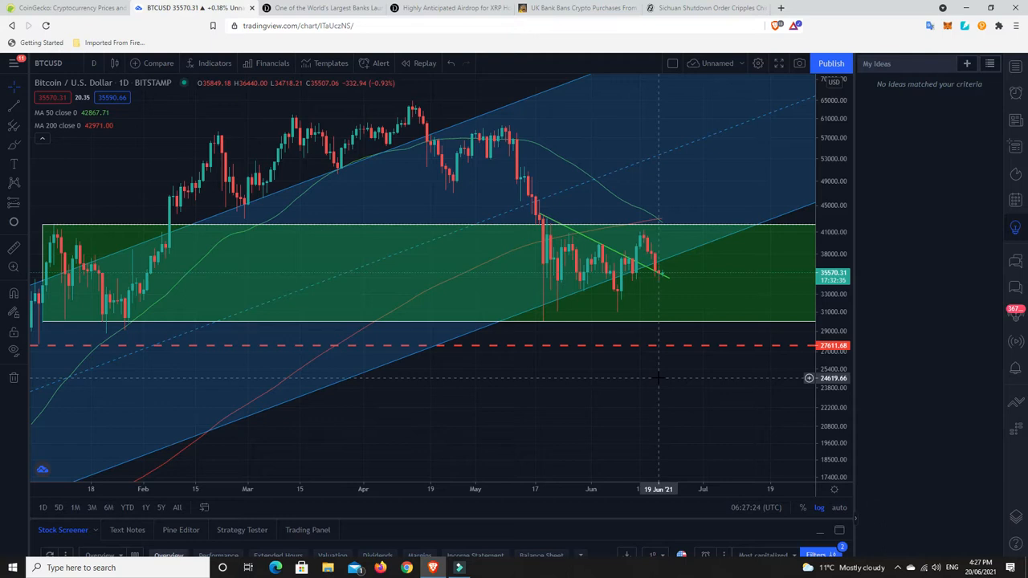
mouse_move(693, 293)
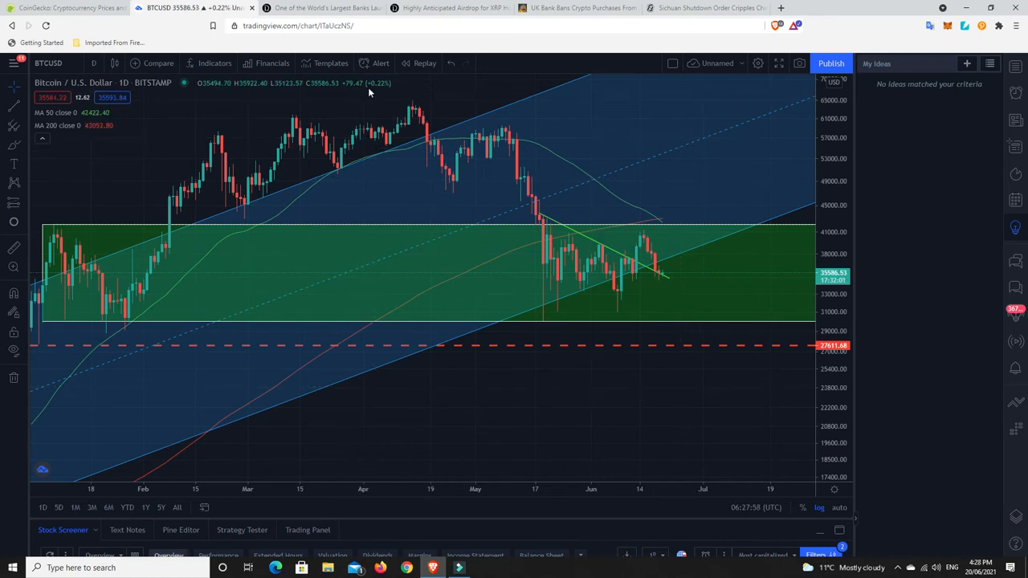
mouse_move(309, 8)
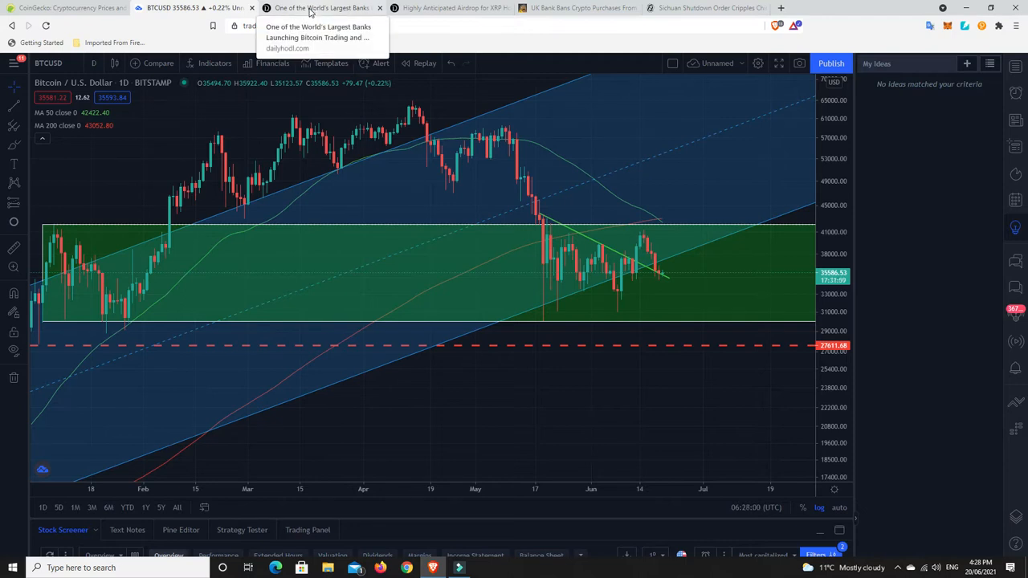
Read The Daily Hodl's BBVA Switzerland Bitcoin article, then move to CryptoPotato's UK bank ban story
click(321, 8)
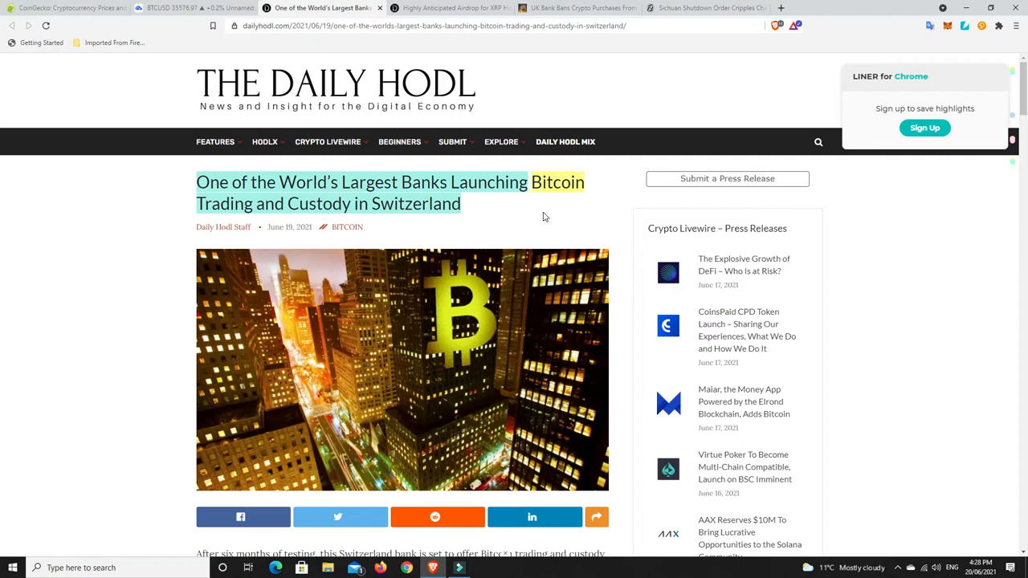
scroll(down, 3)
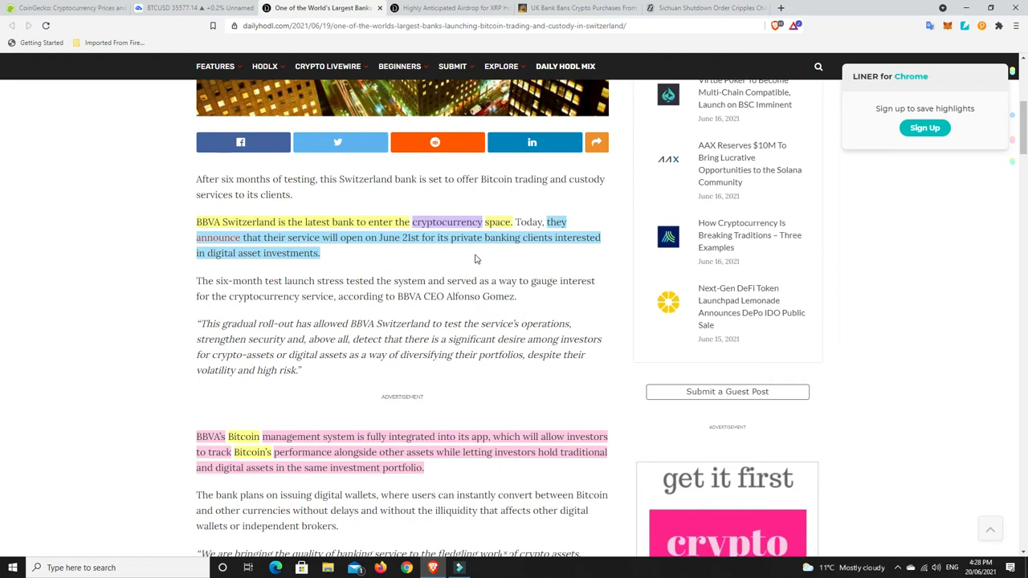
mouse_move(551, 252)
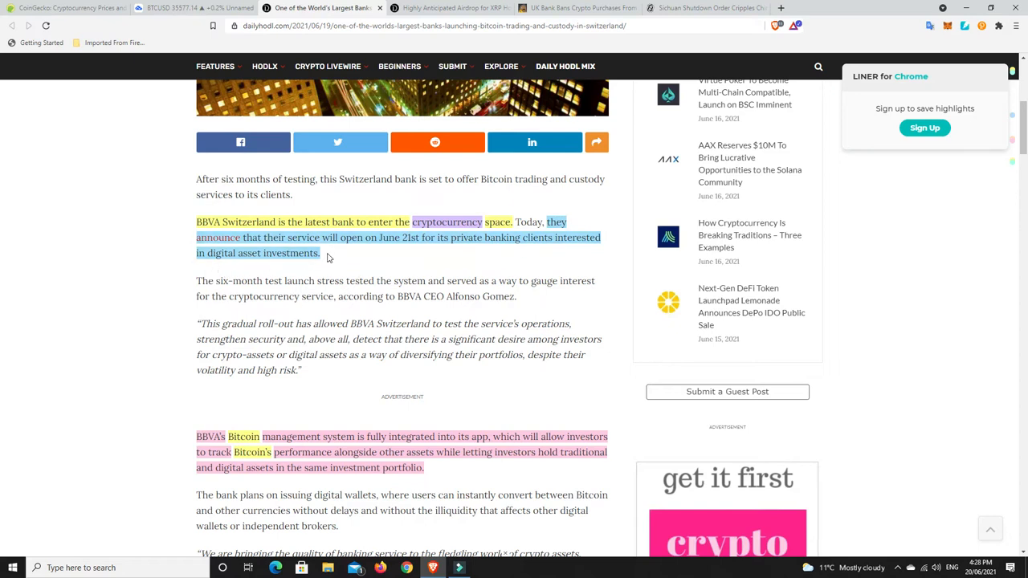
mouse_move(452, 268)
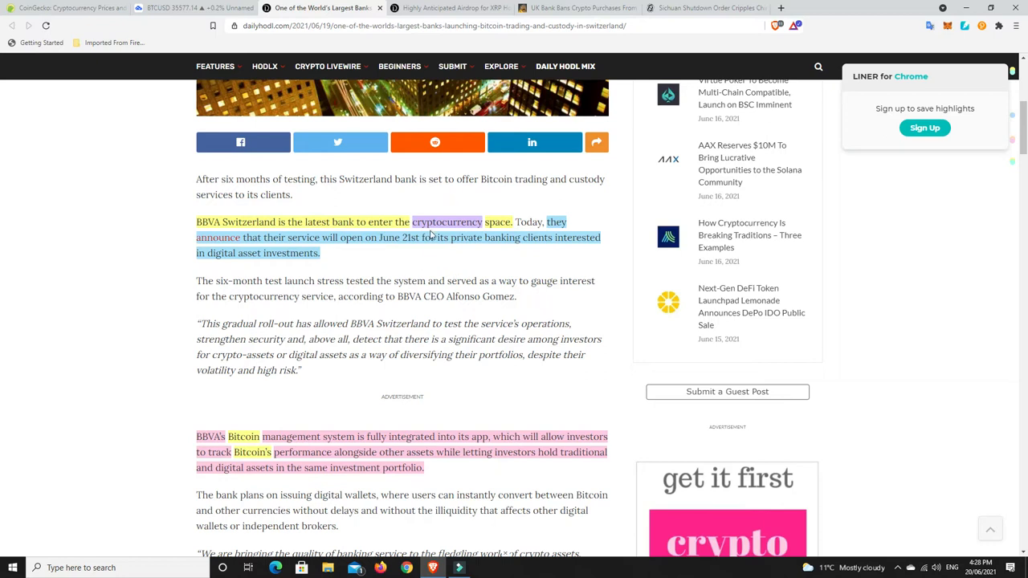
mouse_move(414, 266)
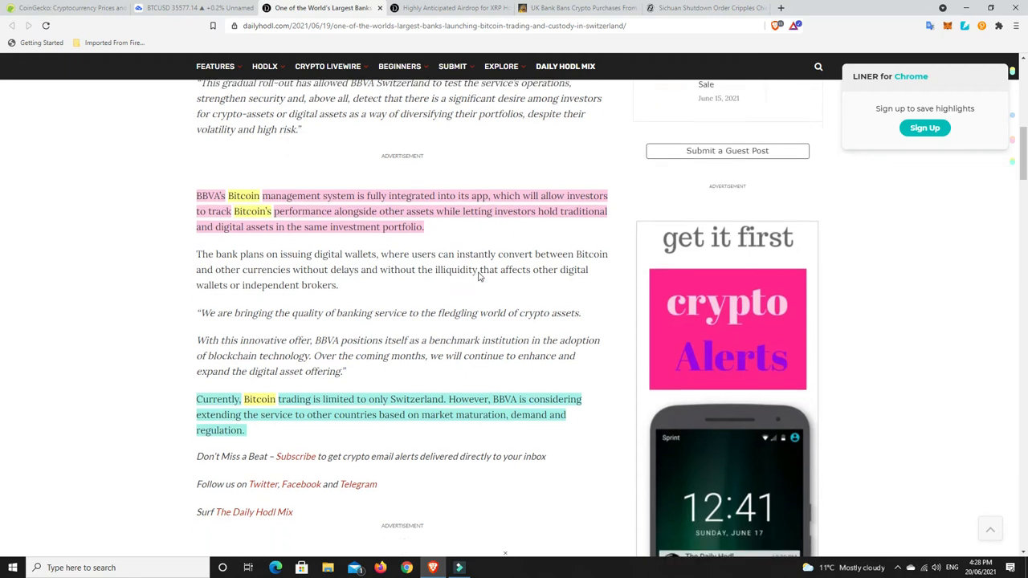
scroll(down, 3)
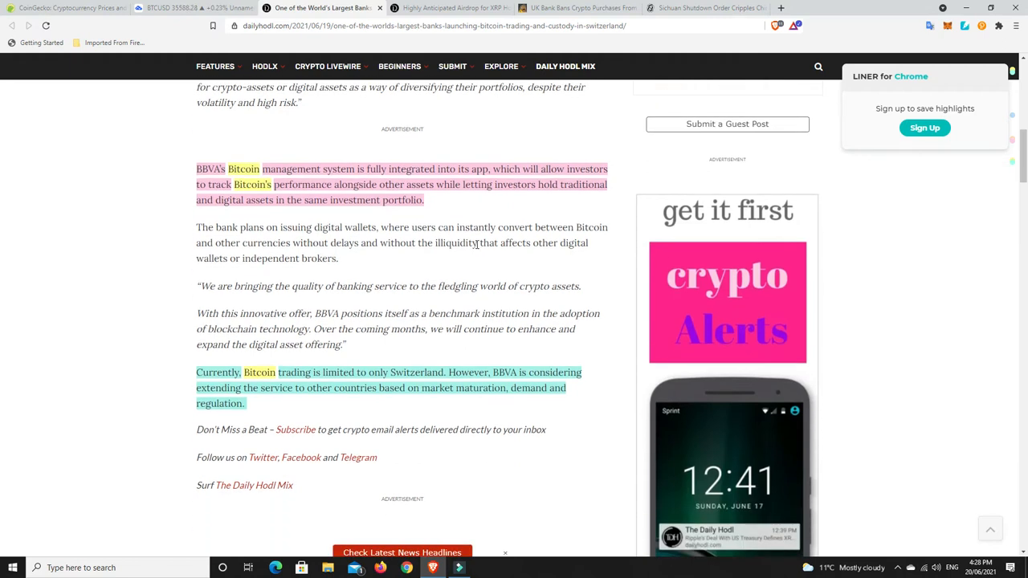
mouse_move(474, 215)
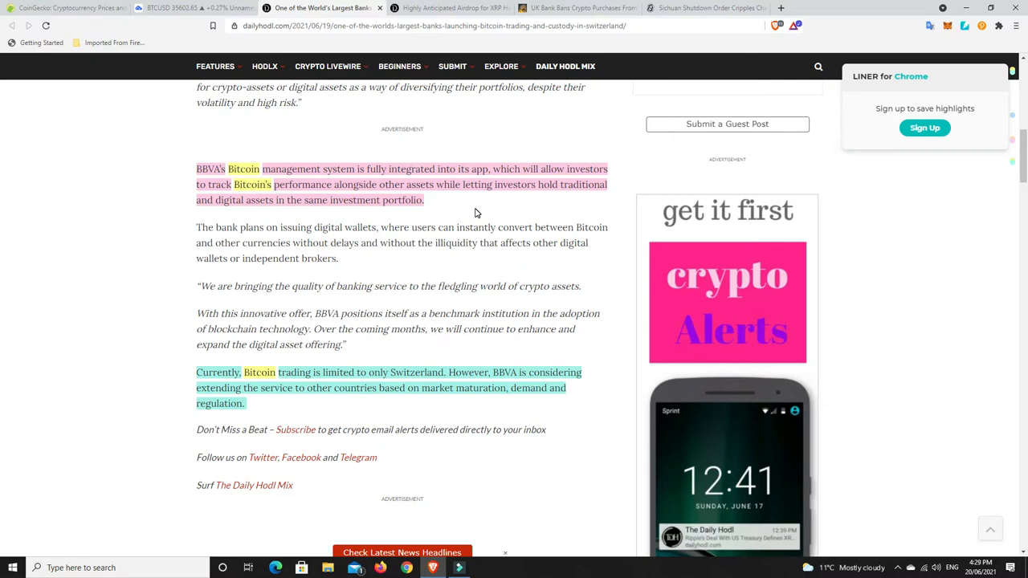
mouse_move(354, 215)
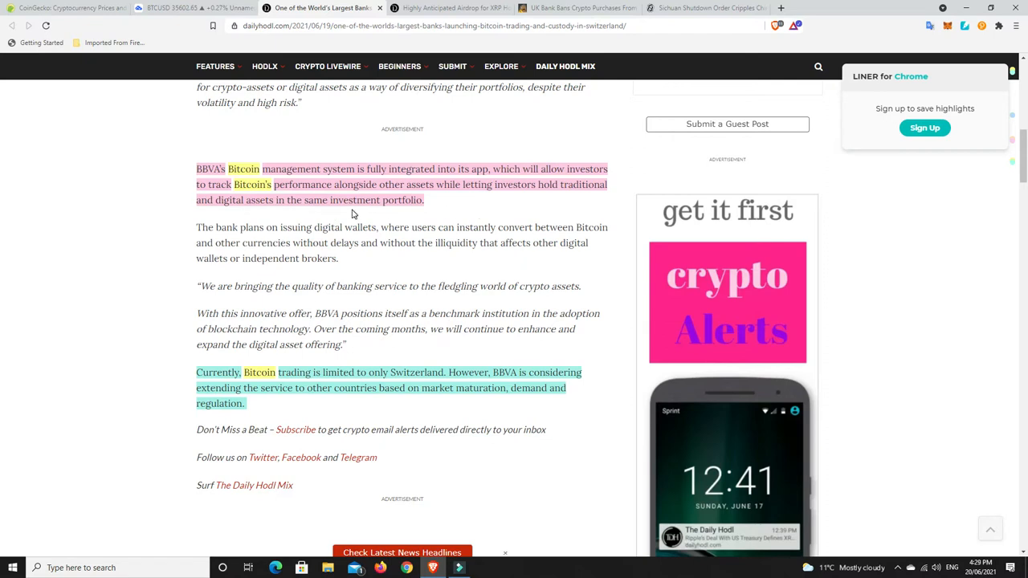
mouse_move(464, 213)
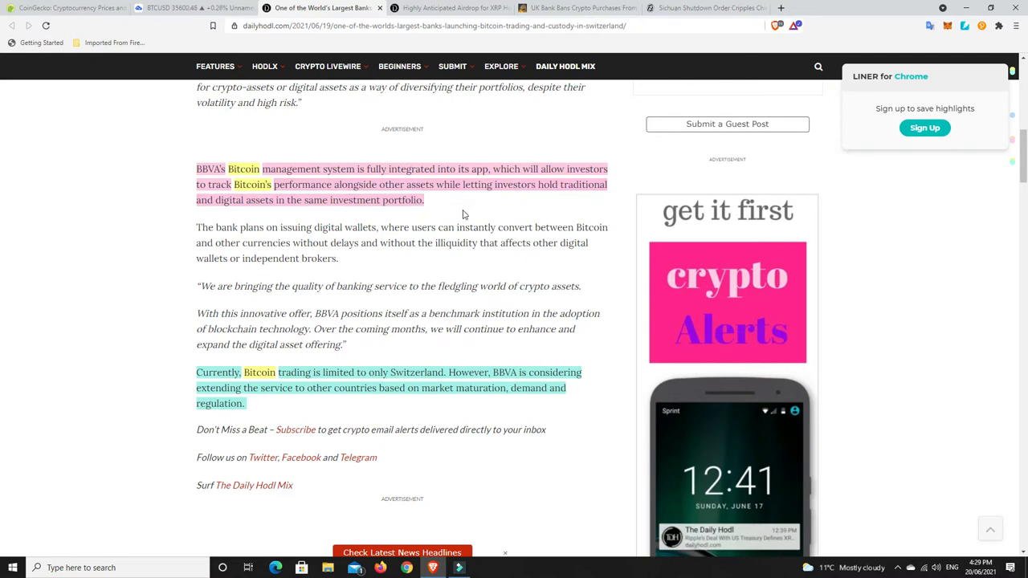
mouse_move(468, 214)
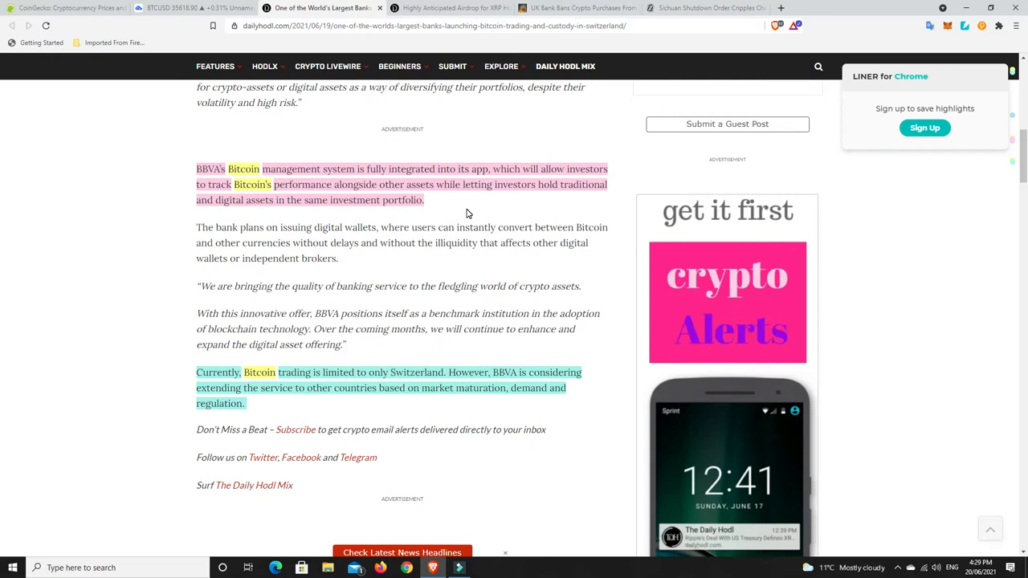
scroll(down, 3)
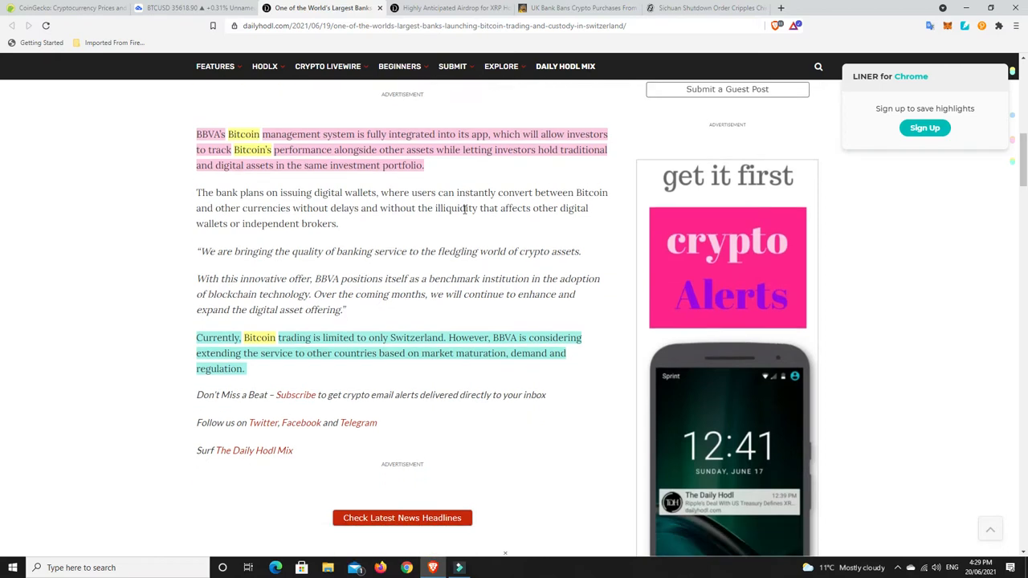
scroll(down, 3)
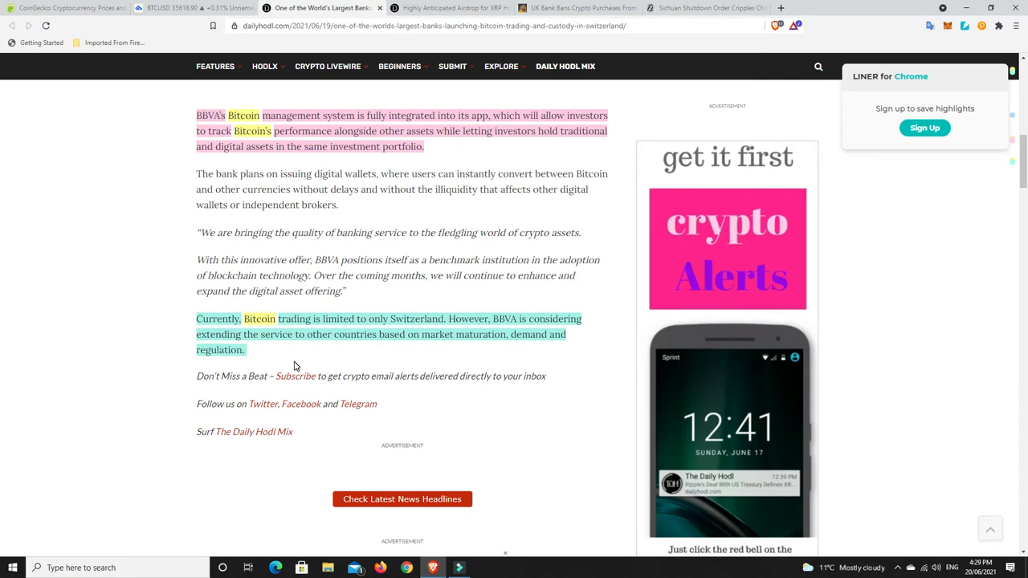
mouse_move(438, 356)
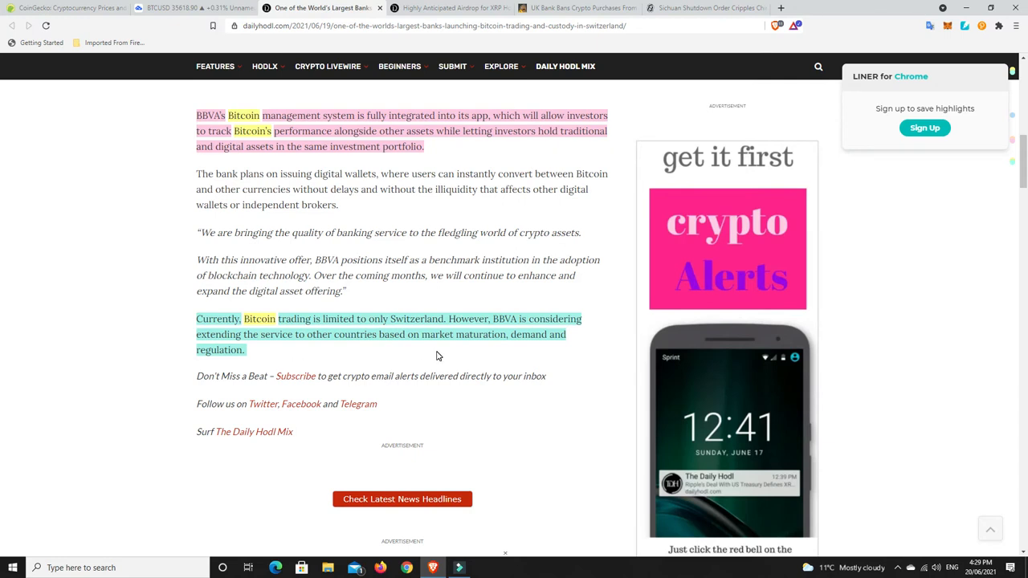
mouse_move(308, 362)
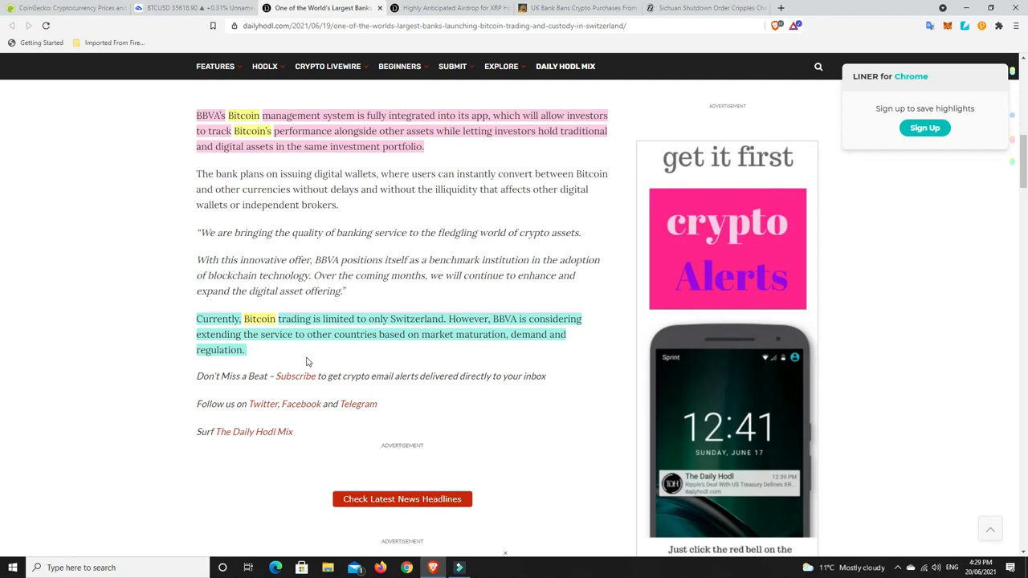
mouse_move(356, 365)
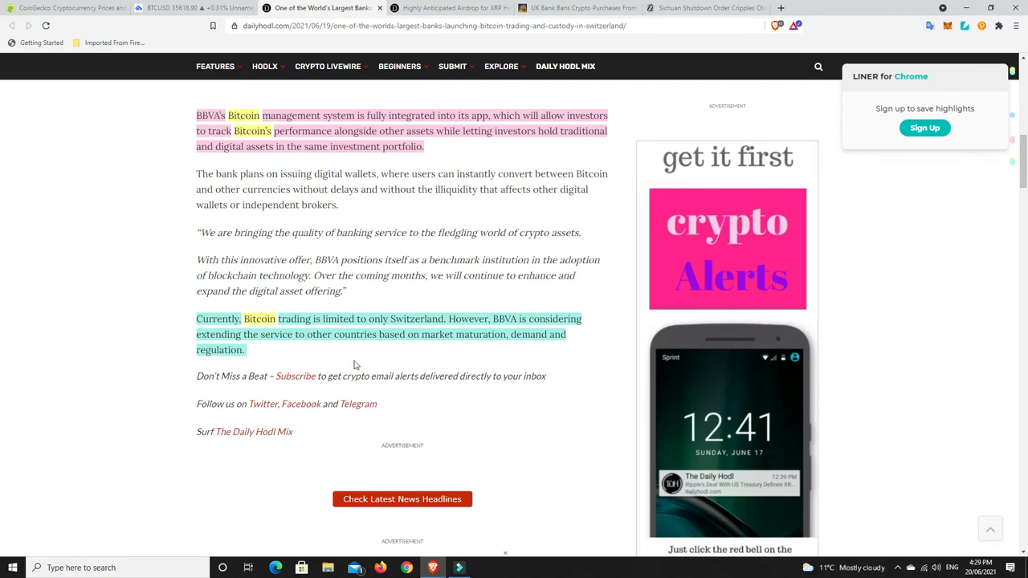
mouse_move(499, 351)
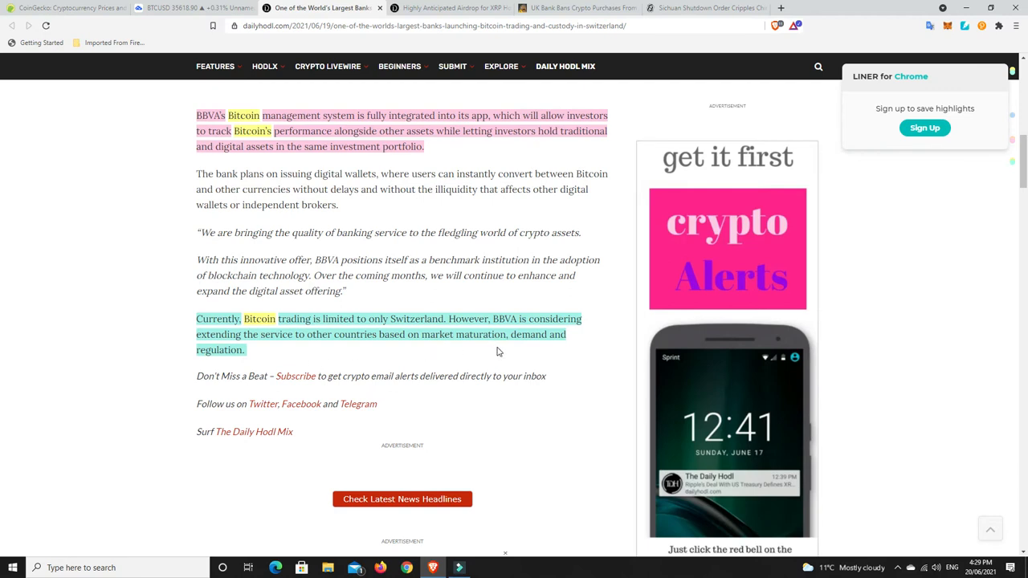
mouse_move(250, 366)
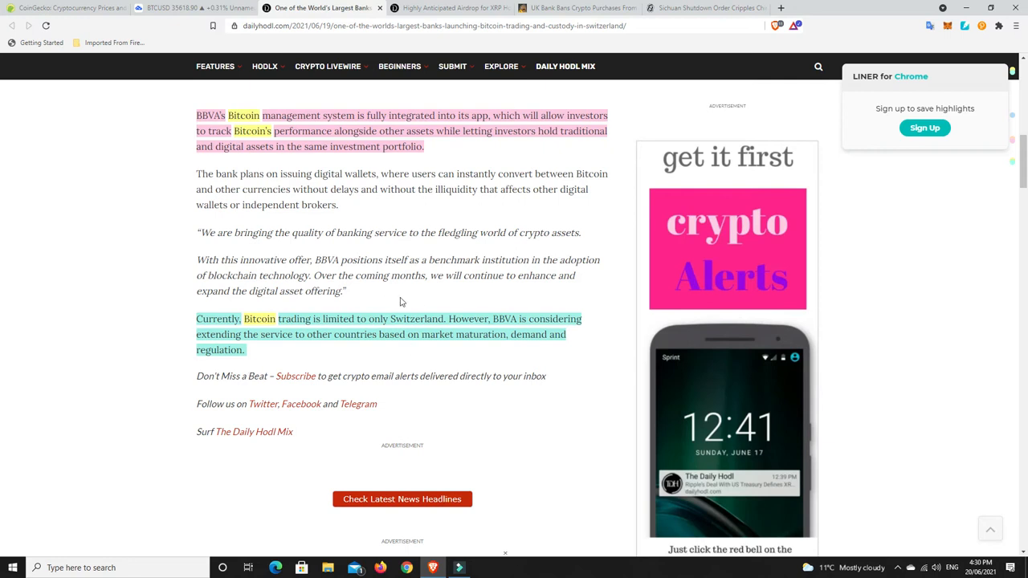
mouse_move(346, 376)
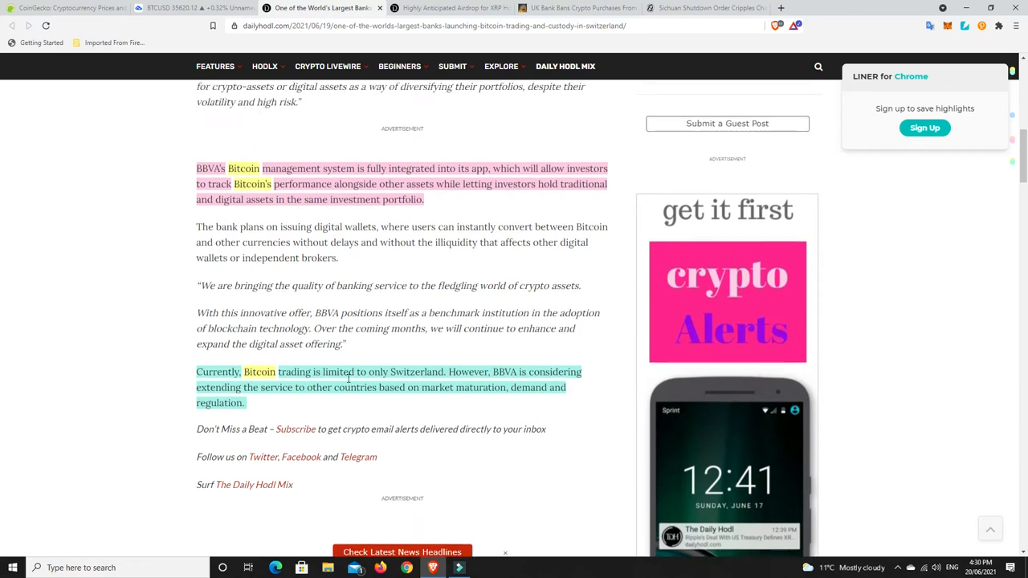
scroll(up, 3)
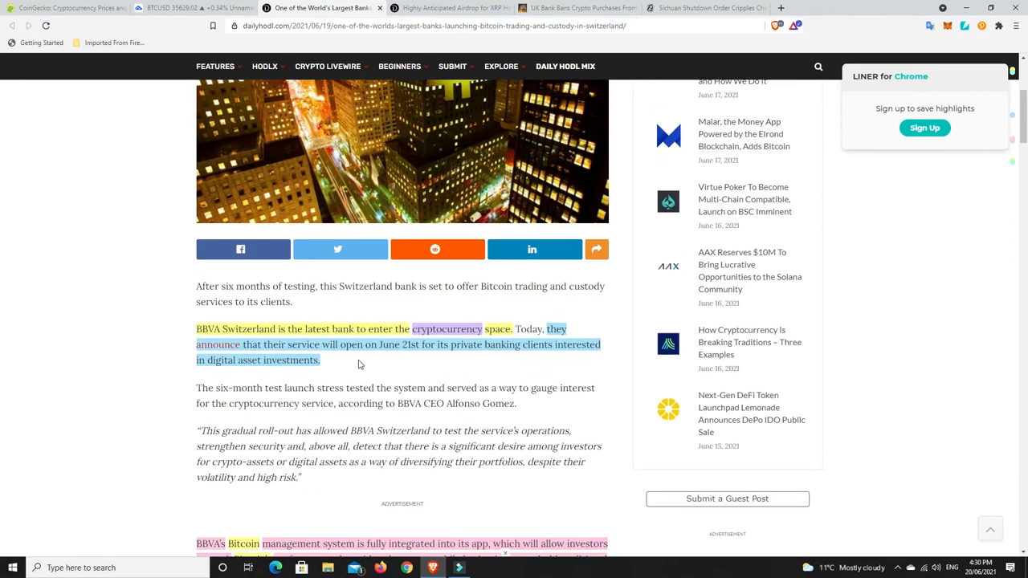
scroll(down, 3)
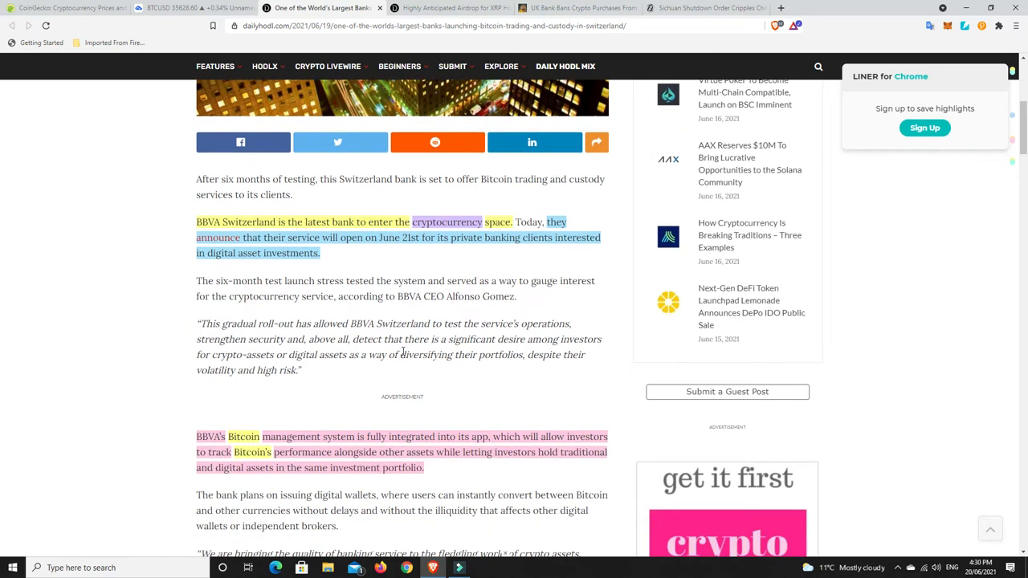
click(602, 8)
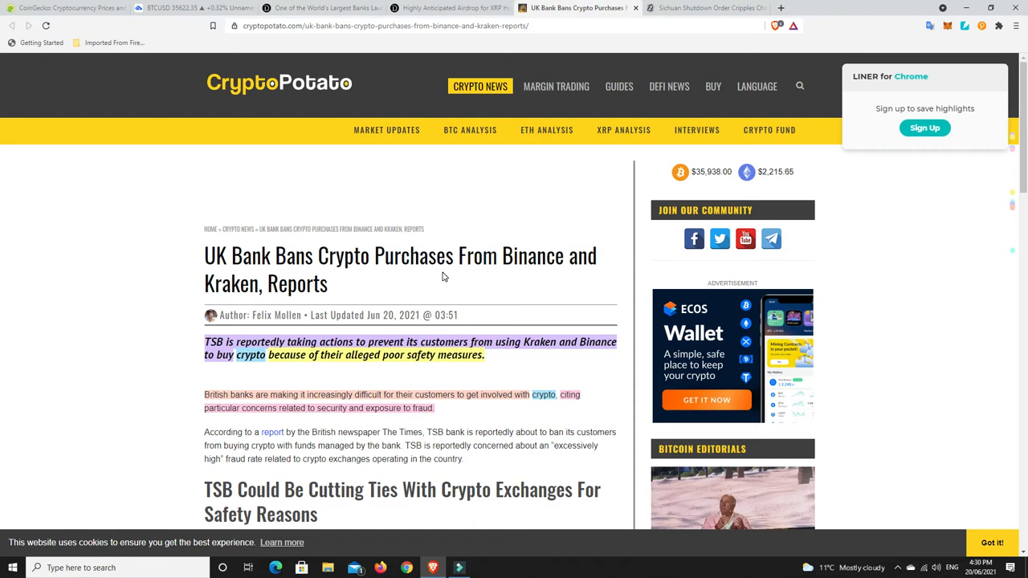
Scroll the TSB crypto purchase ban article down to the 'TSB Could Be Cutting Ties' section
scroll(down, 3)
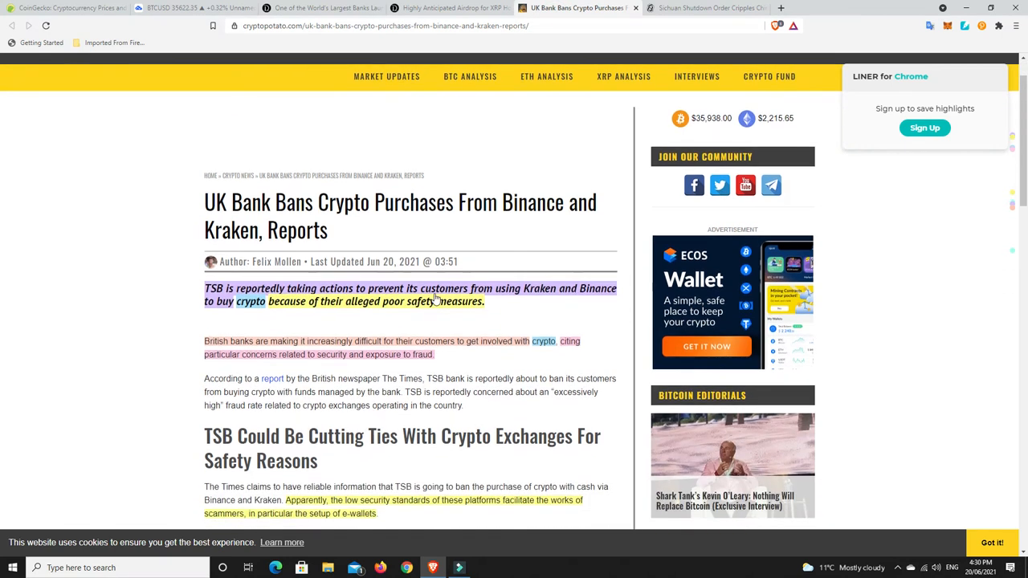
mouse_move(389, 334)
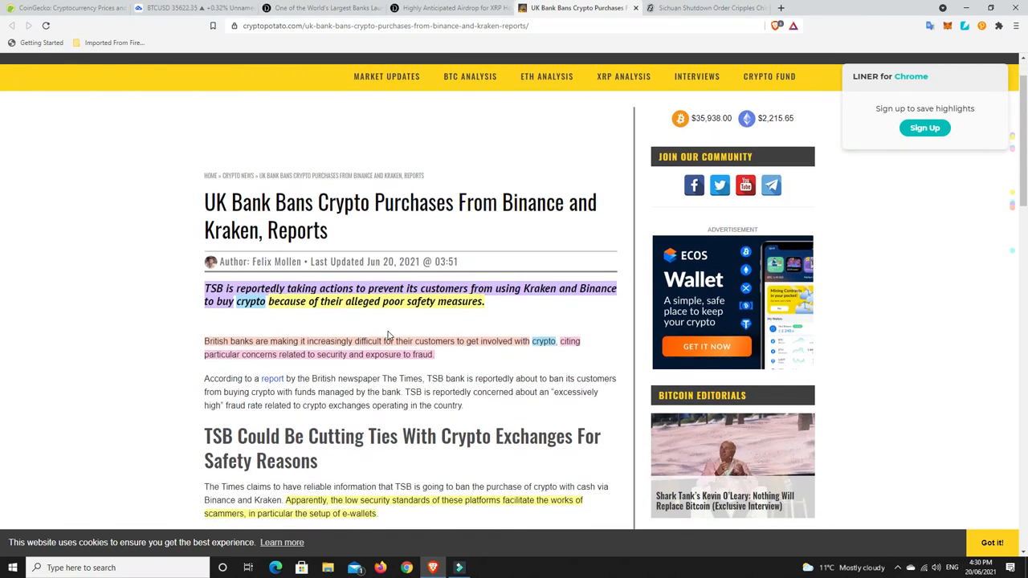
mouse_move(428, 327)
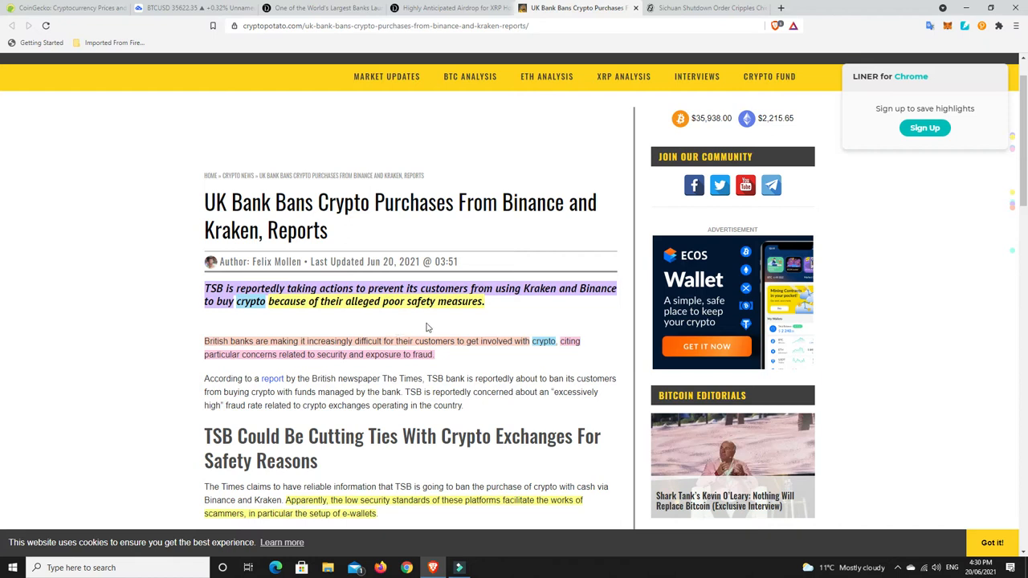
mouse_move(434, 324)
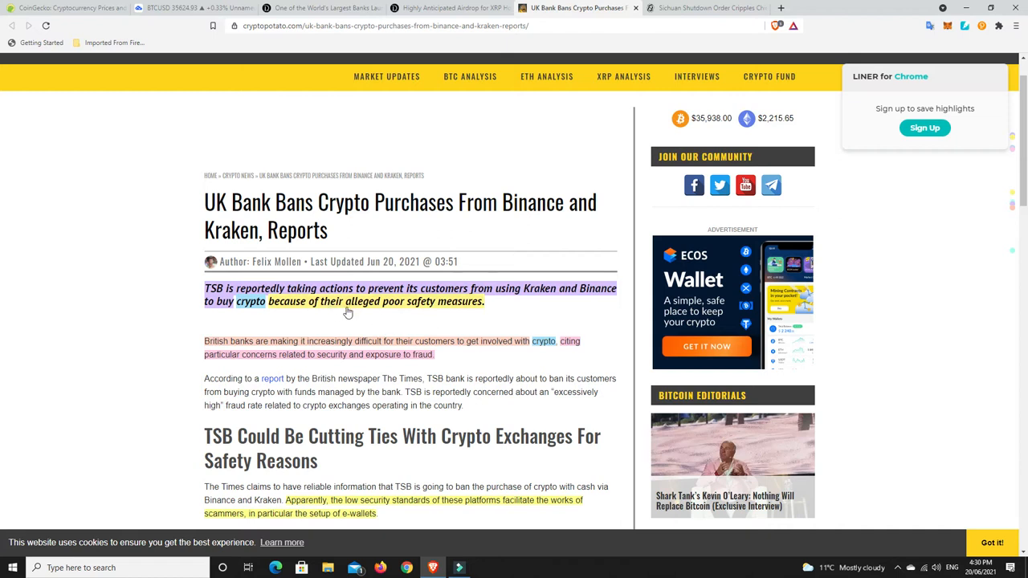
mouse_move(484, 354)
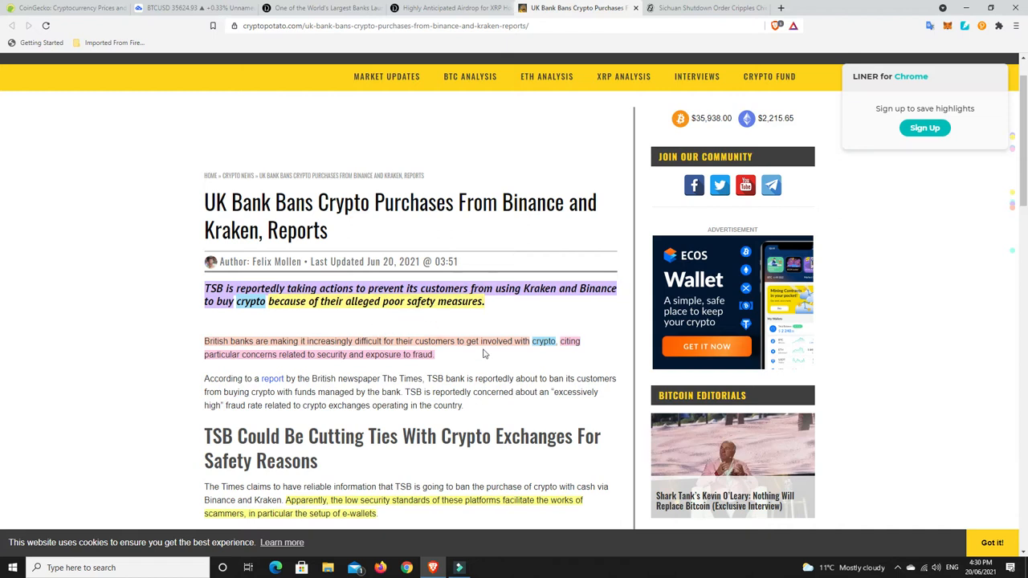
scroll(down, 3)
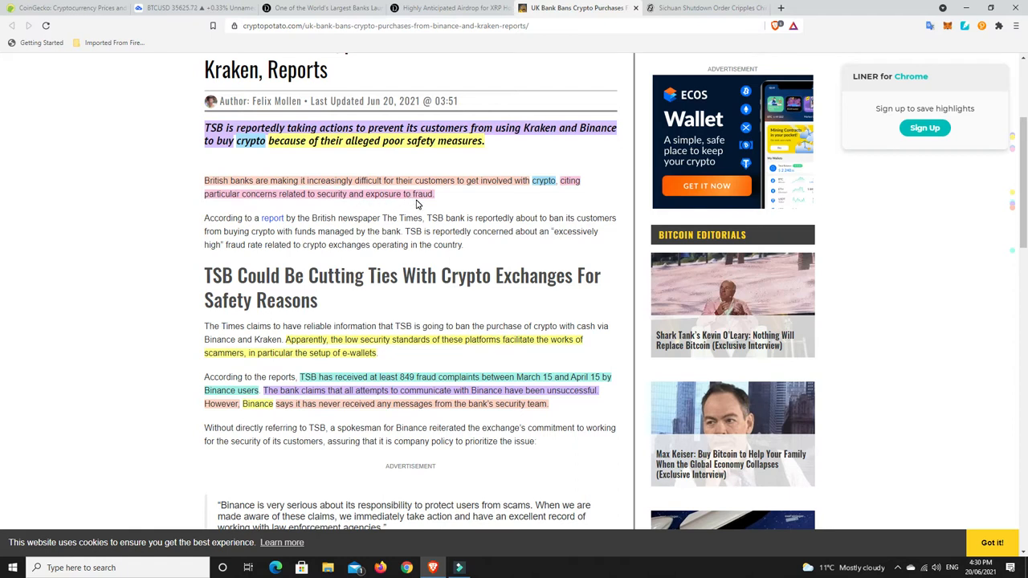
mouse_move(392, 217)
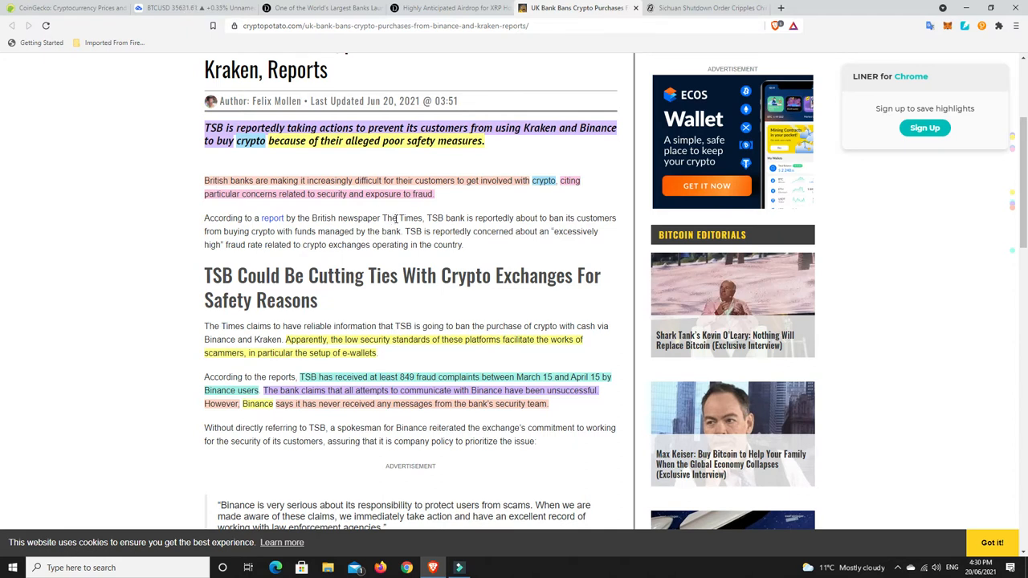
mouse_move(373, 217)
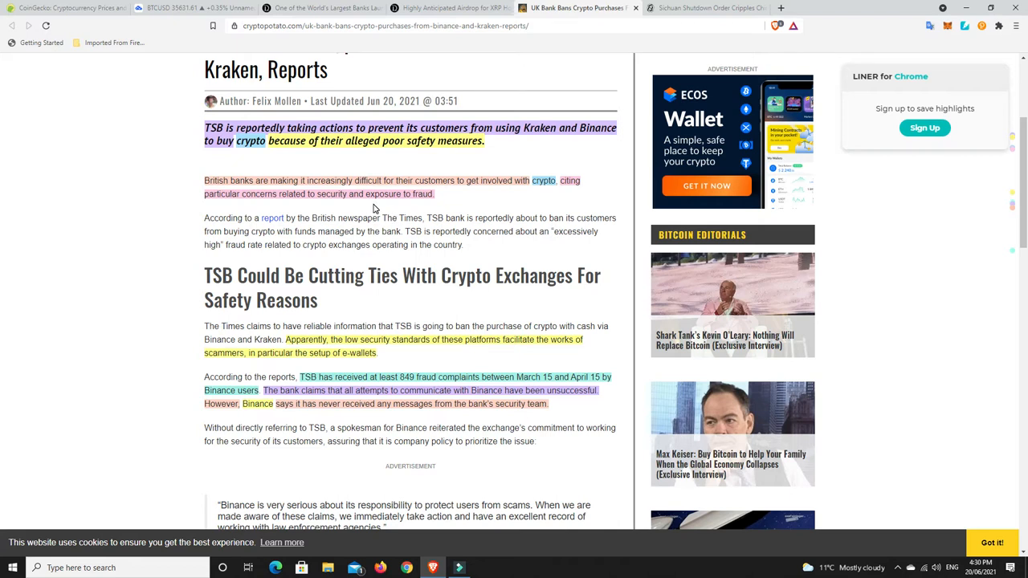
mouse_move(378, 212)
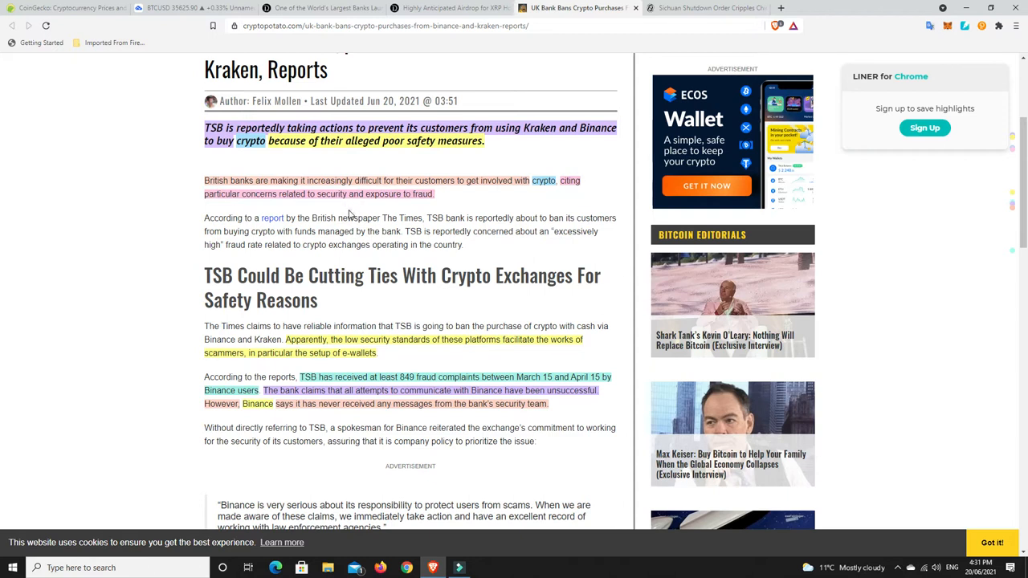
mouse_move(375, 208)
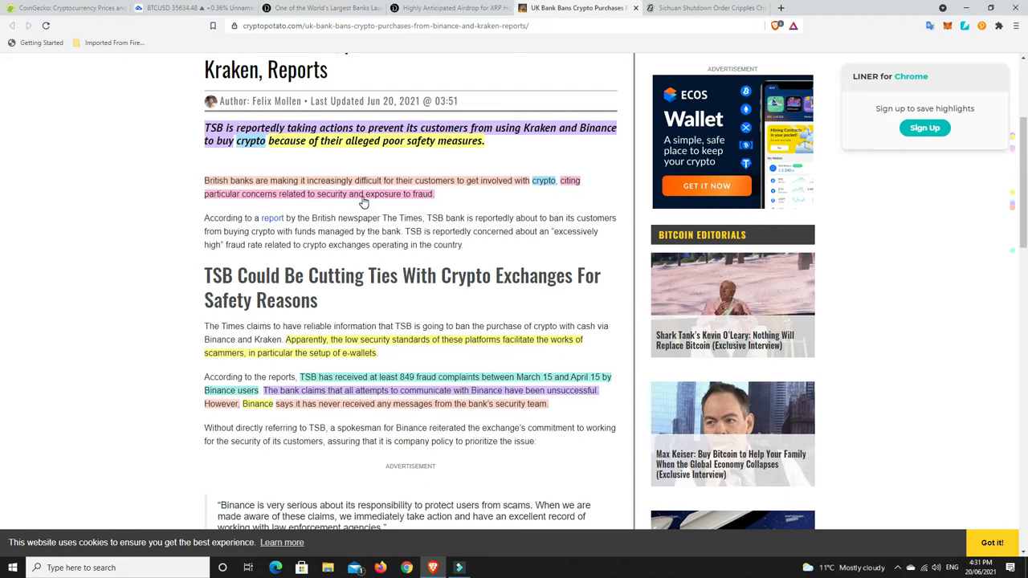
mouse_move(361, 218)
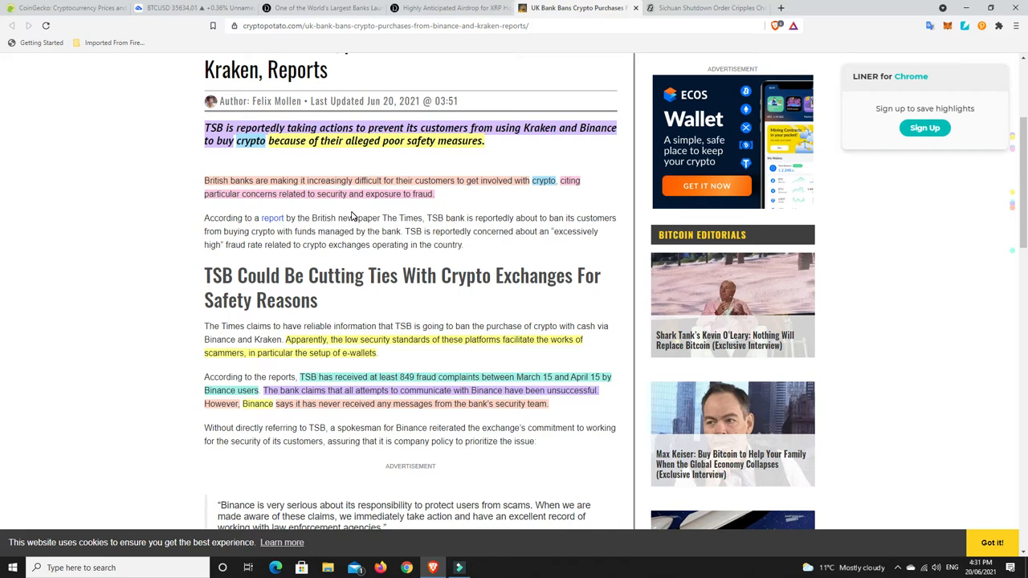
mouse_move(350, 221)
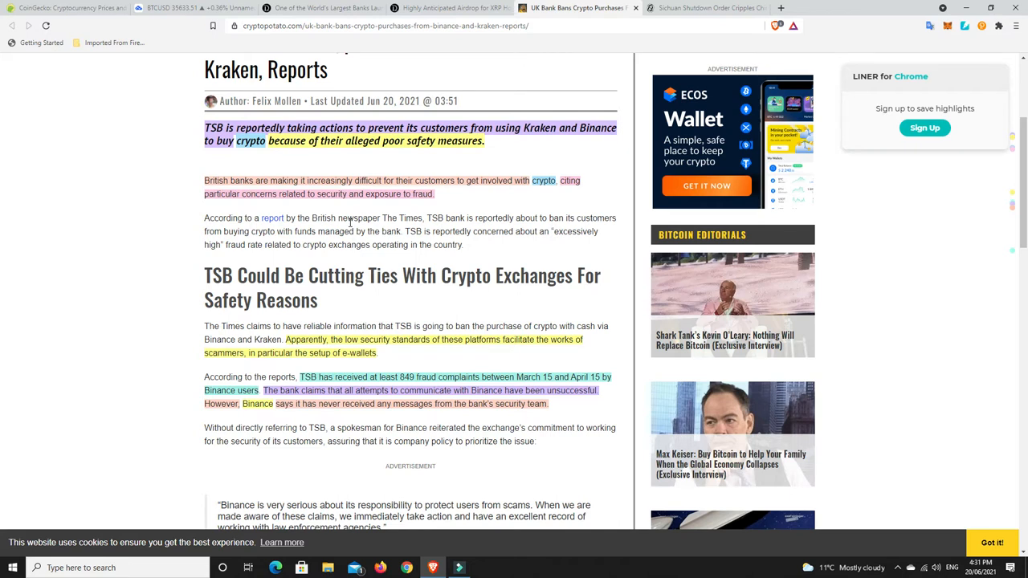
mouse_move(339, 201)
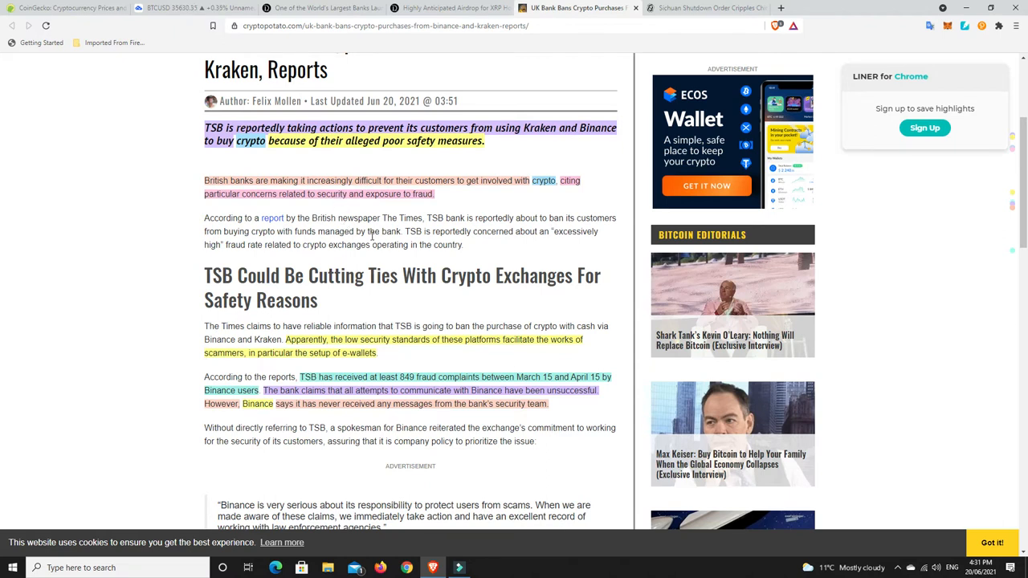
scroll(down, 3)
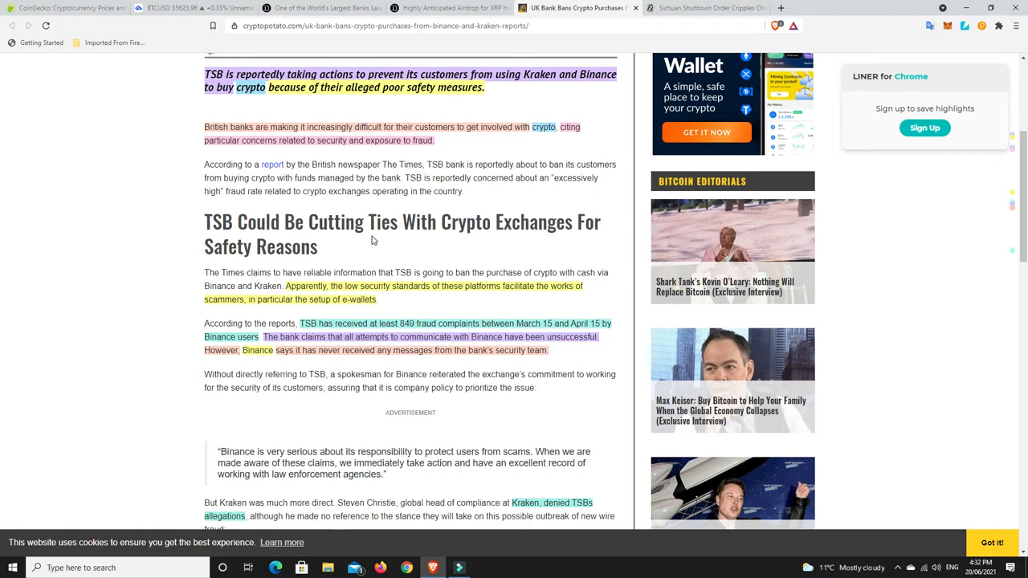
mouse_move(365, 251)
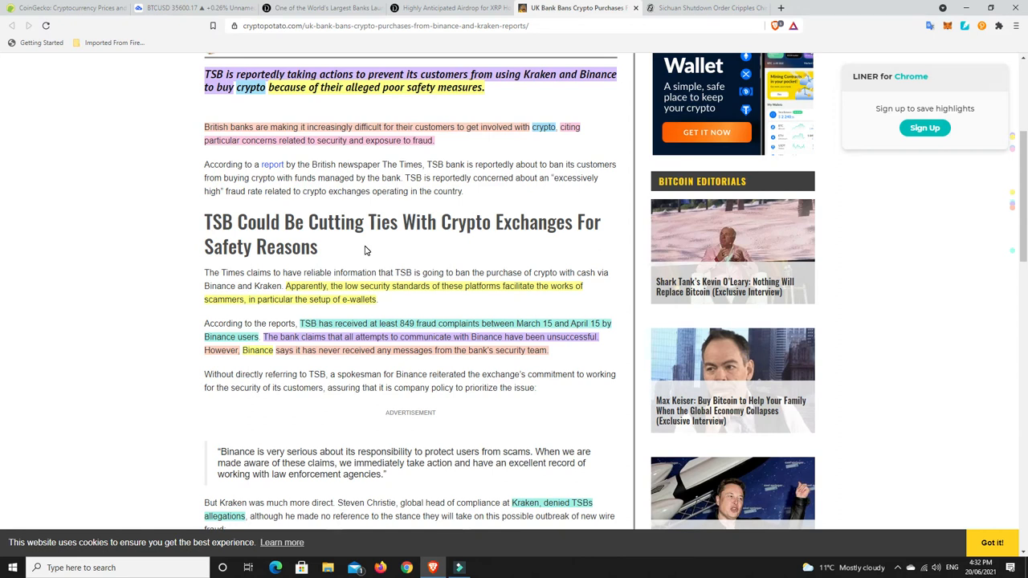
Scroll through CryptoPotato's report on TSB banning crypto purchases from Binance and Kraken
scroll(down, 3)
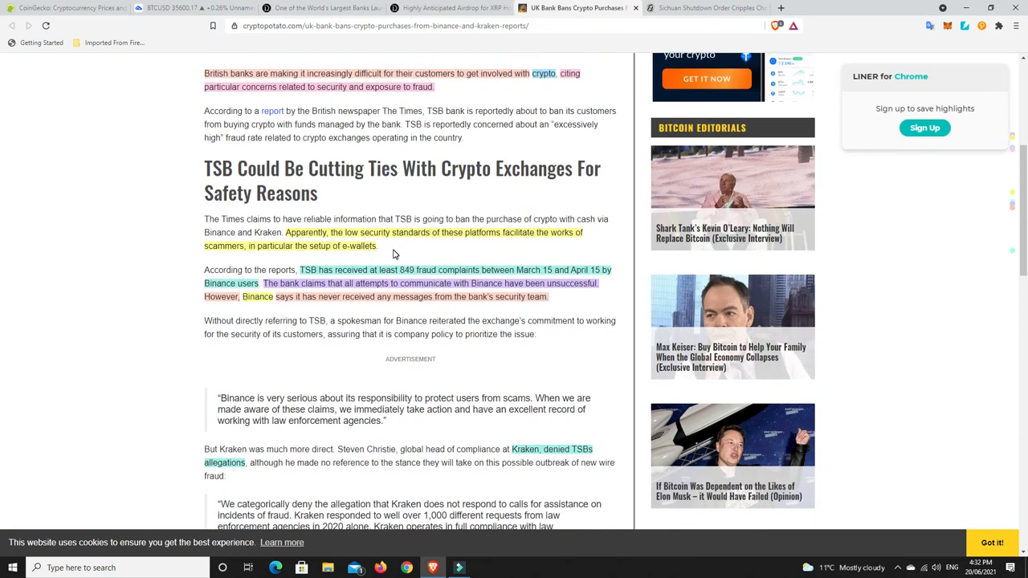
mouse_move(486, 241)
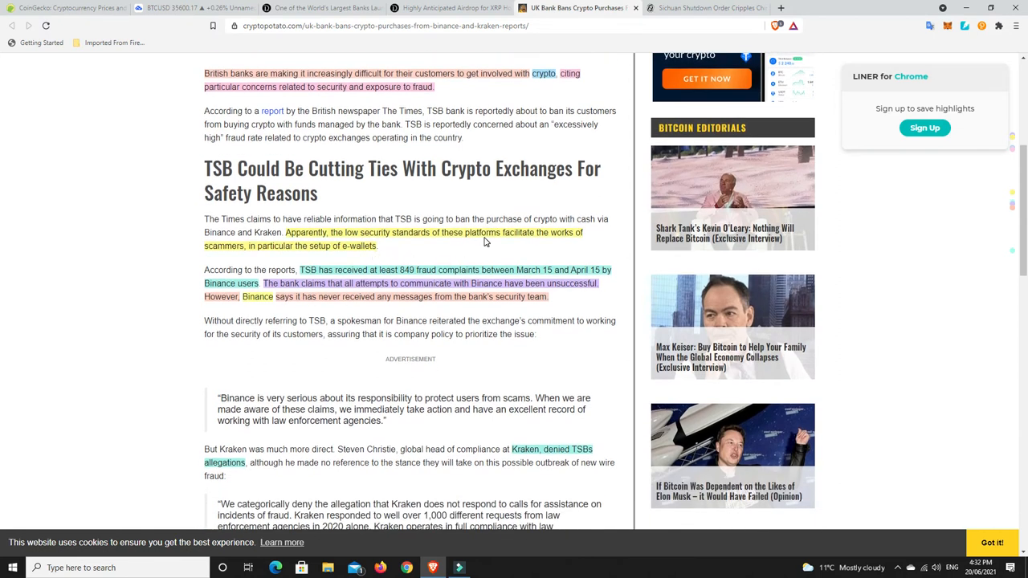
mouse_move(226, 248)
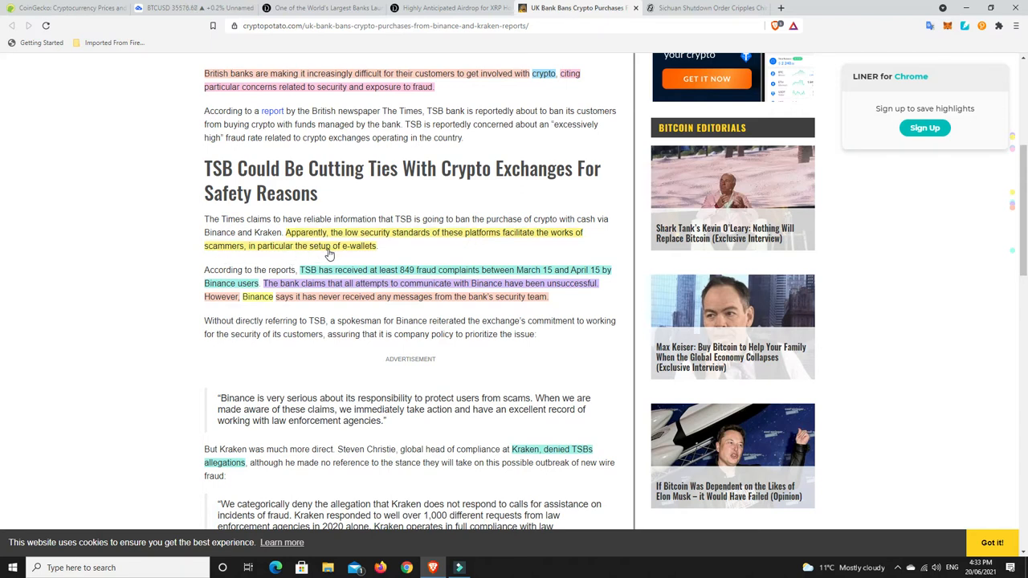
mouse_move(468, 366)
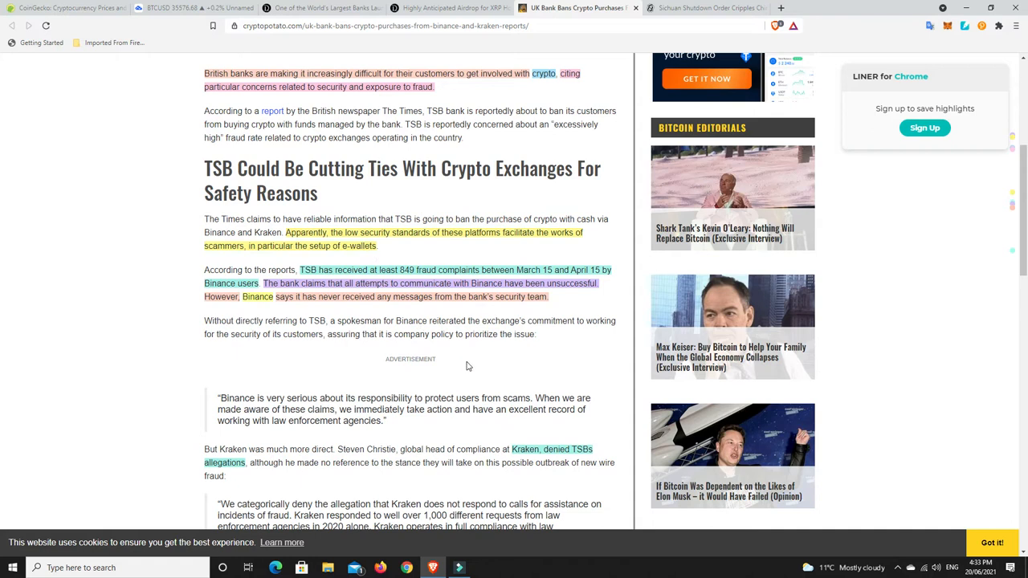
mouse_move(503, 368)
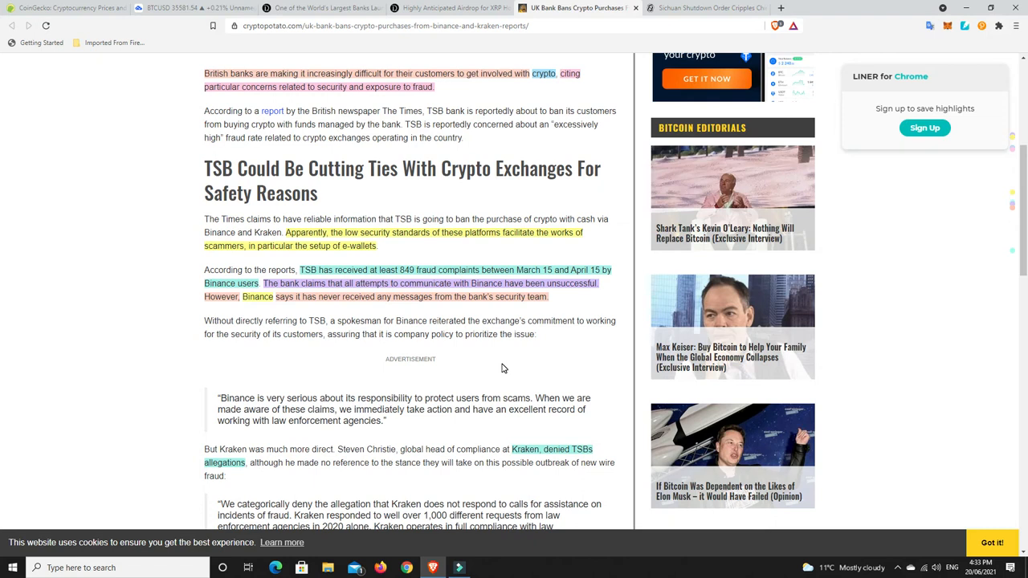
mouse_move(246, 297)
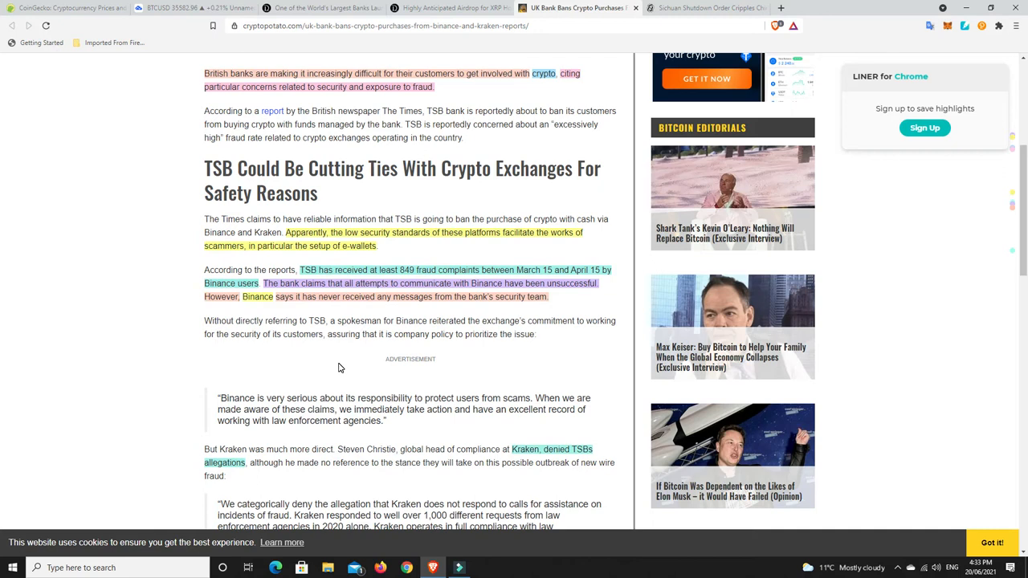
mouse_move(345, 364)
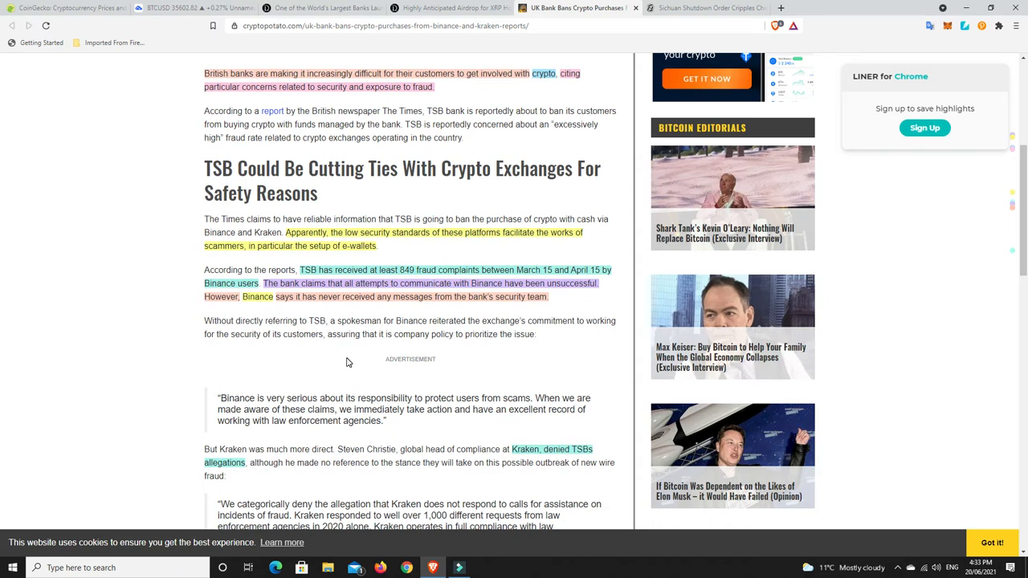
mouse_move(352, 362)
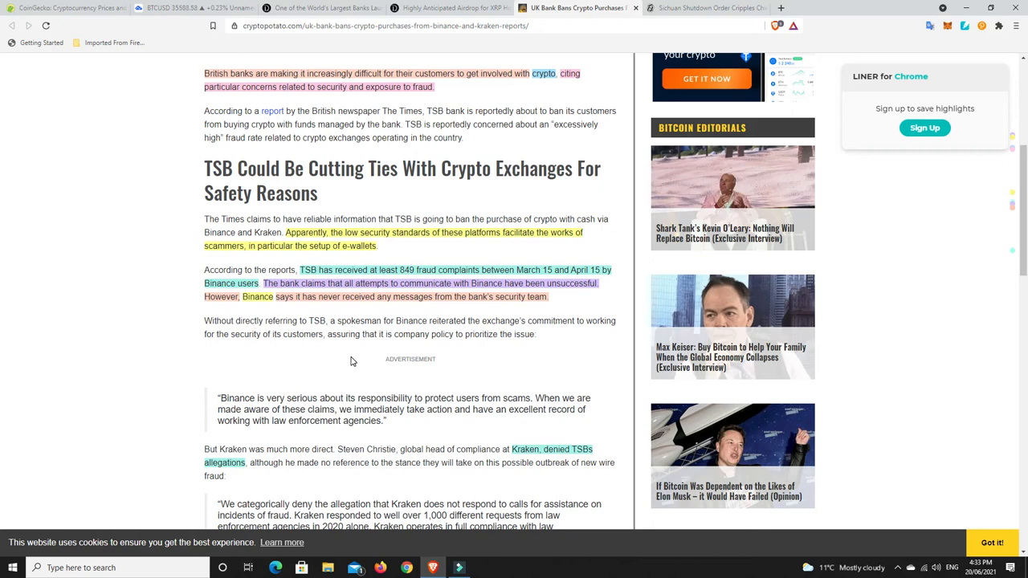
mouse_move(341, 347)
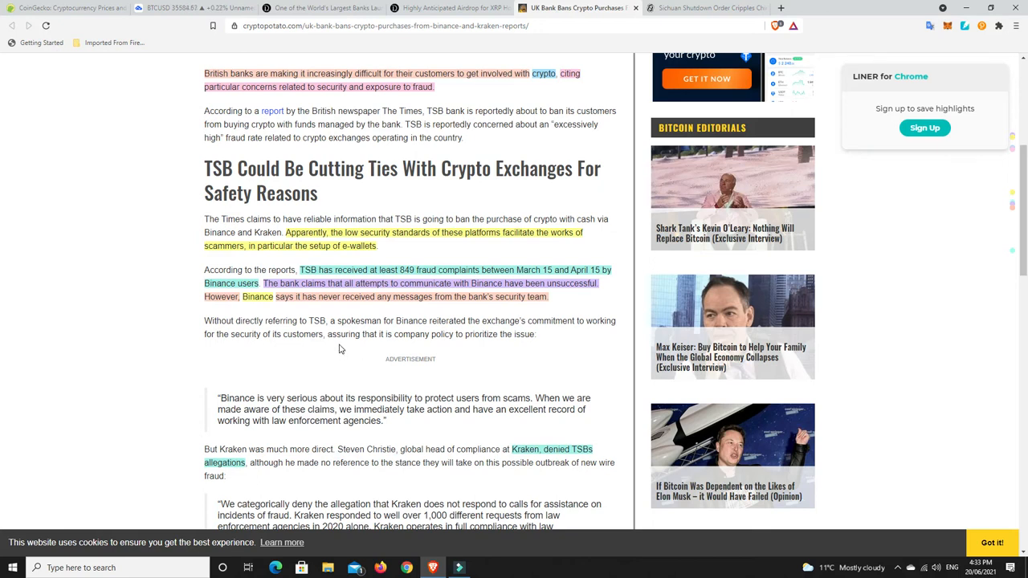
mouse_move(342, 344)
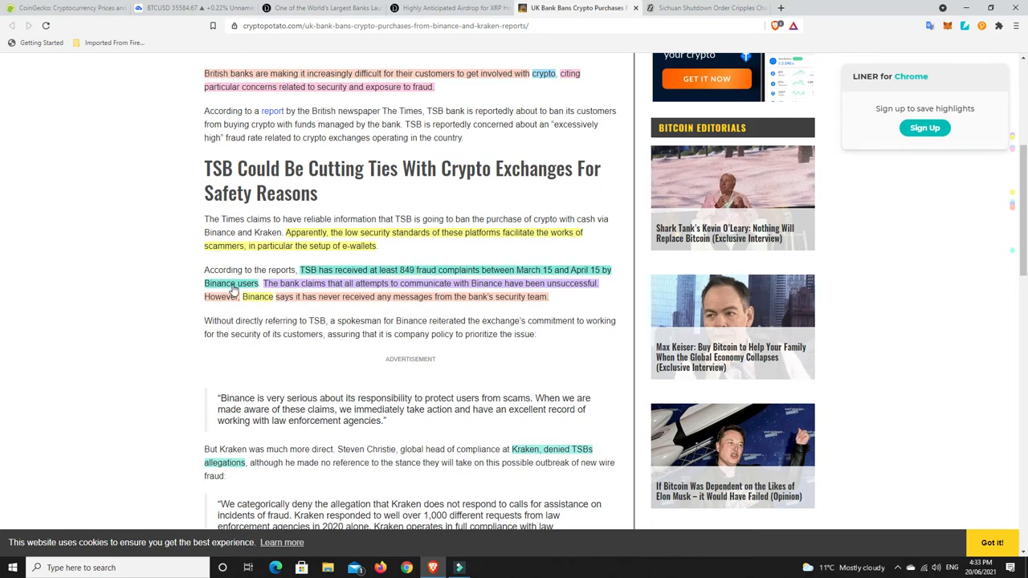
mouse_move(302, 344)
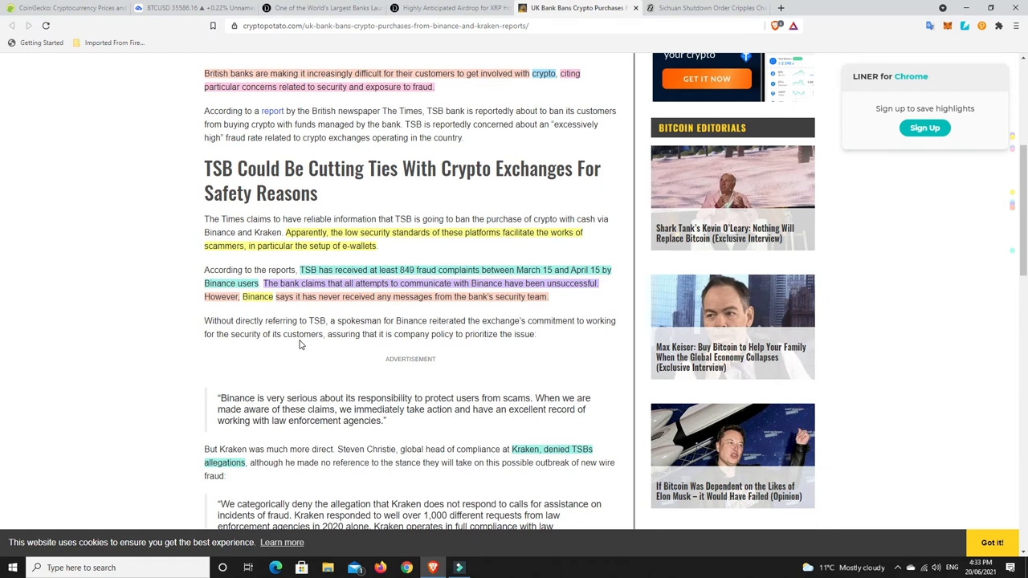
mouse_move(317, 320)
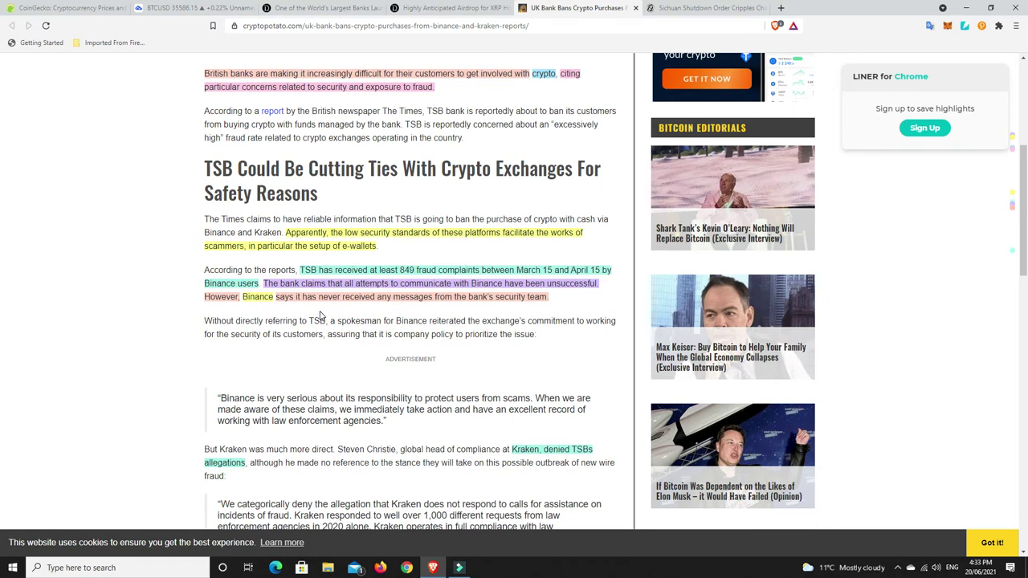
mouse_move(350, 315)
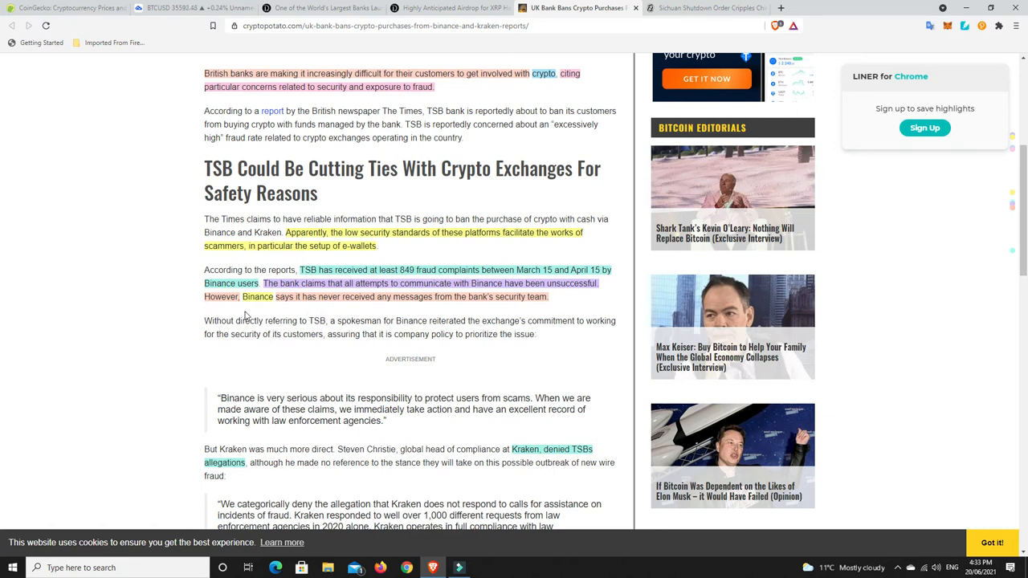
mouse_move(402, 297)
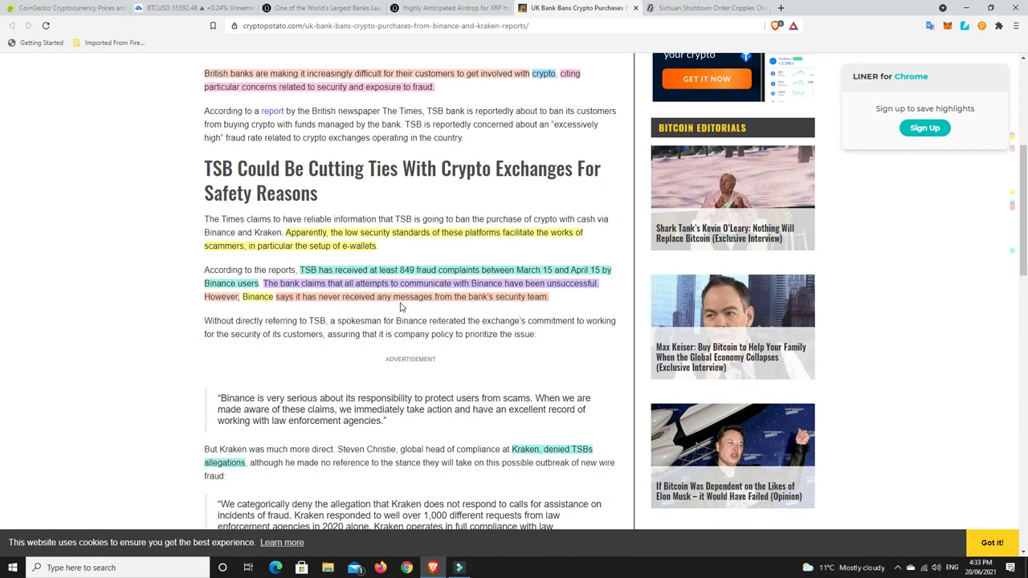
mouse_move(499, 312)
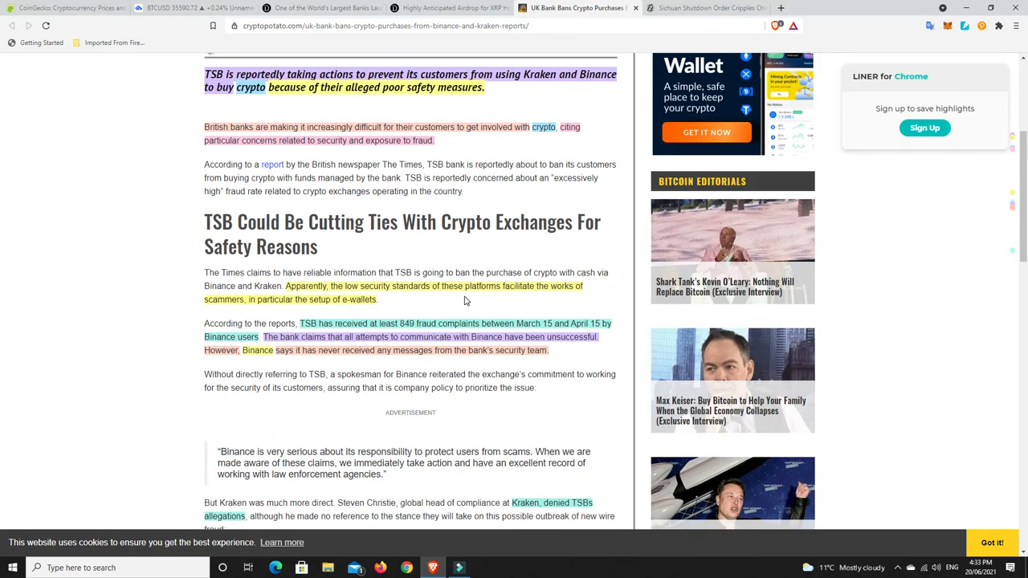
mouse_move(460, 315)
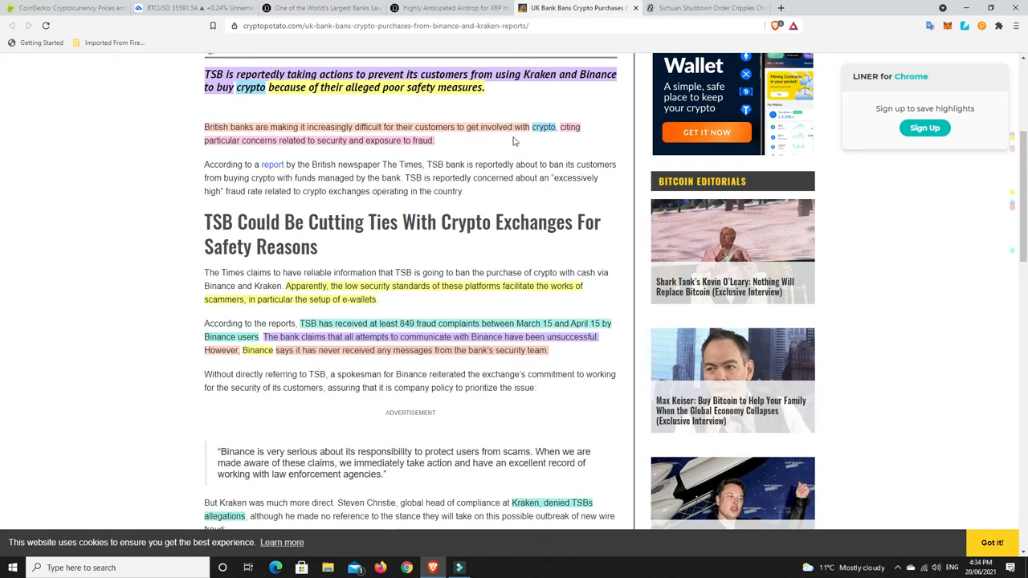
scroll(down, 3)
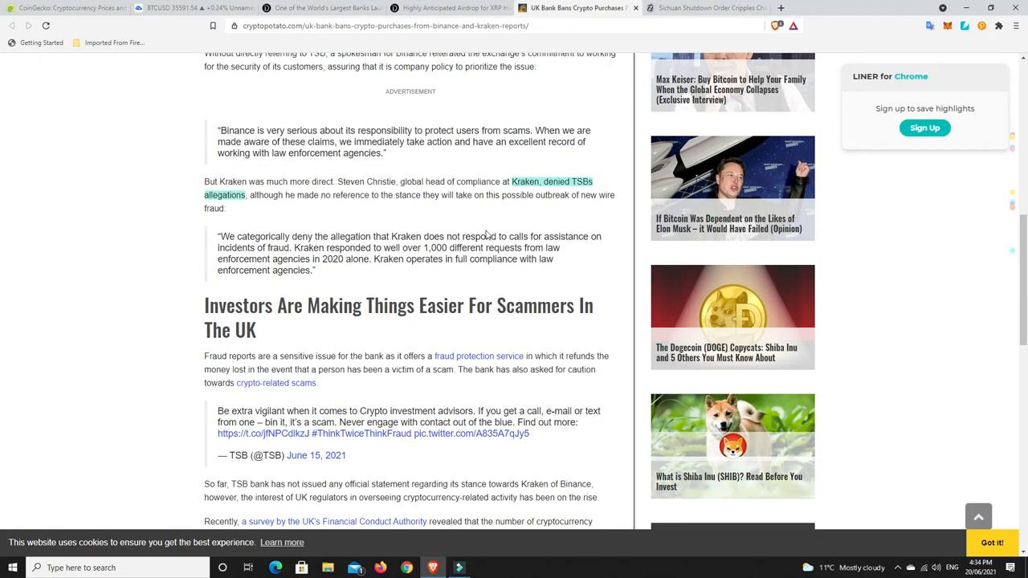
mouse_move(500, 221)
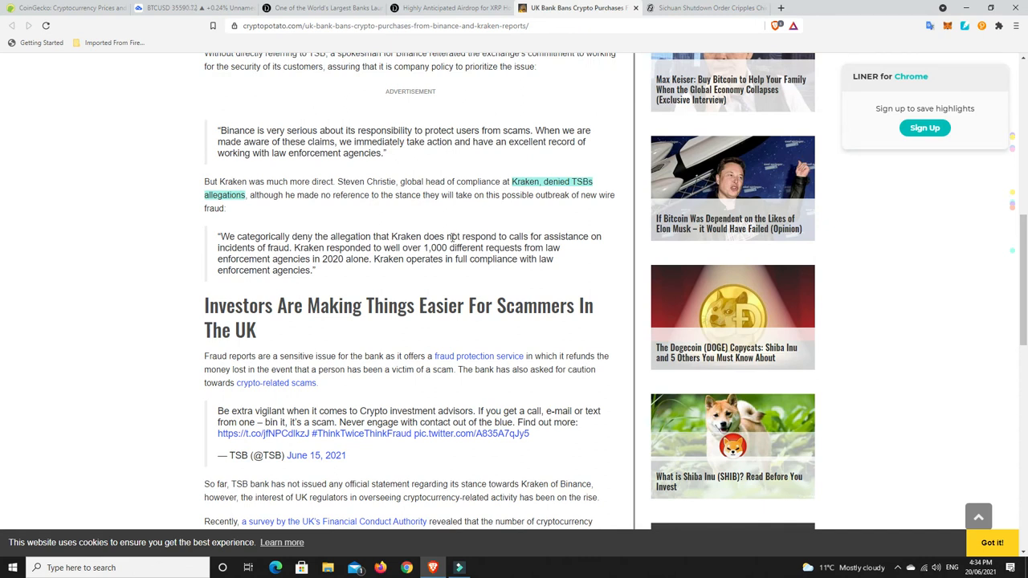
mouse_move(437, 247)
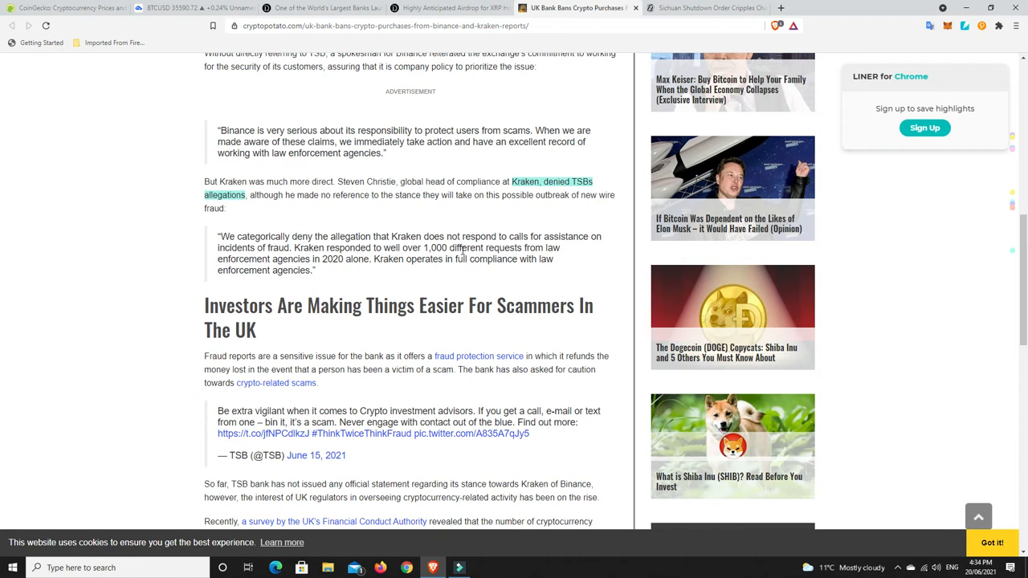
scroll(up, 3)
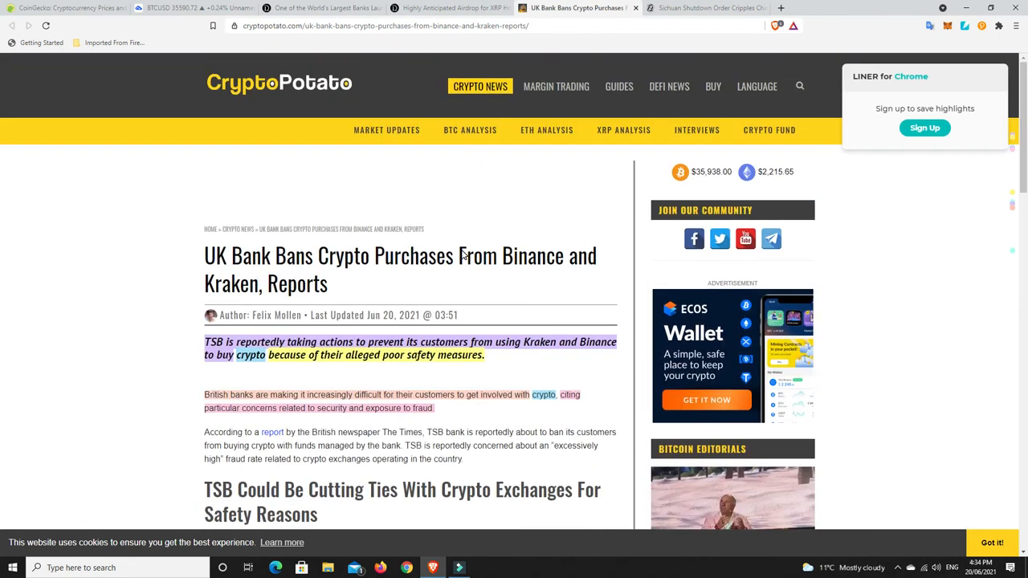
mouse_move(453, 287)
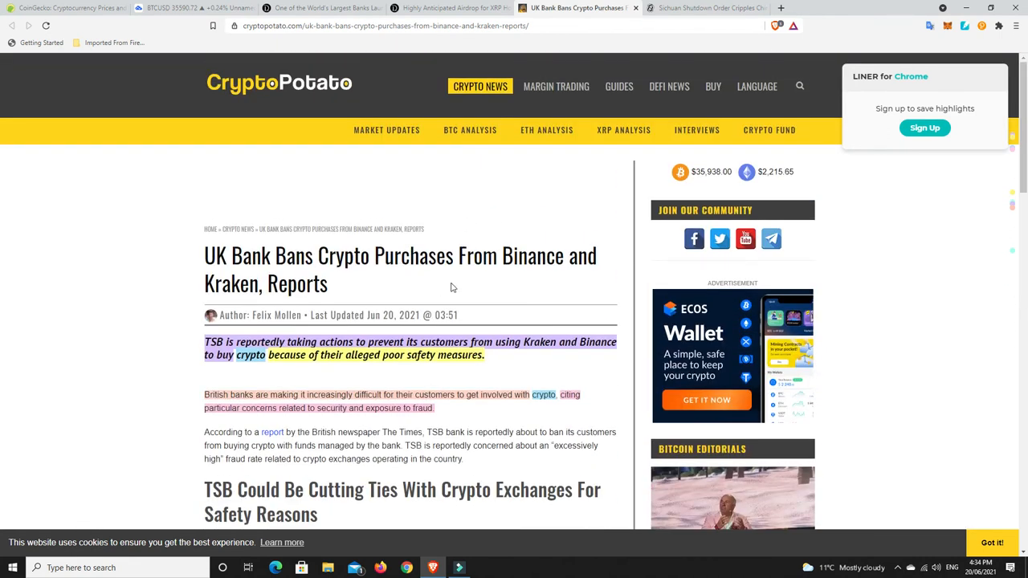
scroll(down, 3)
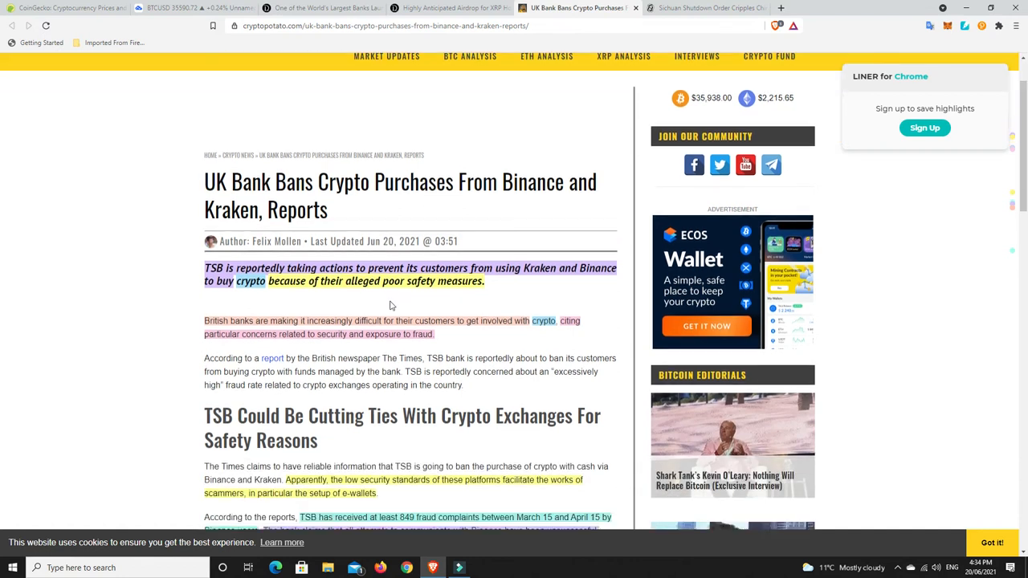
scroll(down, 3)
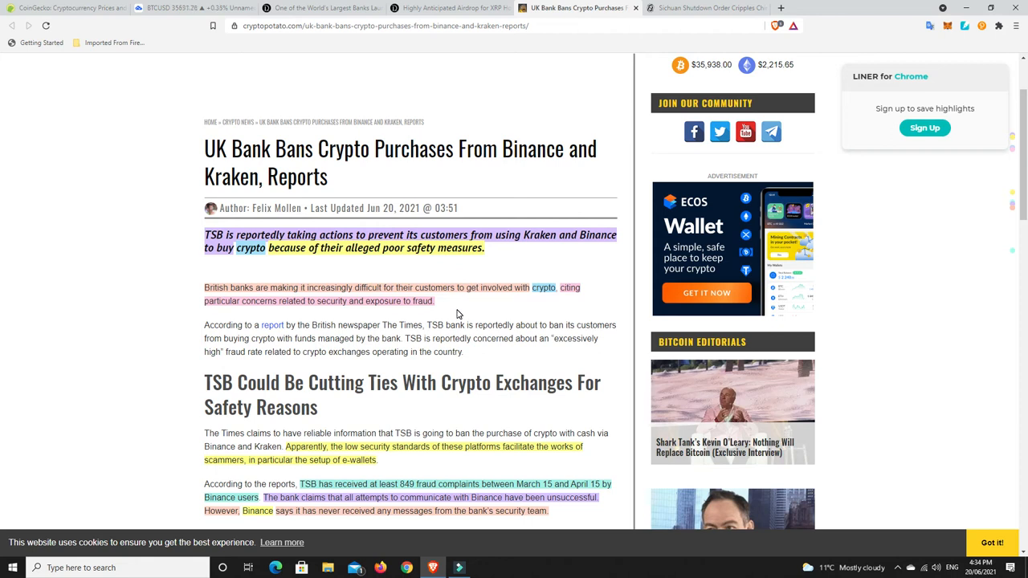
mouse_move(436, 311)
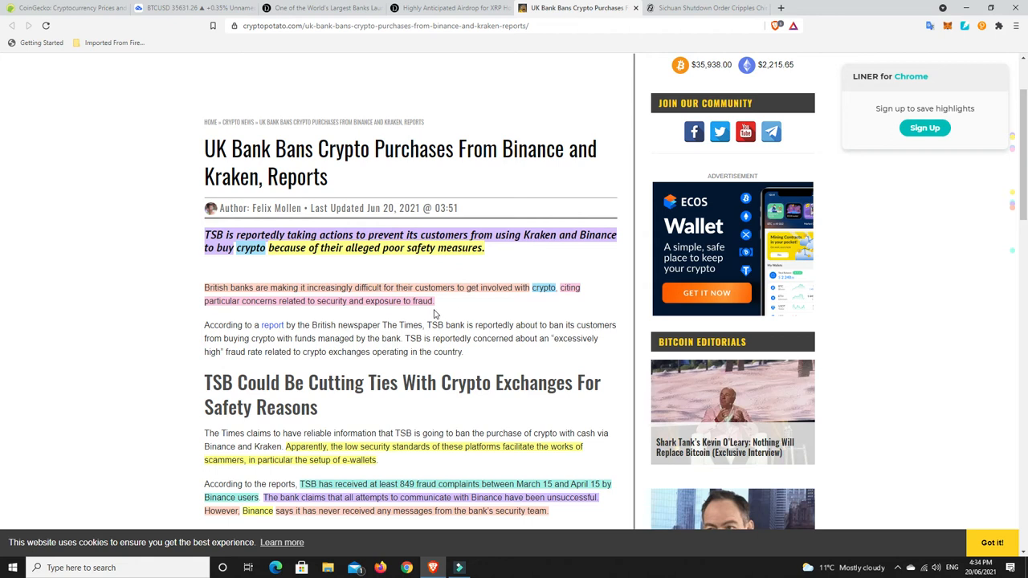
mouse_move(405, 315)
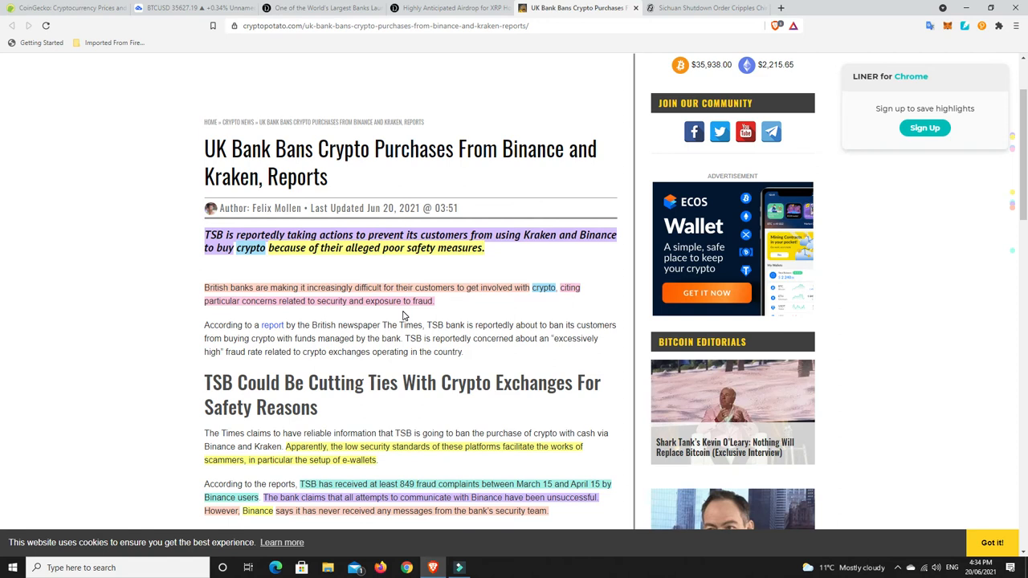
mouse_move(464, 317)
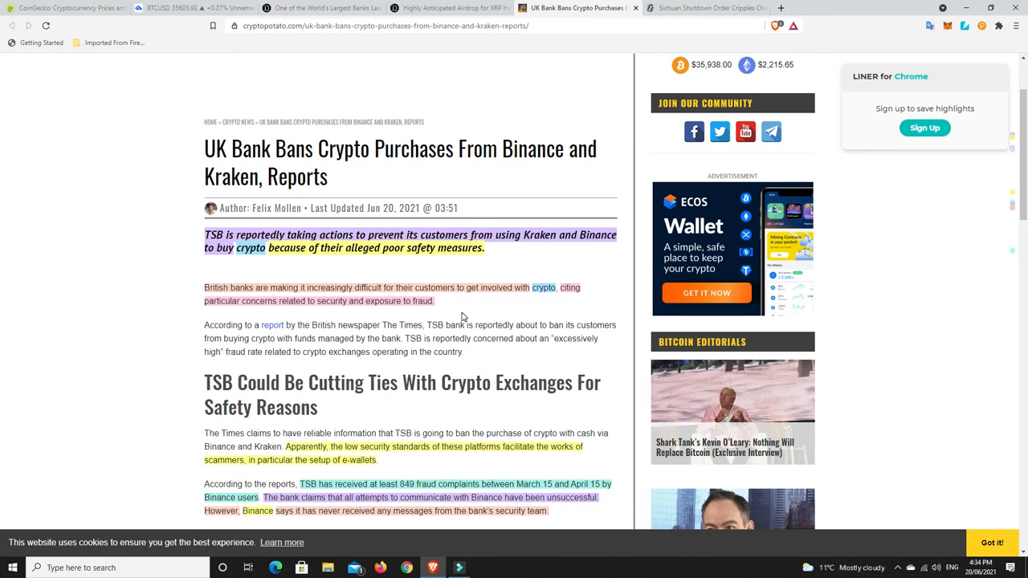
mouse_move(456, 305)
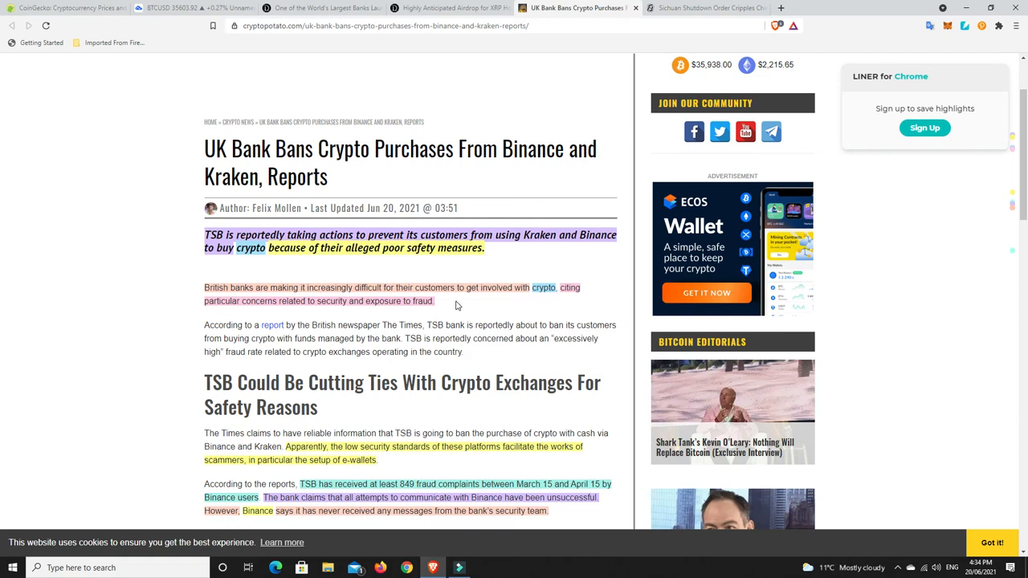
mouse_move(451, 315)
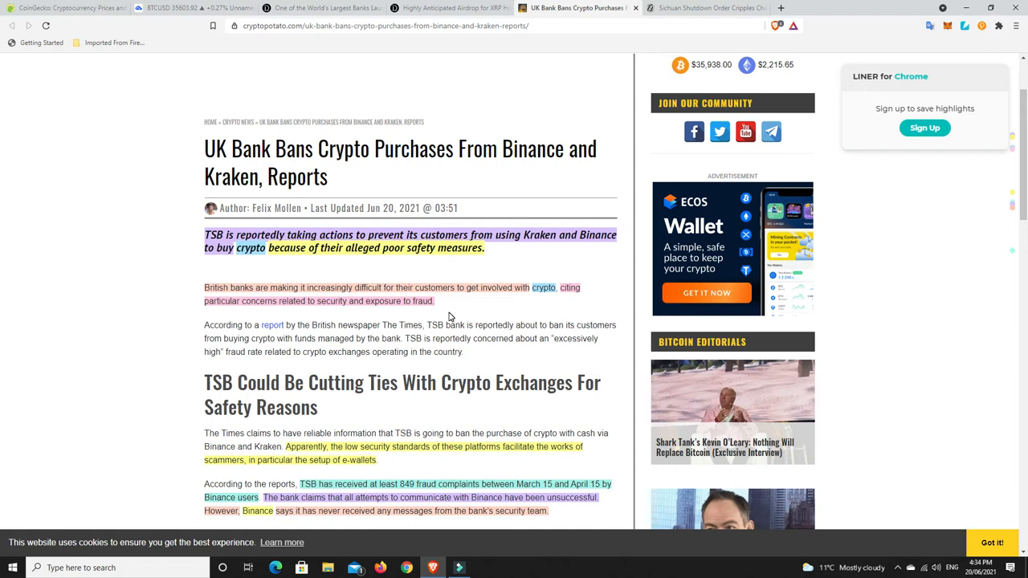
mouse_move(456, 310)
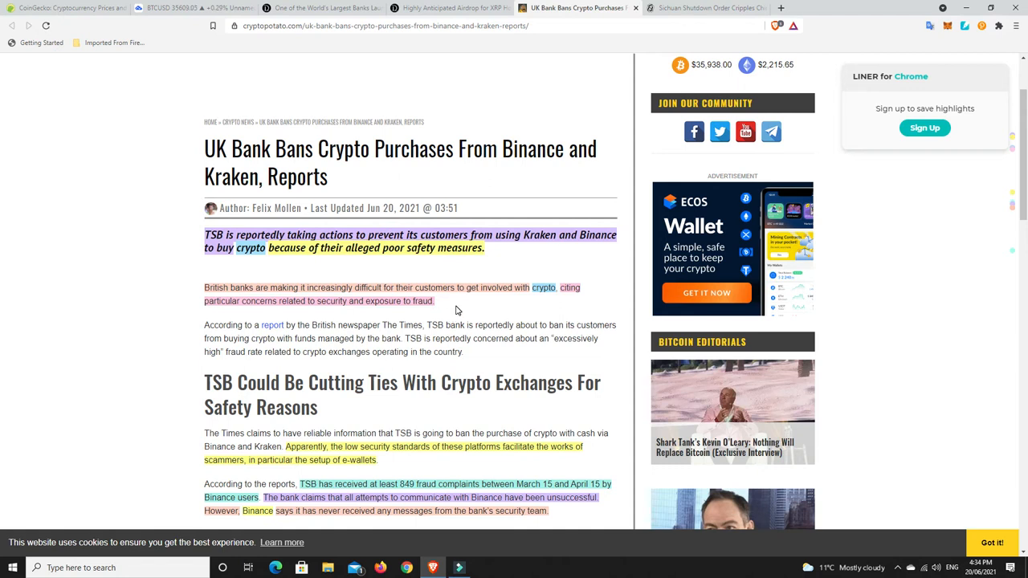
Finish scrolling the TSB report and return to The Daily Hodl's Swiss bank Bitcoin article
scroll(down, 3)
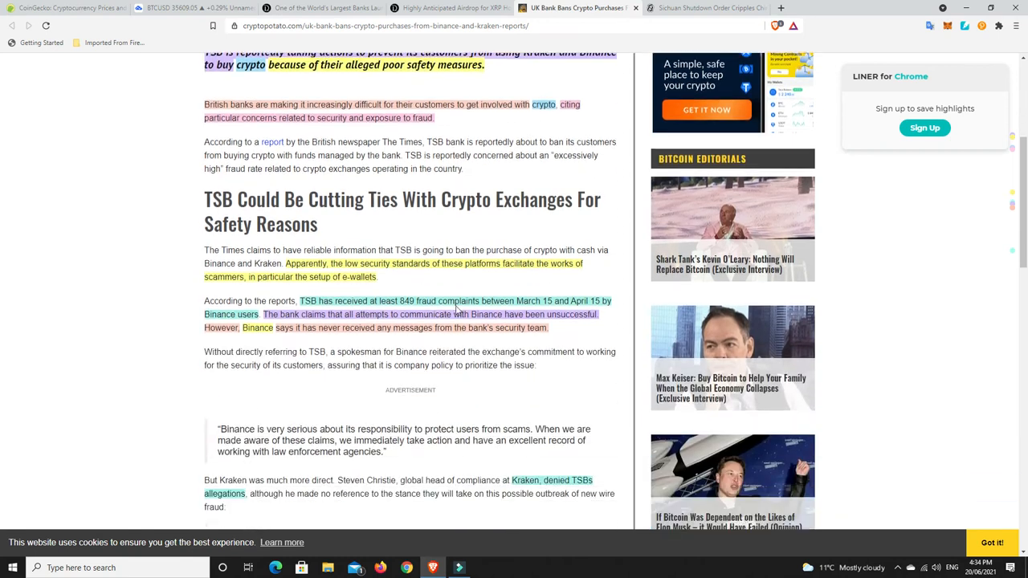
scroll(down, 3)
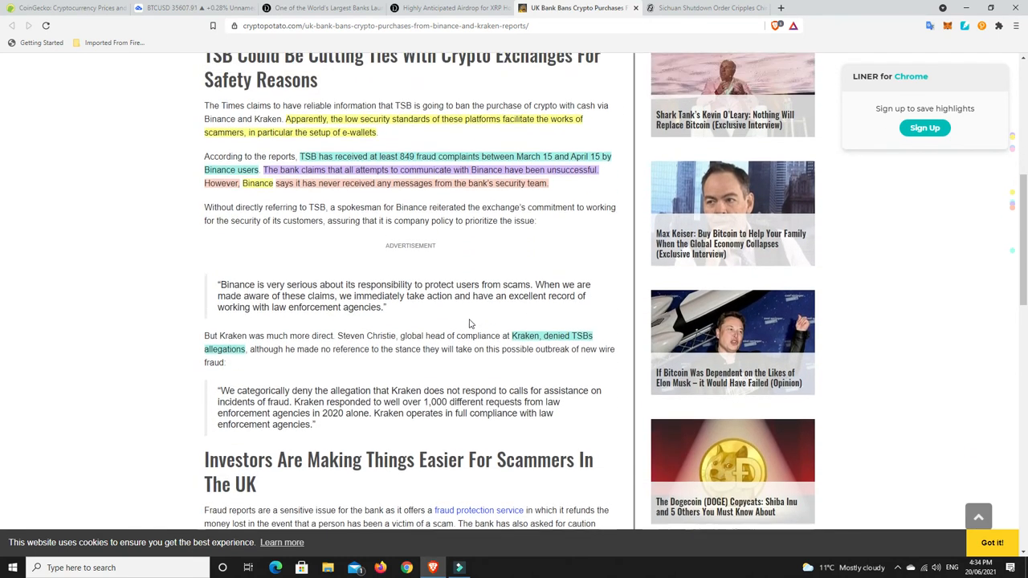
scroll(up, 3)
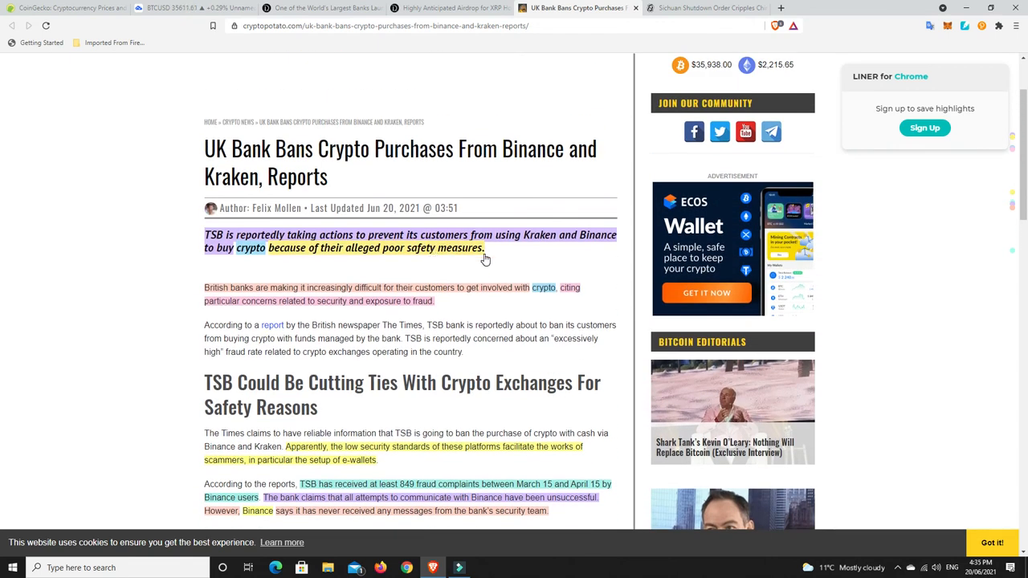
click(321, 9)
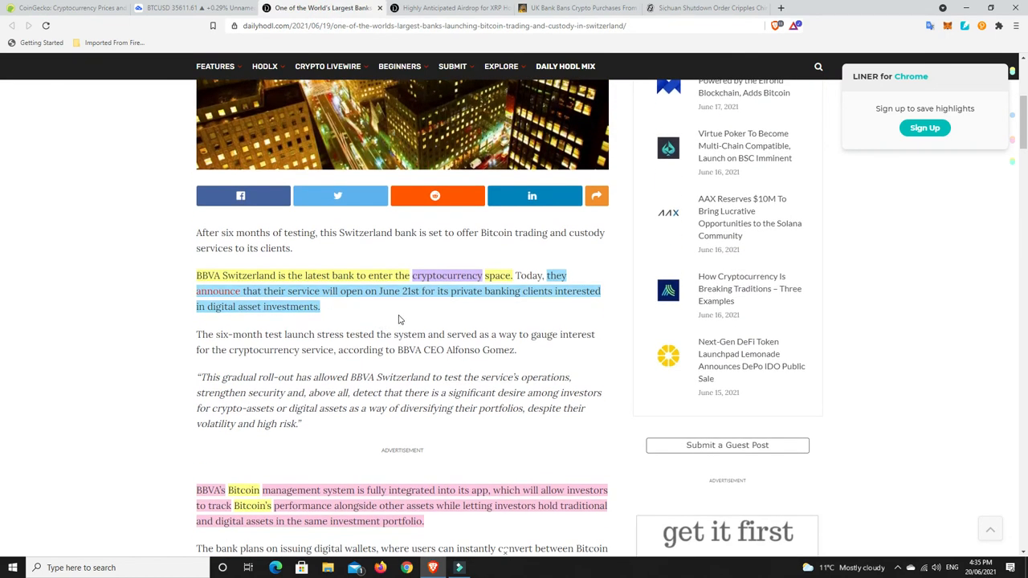
mouse_move(425, 327)
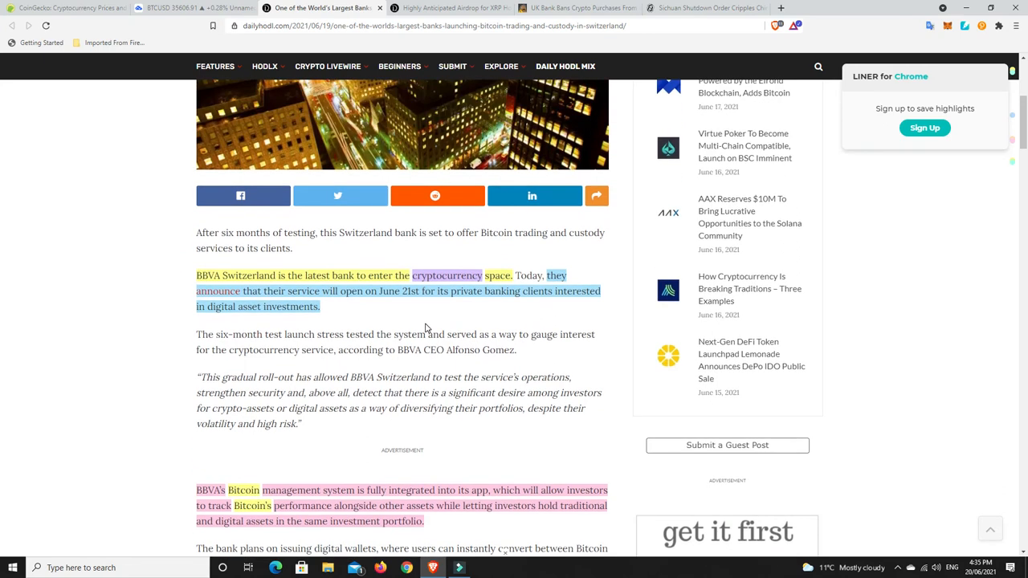
Scroll back up the BBVA Switzerland article, then switch to the XRP airdrop article
scroll(up, 3)
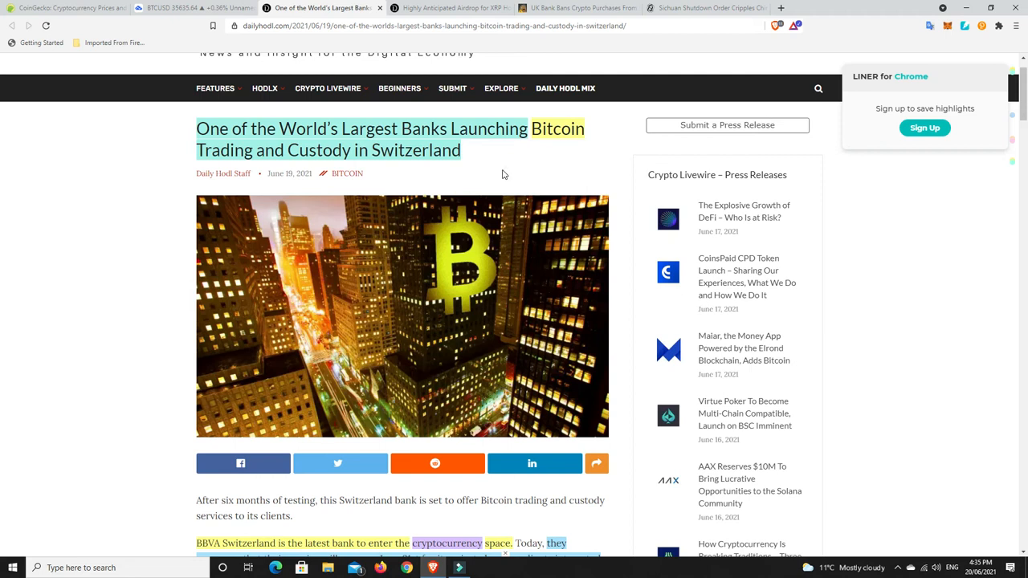
mouse_move(475, 165)
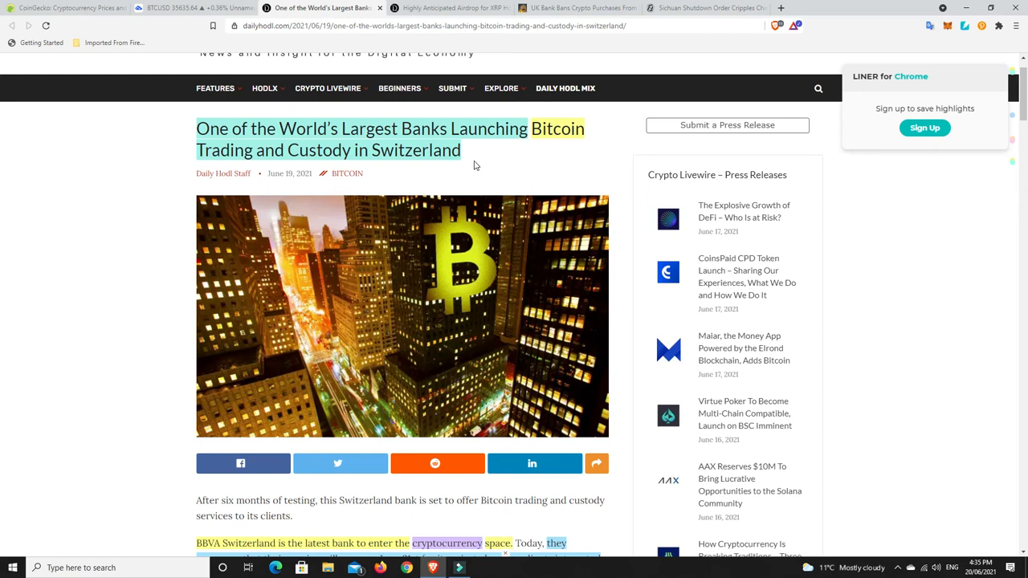
mouse_move(547, 166)
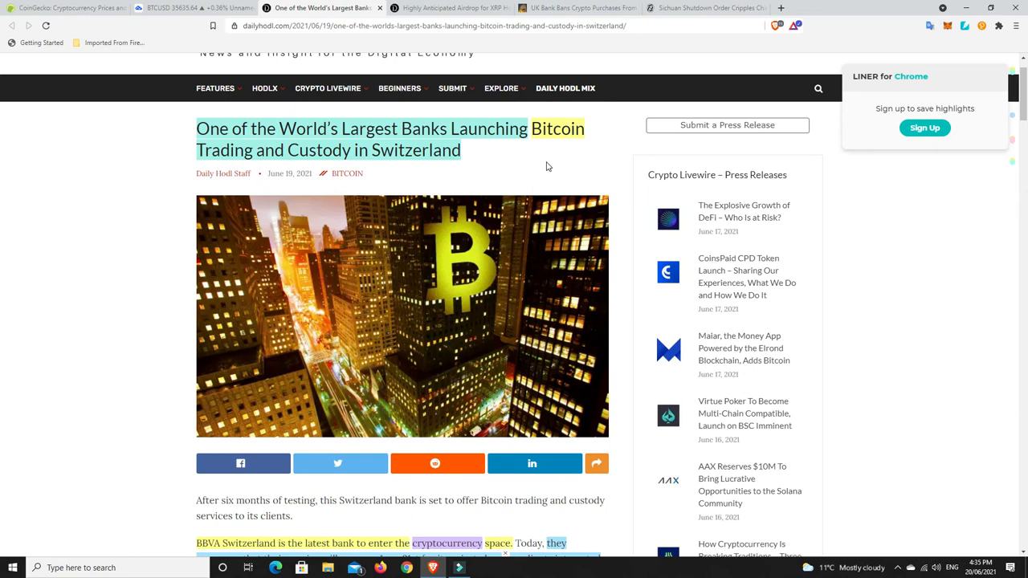
mouse_move(434, 8)
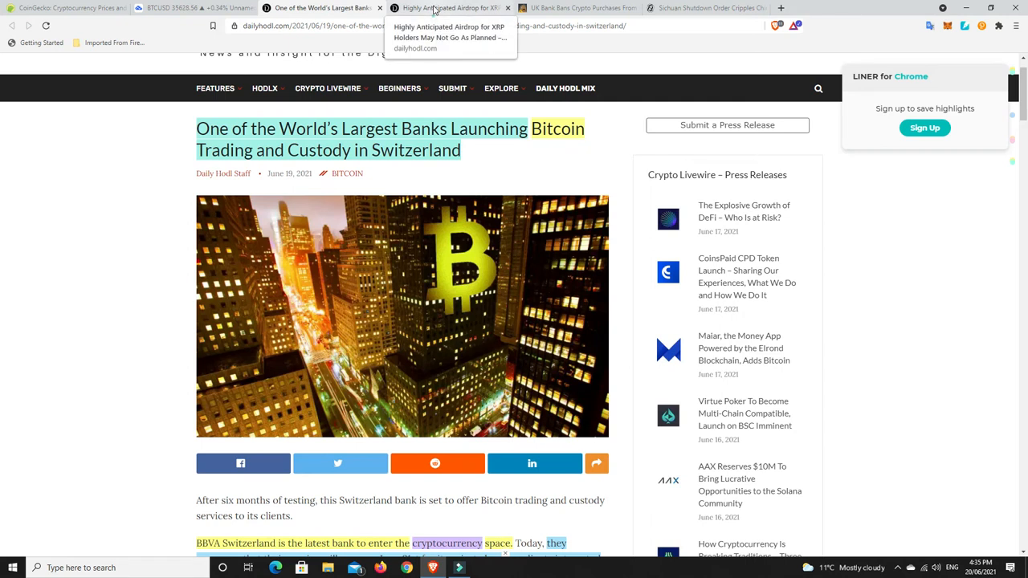
click(438, 8)
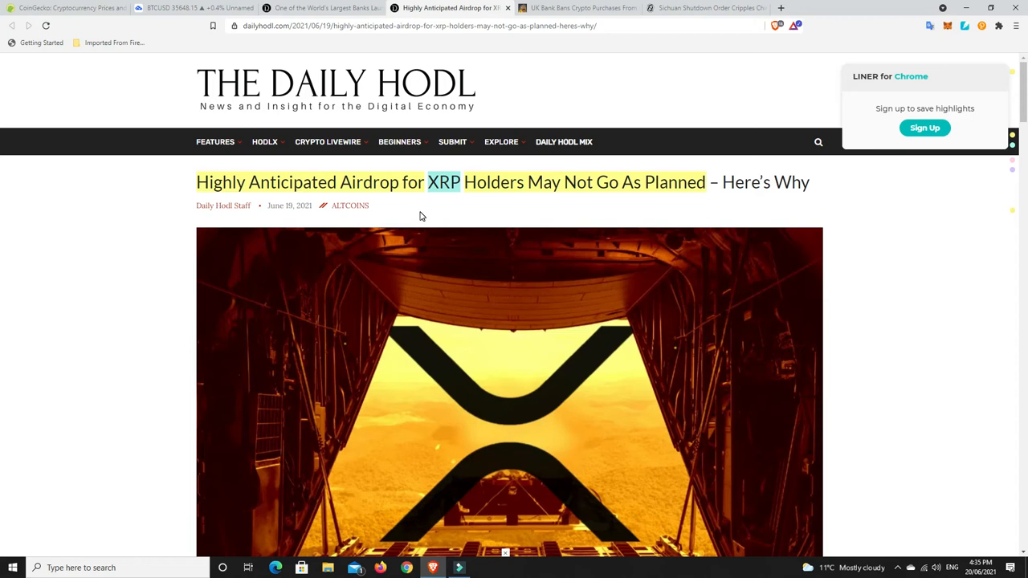
mouse_move(383, 213)
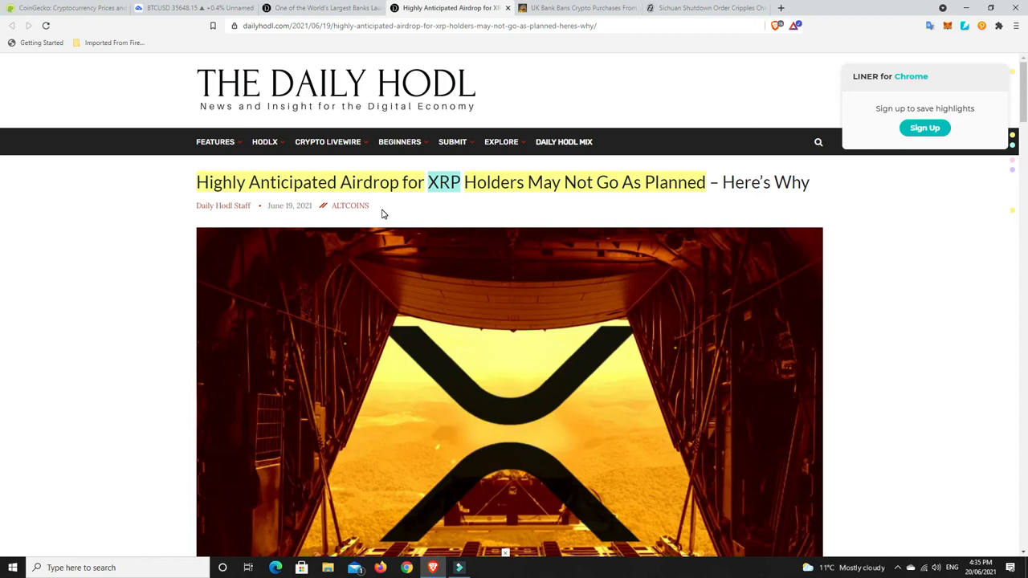
mouse_move(407, 219)
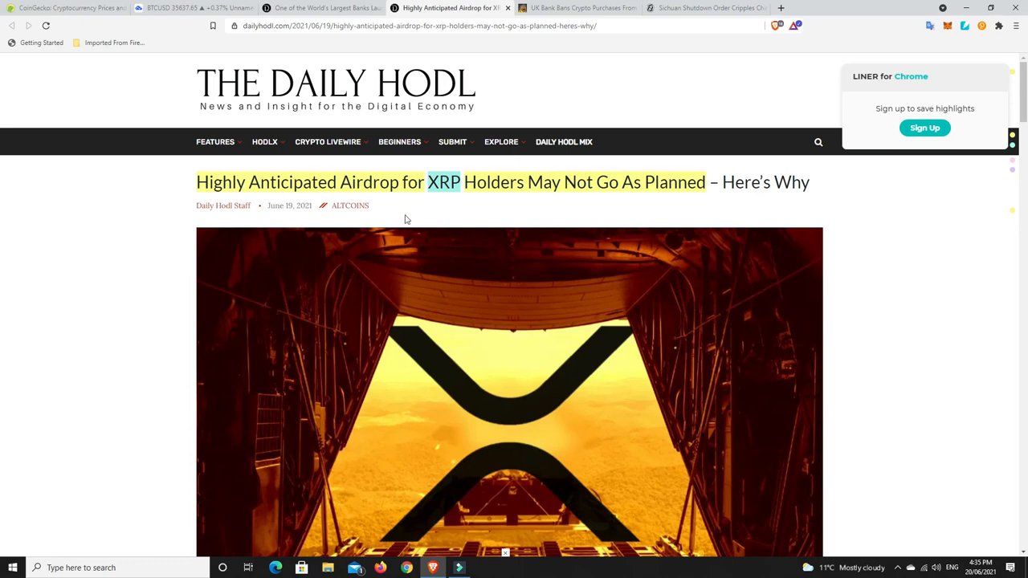
mouse_move(414, 216)
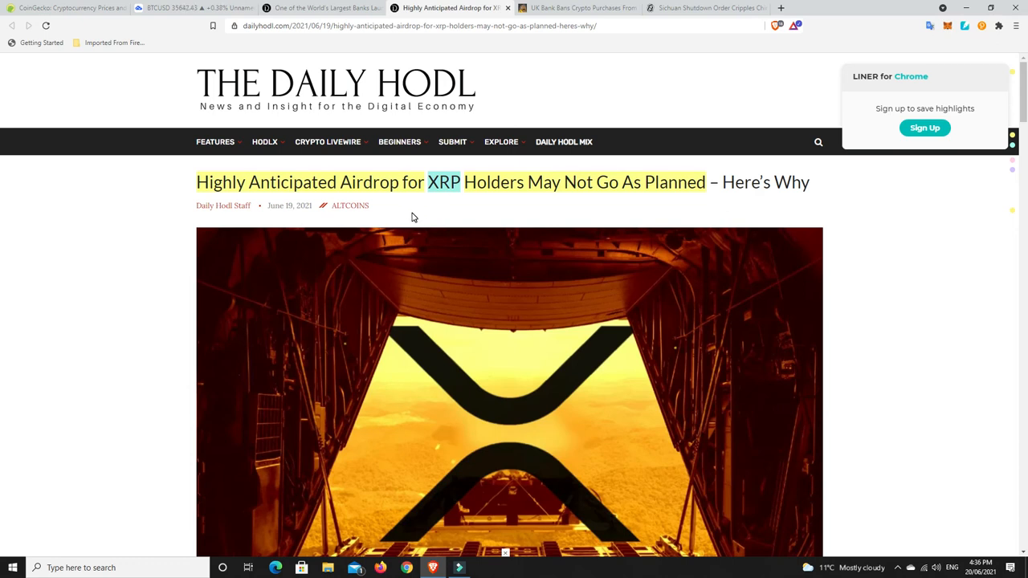
mouse_move(518, 208)
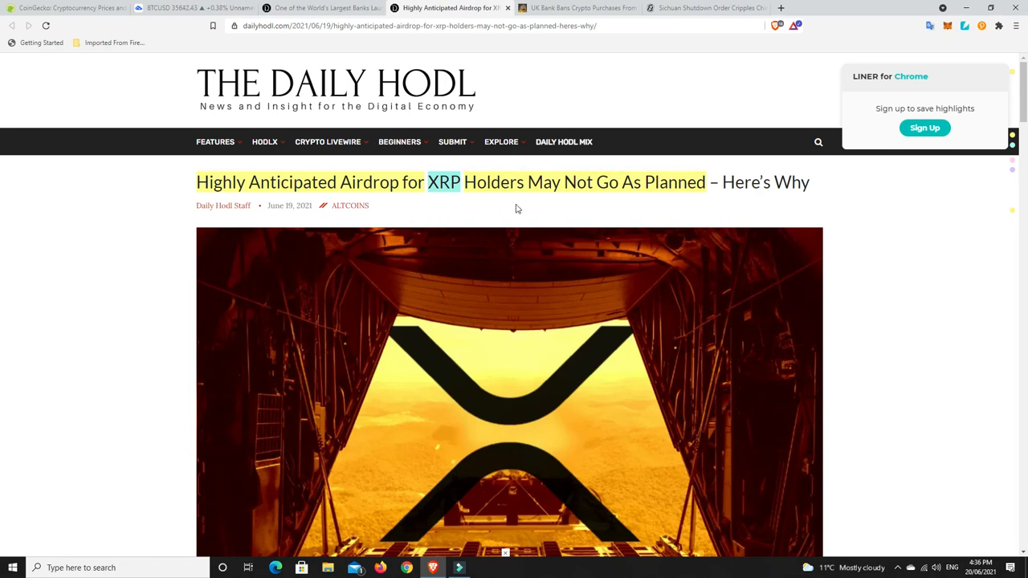
mouse_move(604, 208)
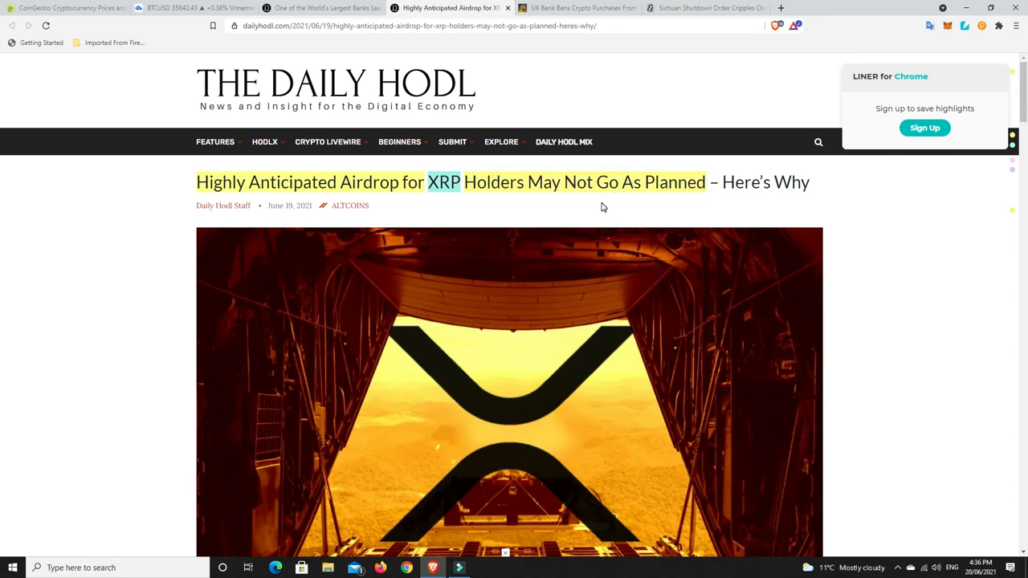
mouse_move(600, 207)
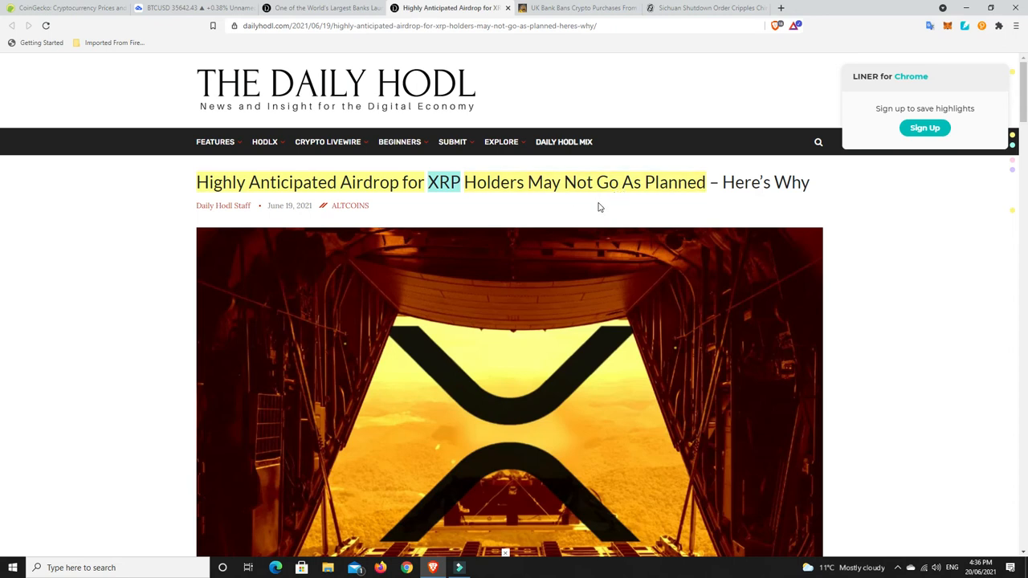
Read the XRP airdrop article down to Flare's two options and the embedded comparison tweet
scroll(down, 3)
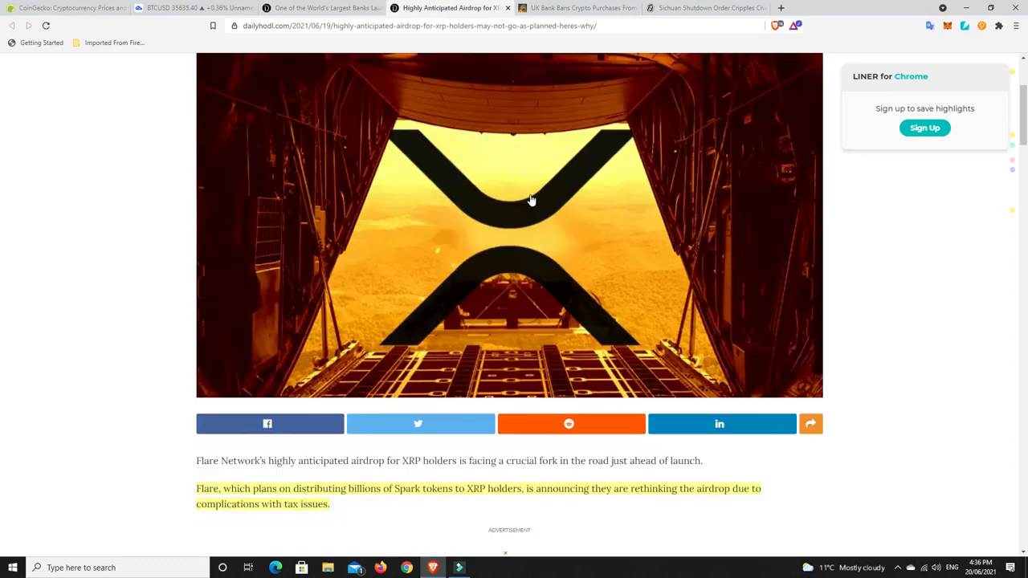
scroll(down, 3)
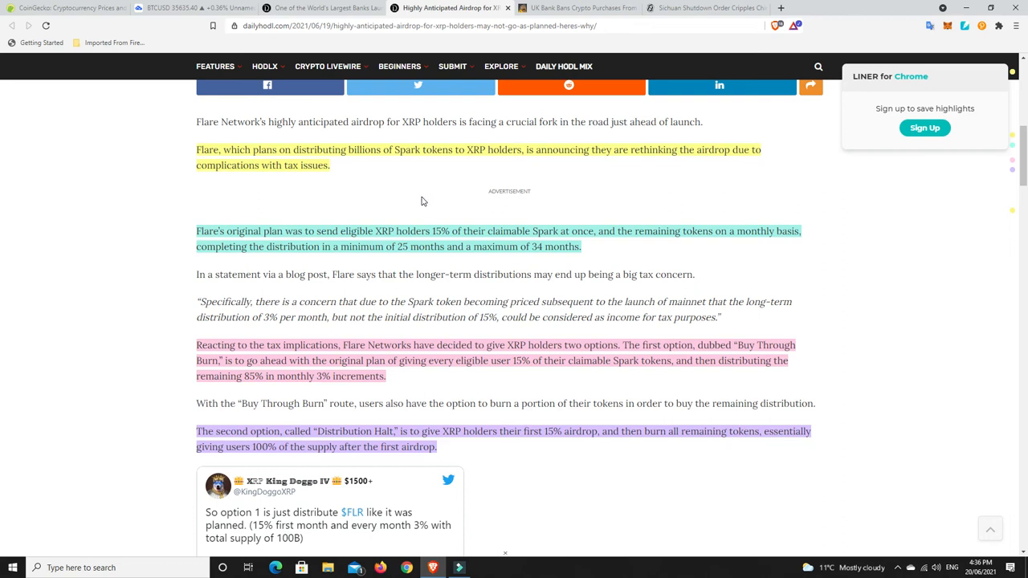
mouse_move(345, 182)
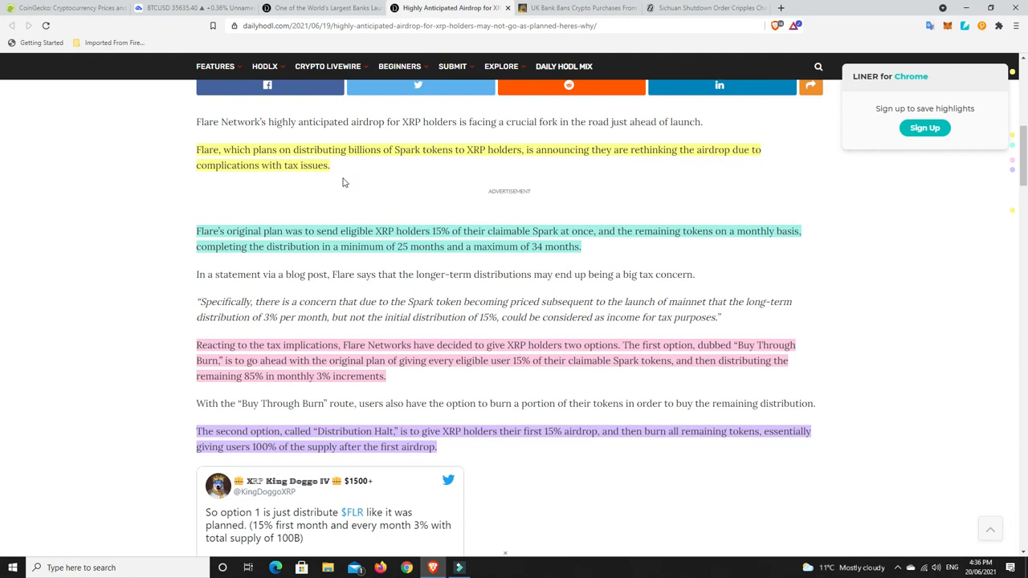
mouse_move(382, 177)
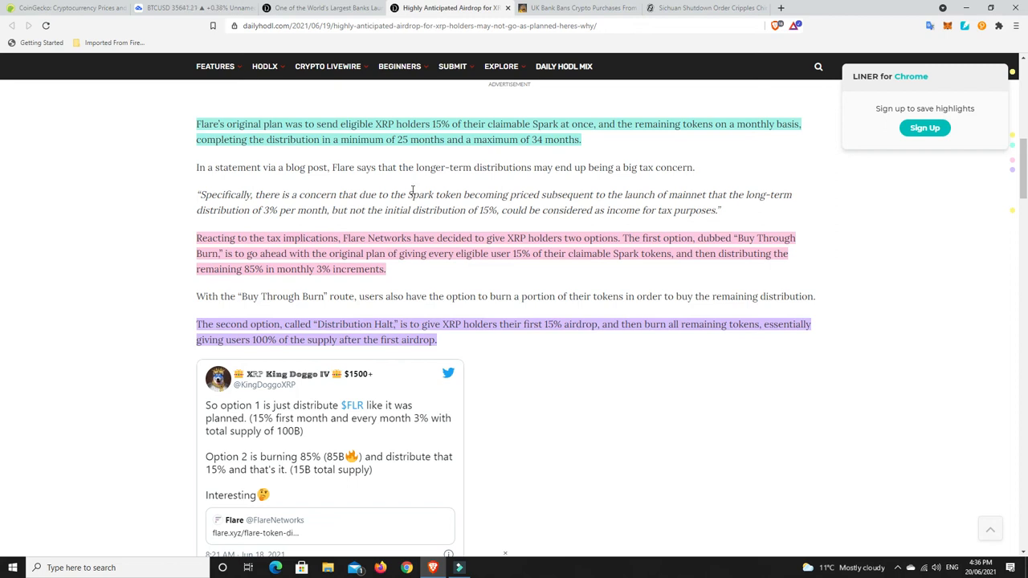
mouse_move(457, 155)
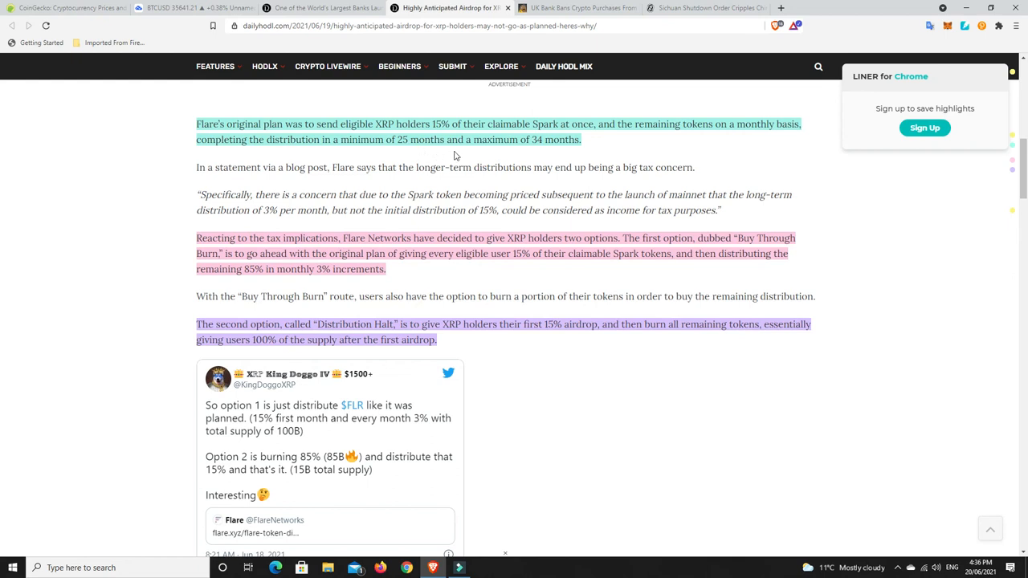
mouse_move(490, 233)
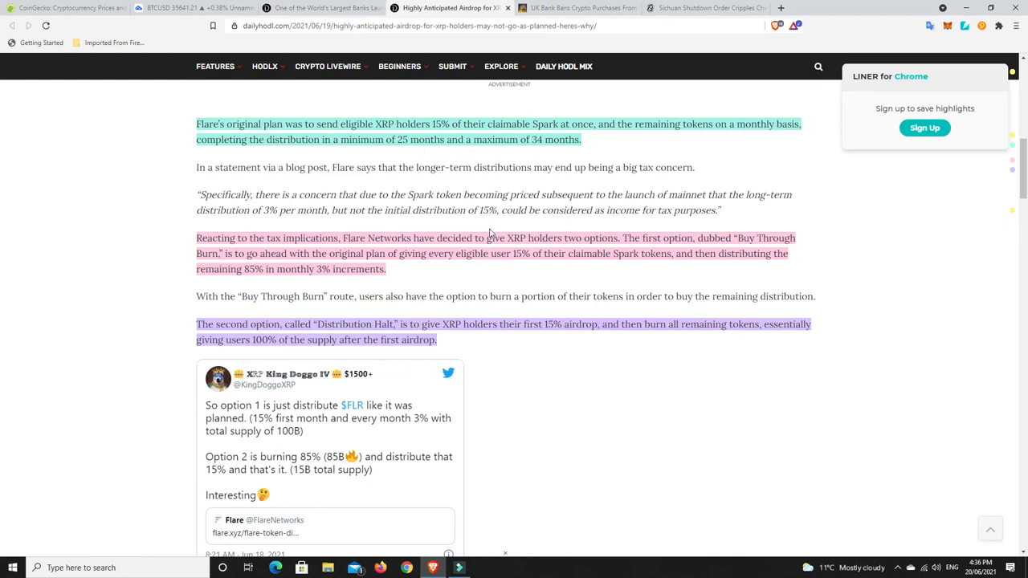
scroll(down, 3)
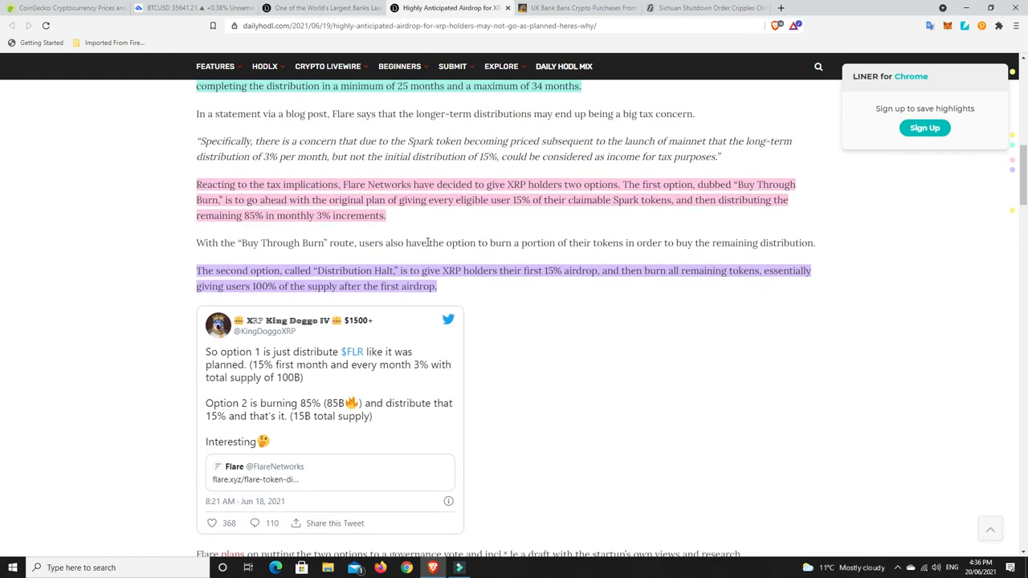
mouse_move(435, 233)
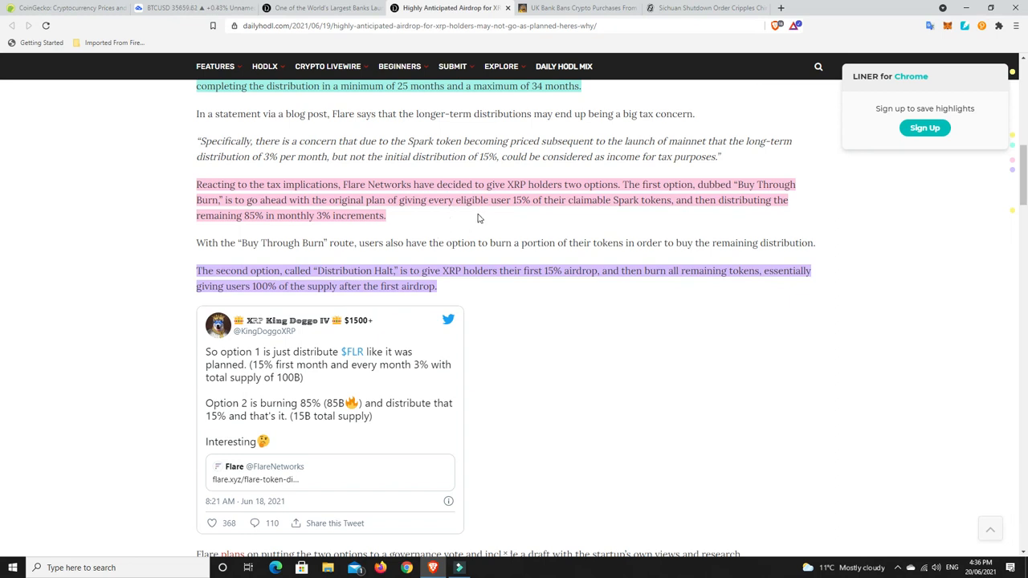
mouse_move(563, 214)
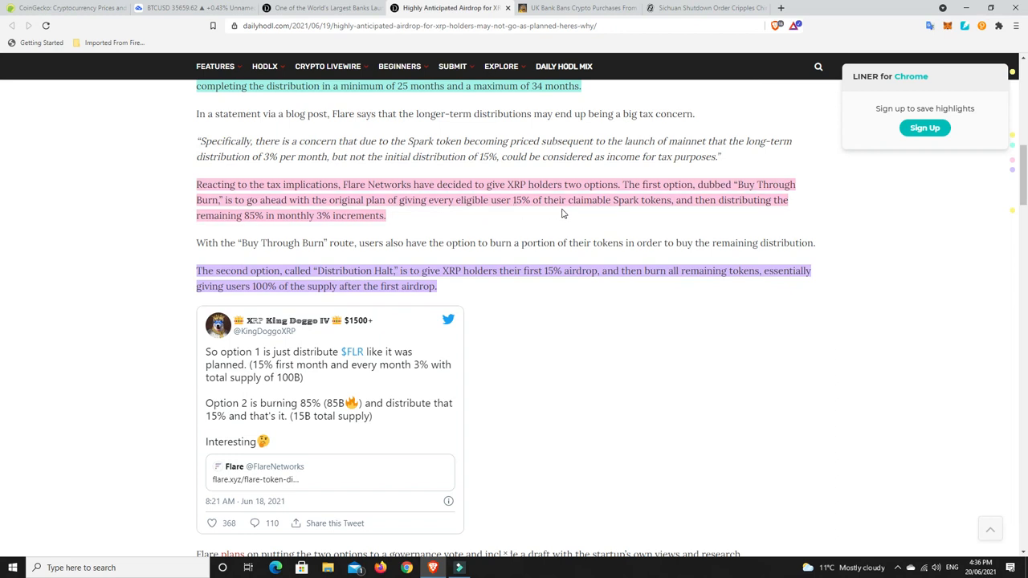
mouse_move(728, 218)
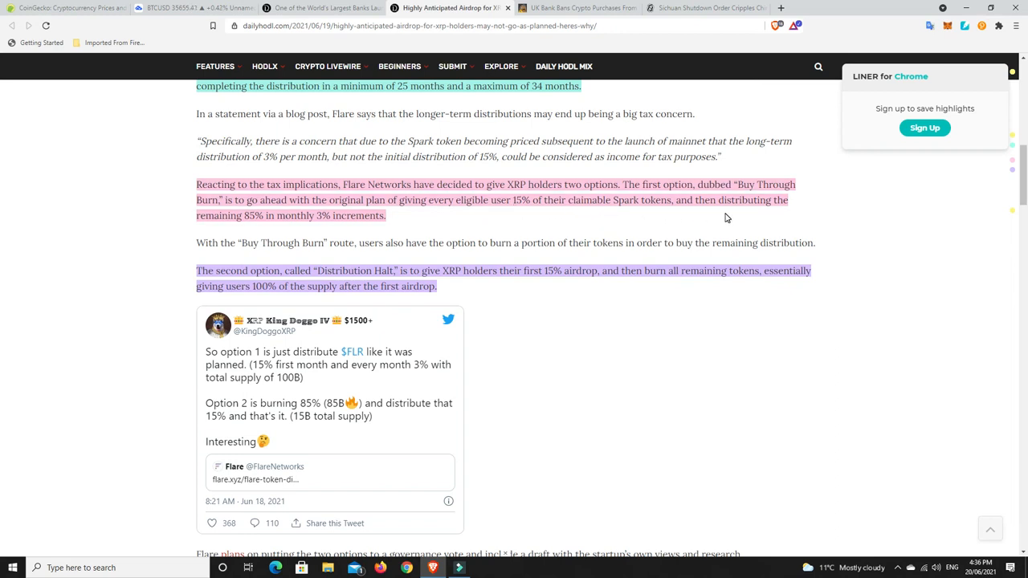
mouse_move(269, 231)
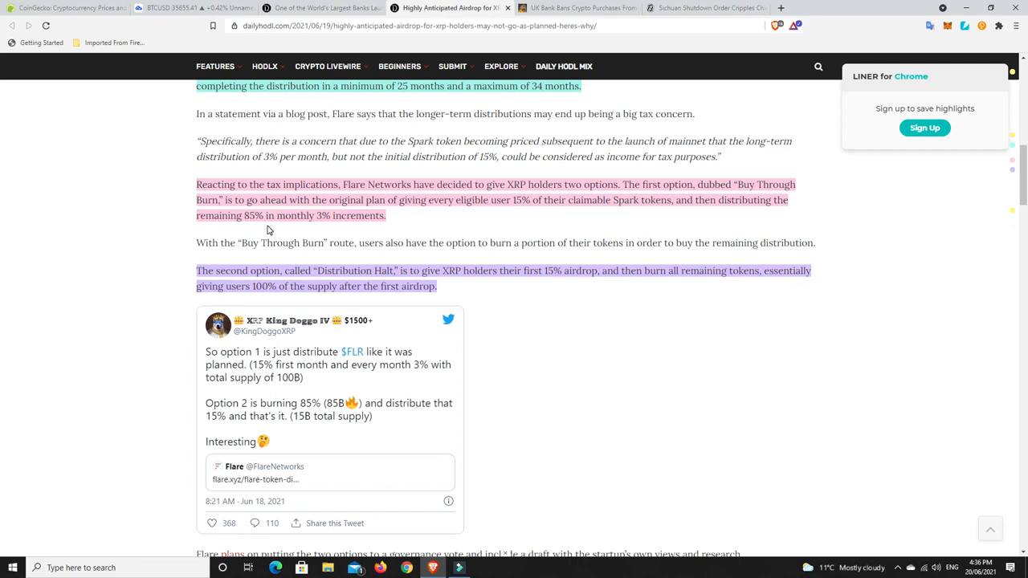
mouse_move(325, 227)
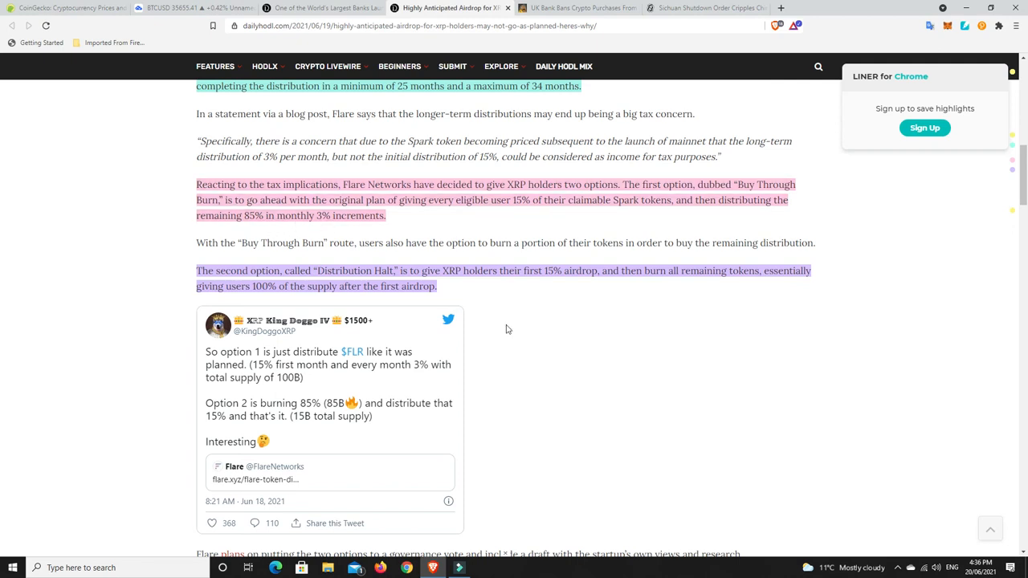
mouse_move(509, 335)
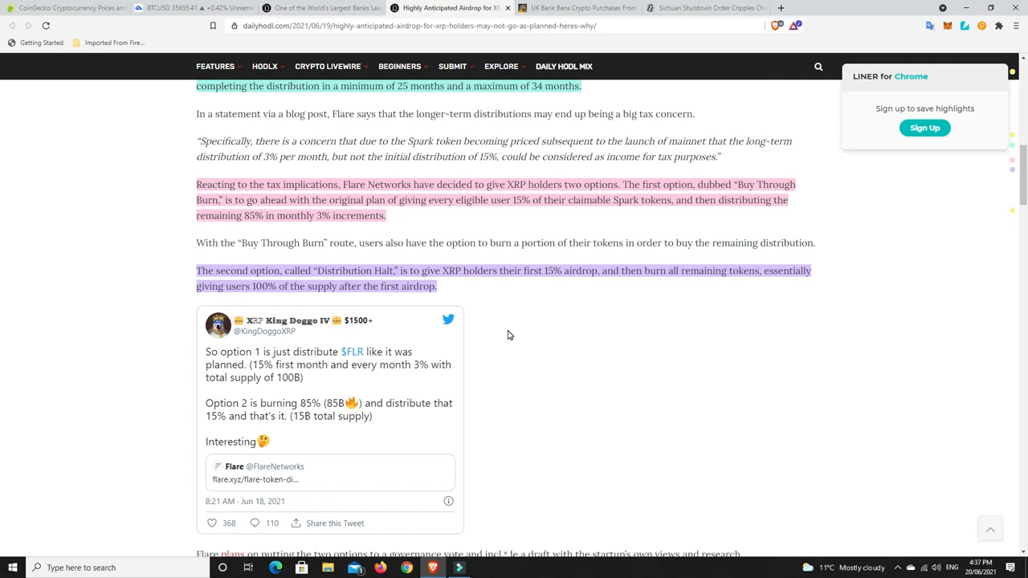
mouse_move(532, 278)
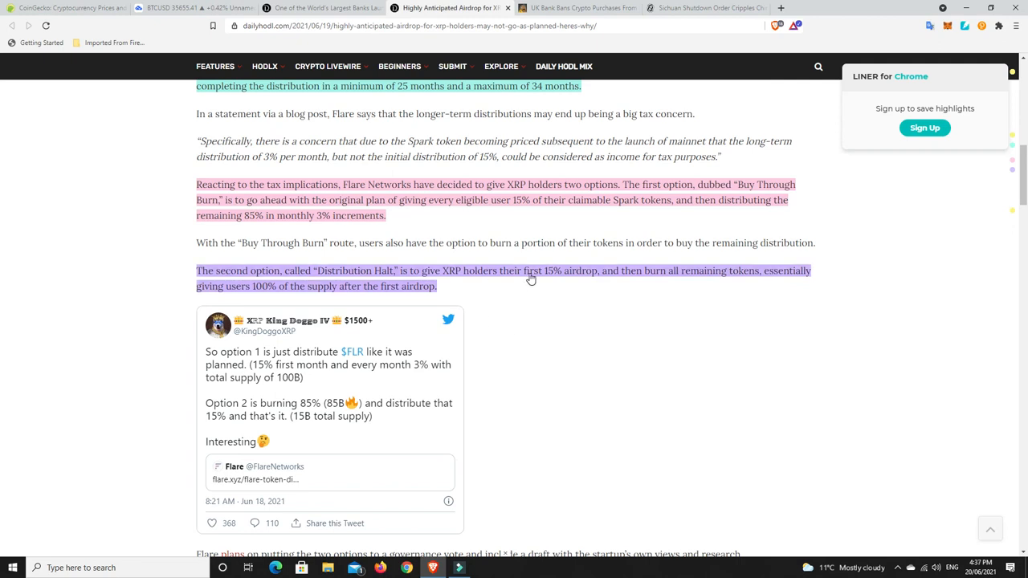
mouse_move(598, 288)
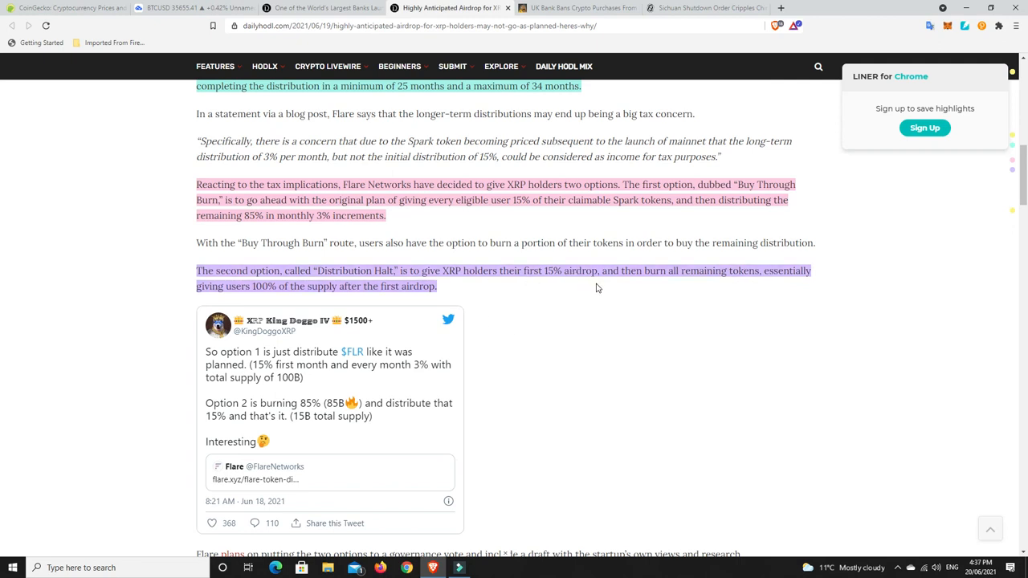
mouse_move(277, 333)
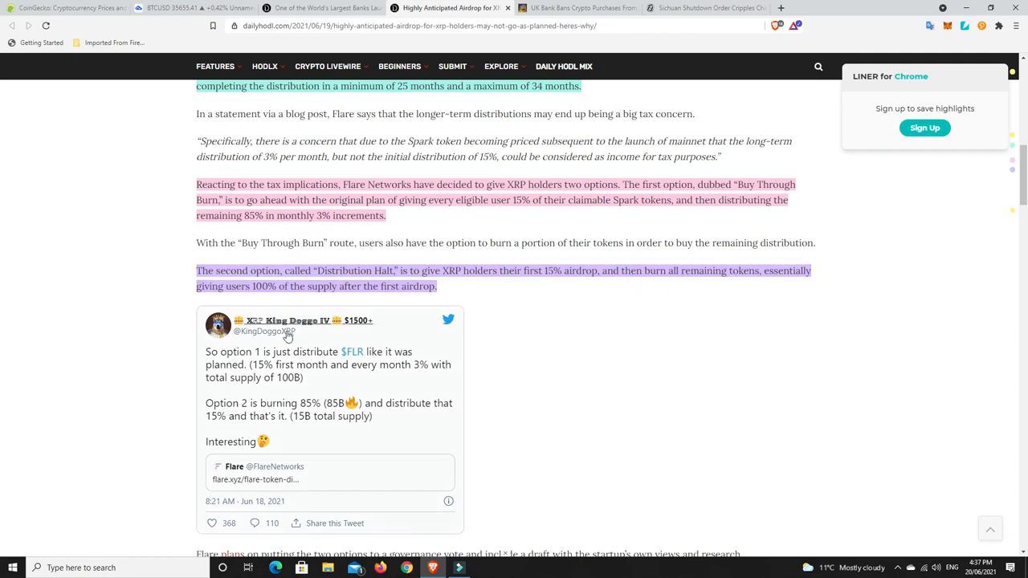
mouse_move(280, 294)
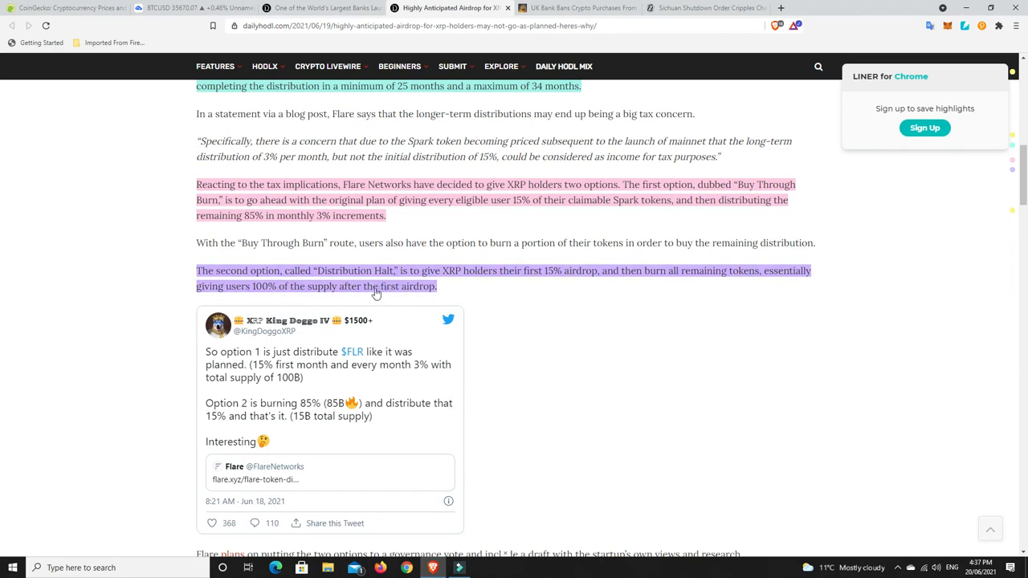
mouse_move(353, 290)
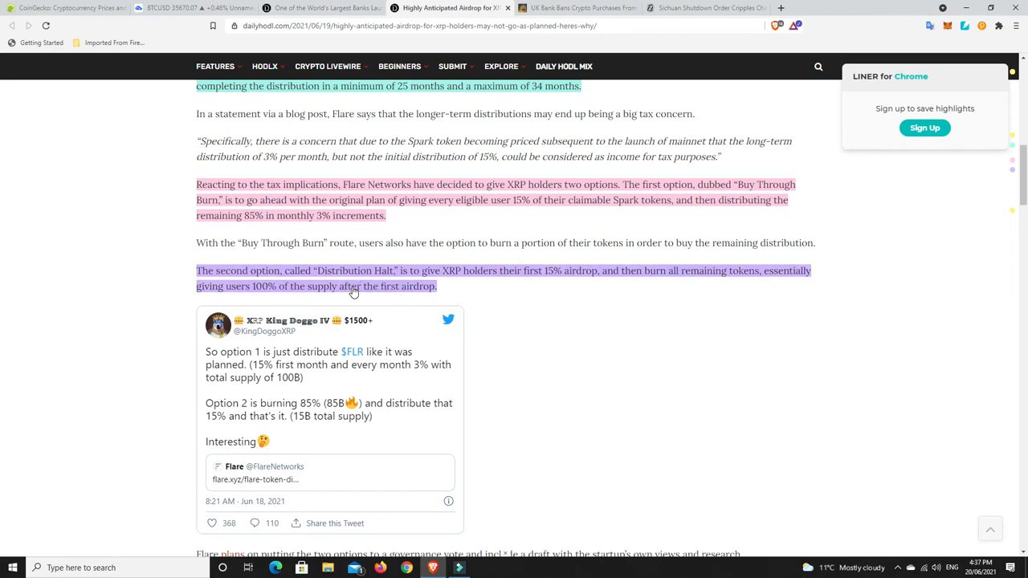
mouse_move(479, 302)
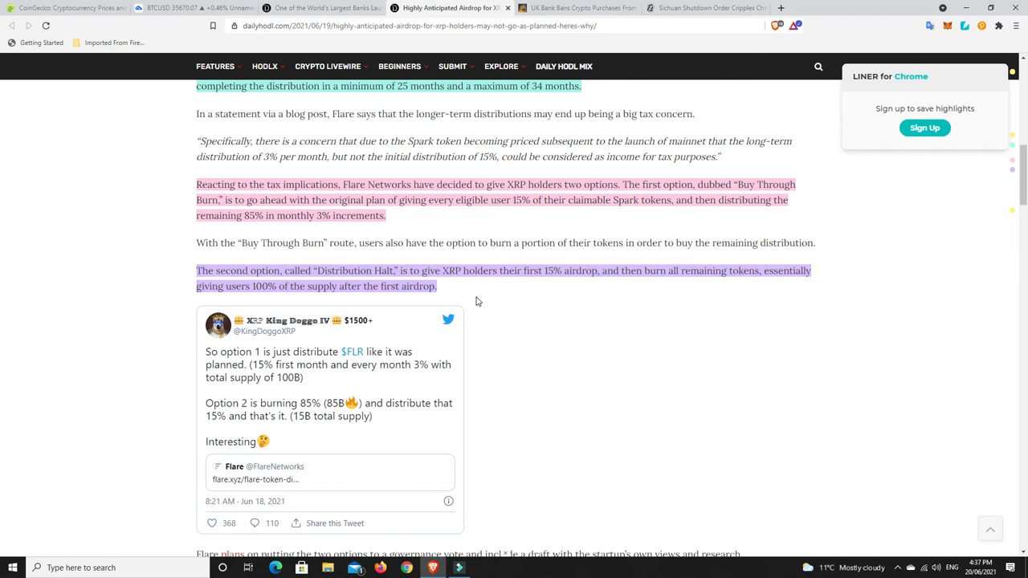
mouse_move(379, 227)
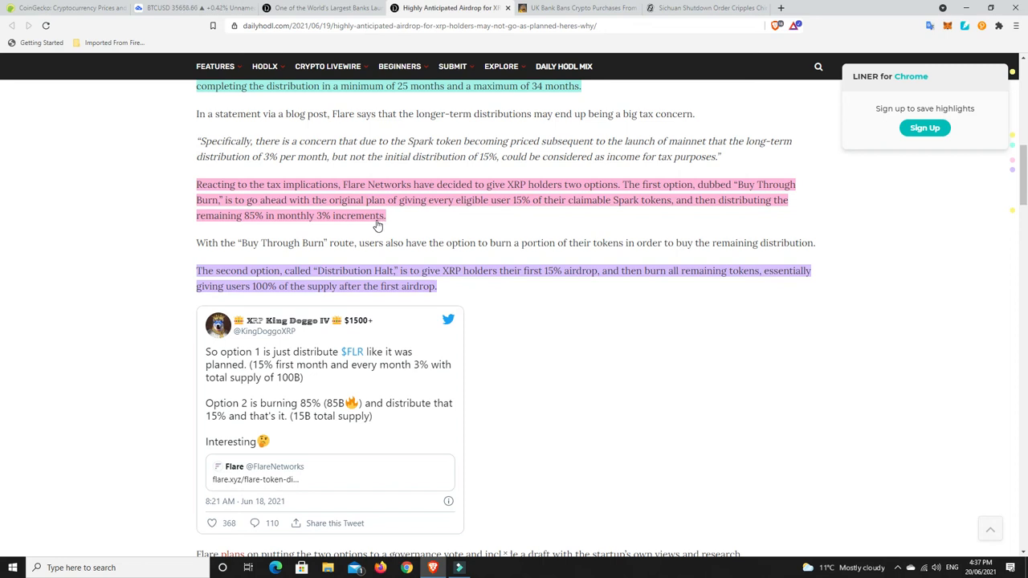
mouse_move(391, 288)
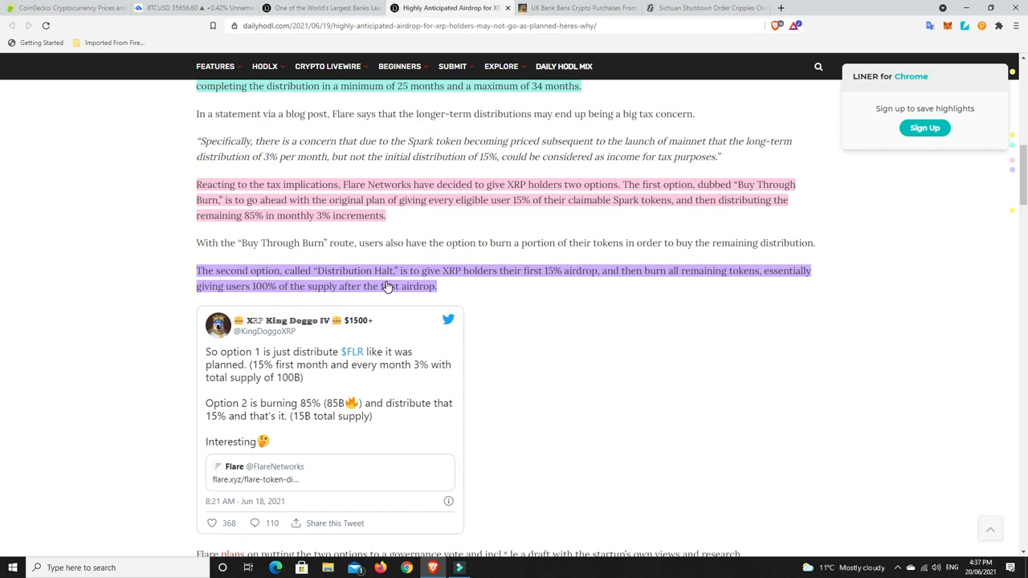
mouse_move(379, 288)
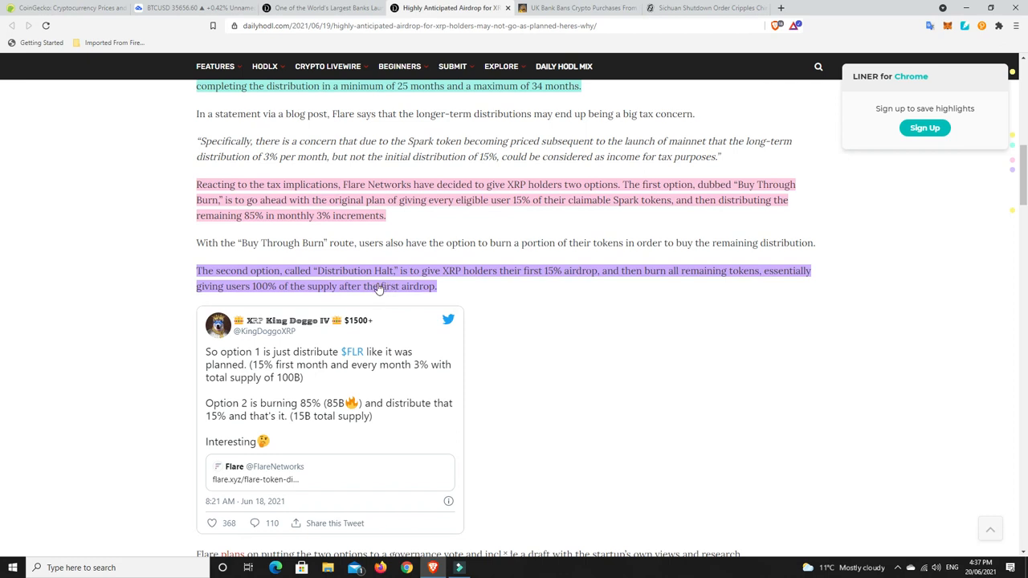
mouse_move(404, 302)
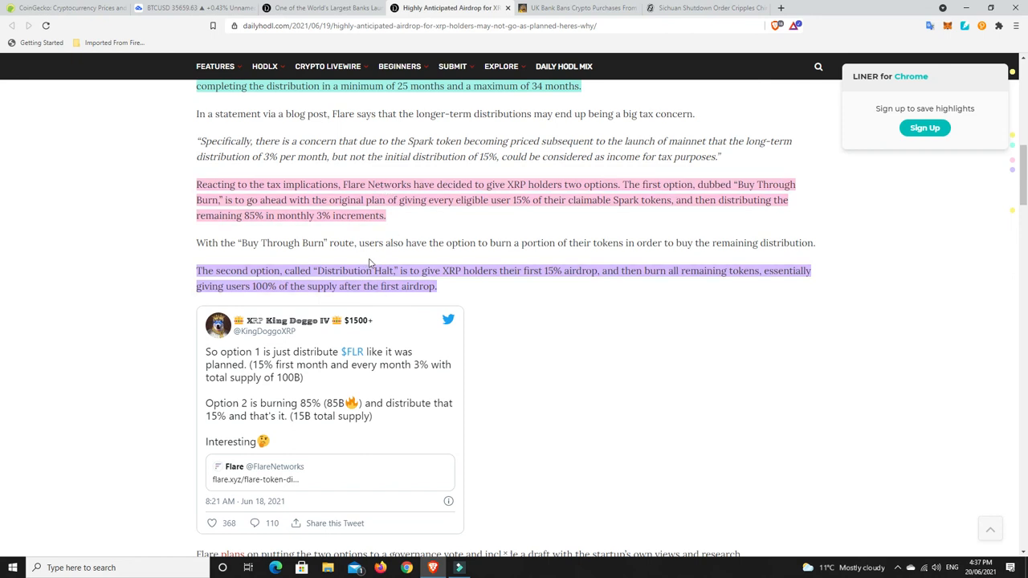
mouse_move(411, 265)
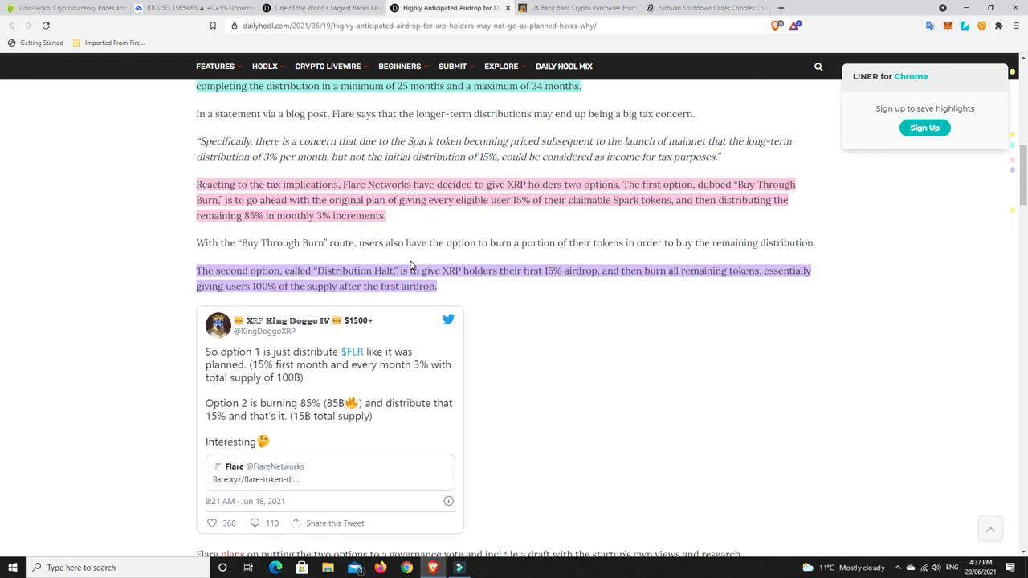
scroll(down, 3)
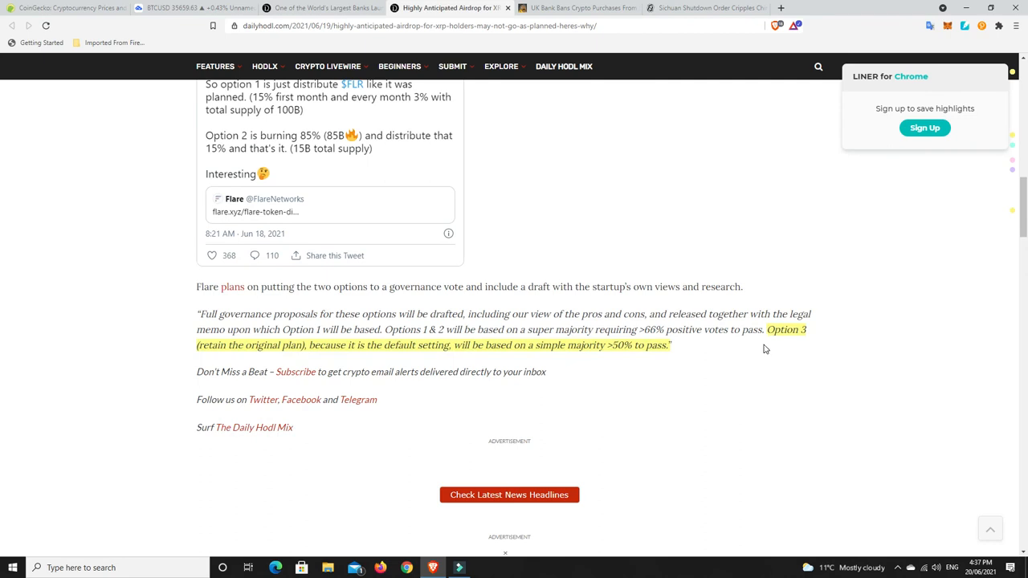
mouse_move(244, 351)
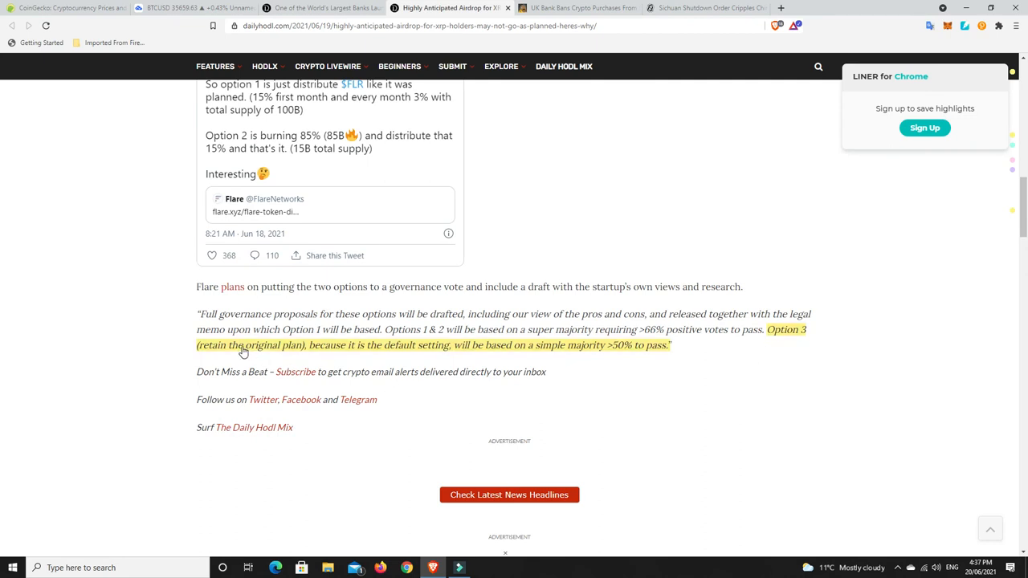
mouse_move(317, 351)
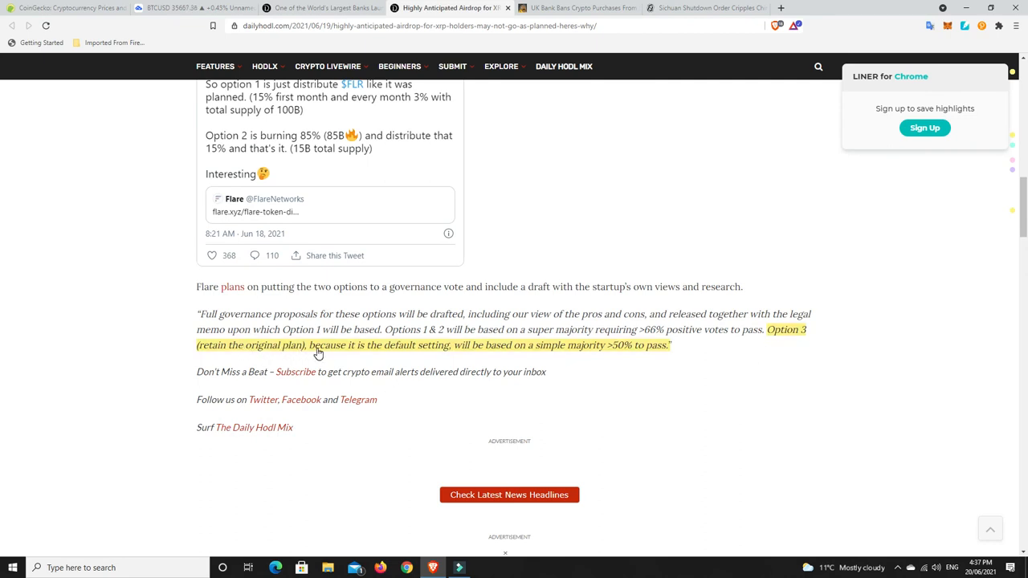
mouse_move(486, 352)
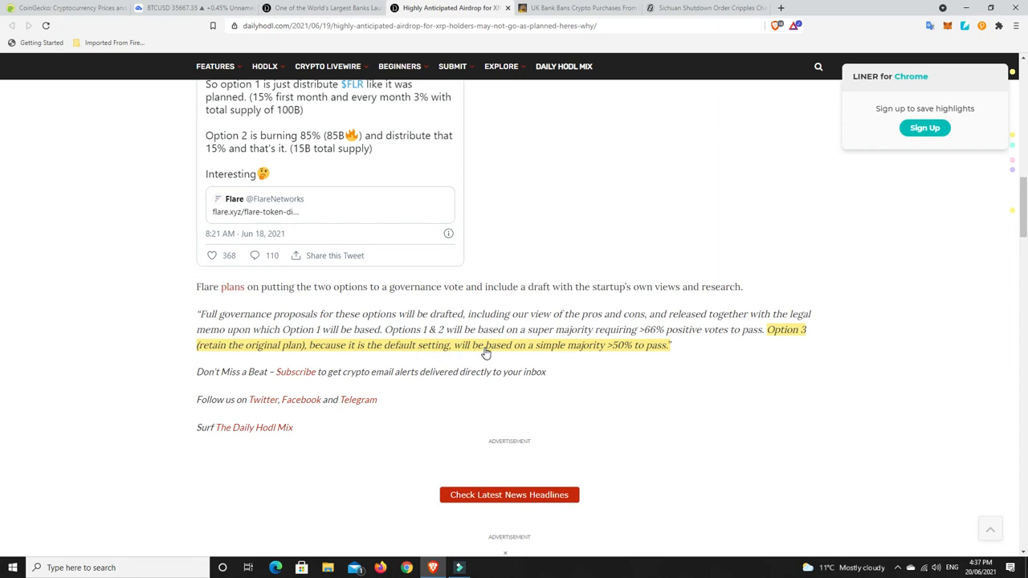
mouse_move(620, 350)
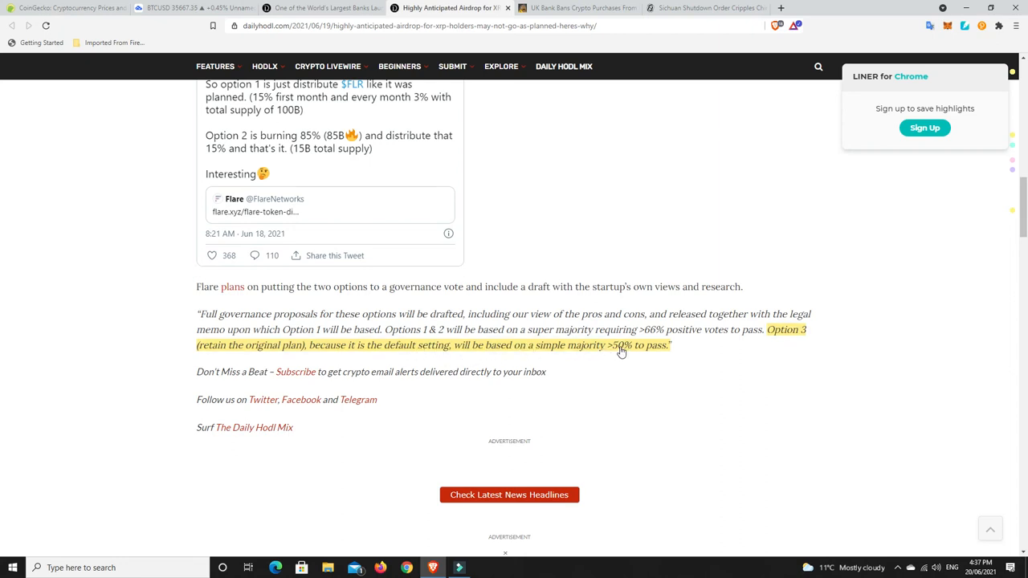
mouse_move(667, 361)
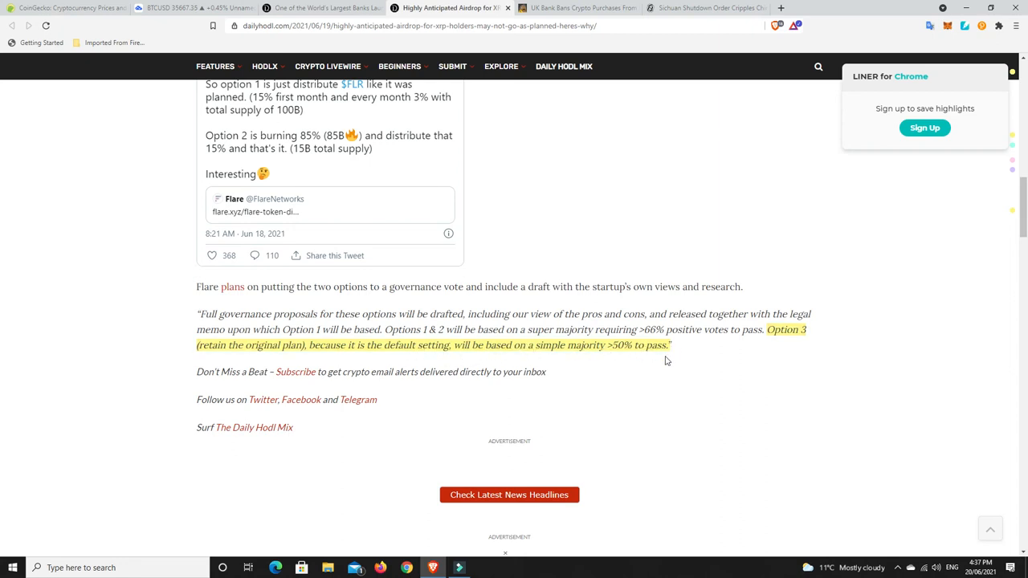
scroll(up, 3)
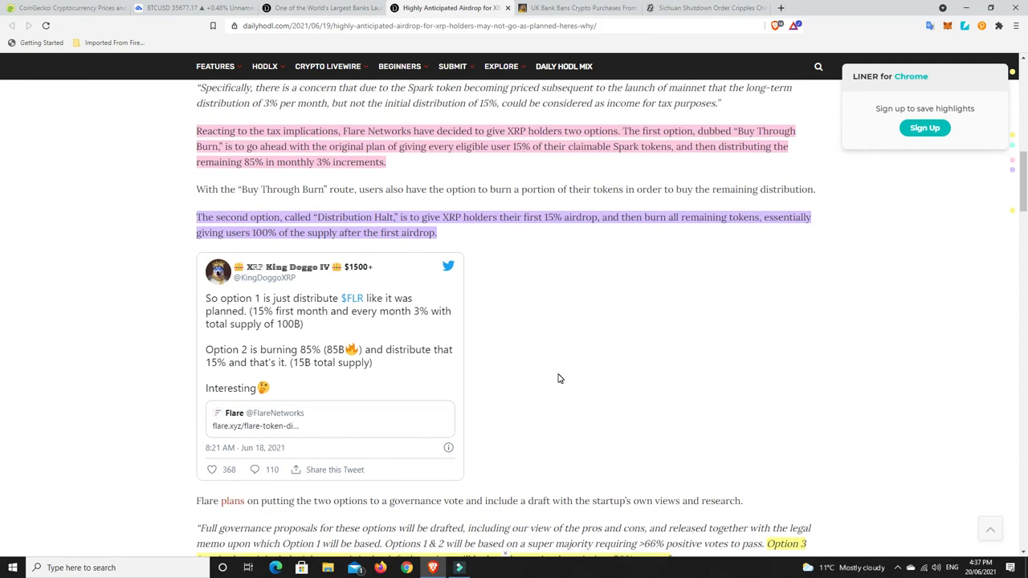
scroll(down, 3)
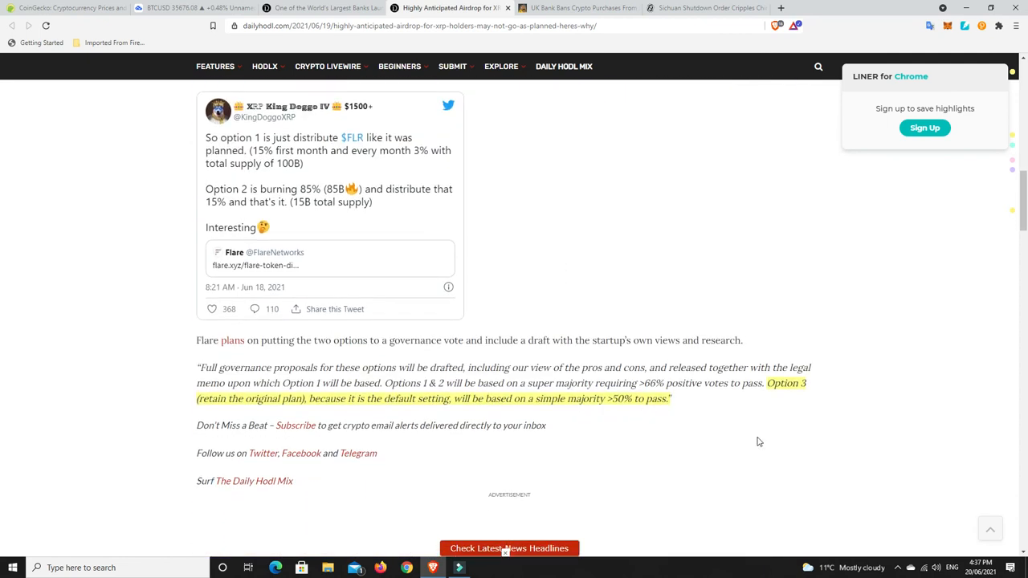
mouse_move(543, 423)
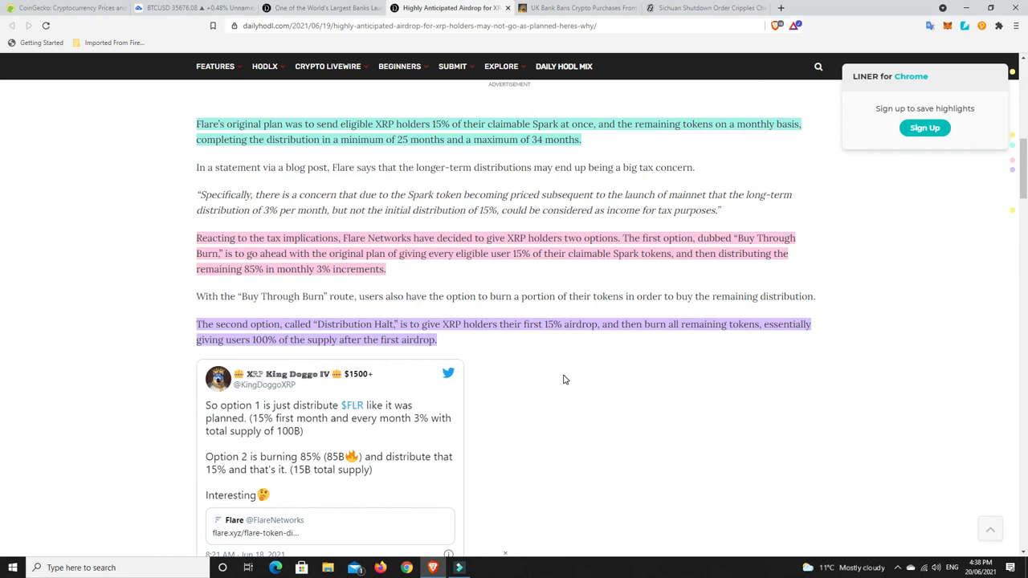
mouse_move(491, 348)
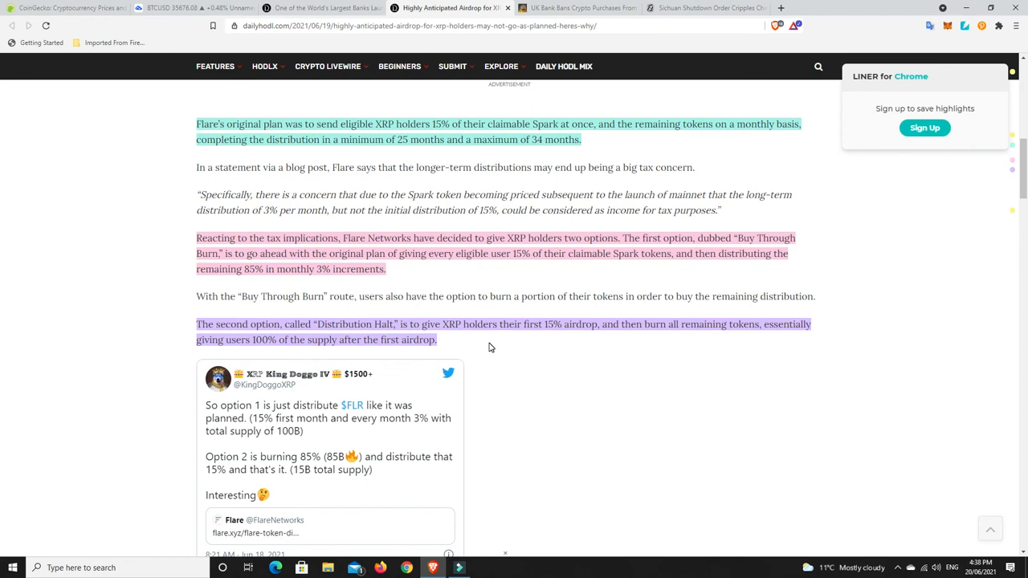
mouse_move(513, 384)
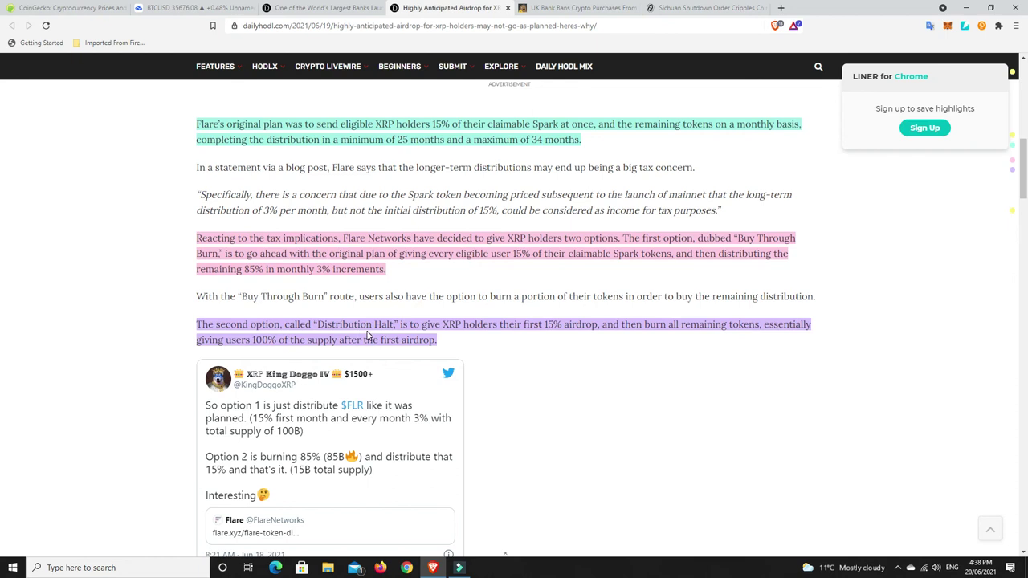
scroll(up, 3)
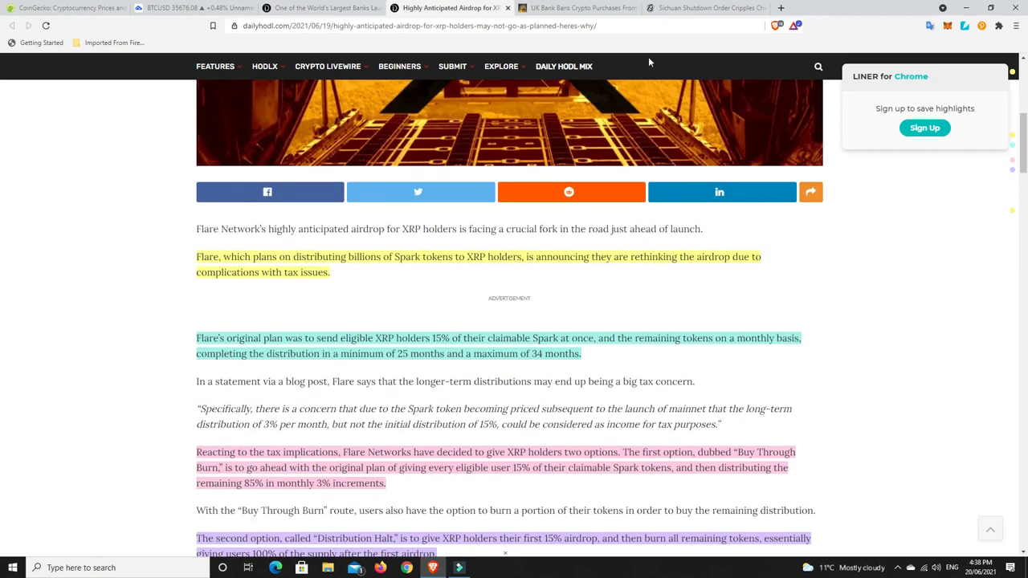
Open Decrypt's Sichuan mining shutdown article, read its opening, and scroll back to In brief
click(707, 8)
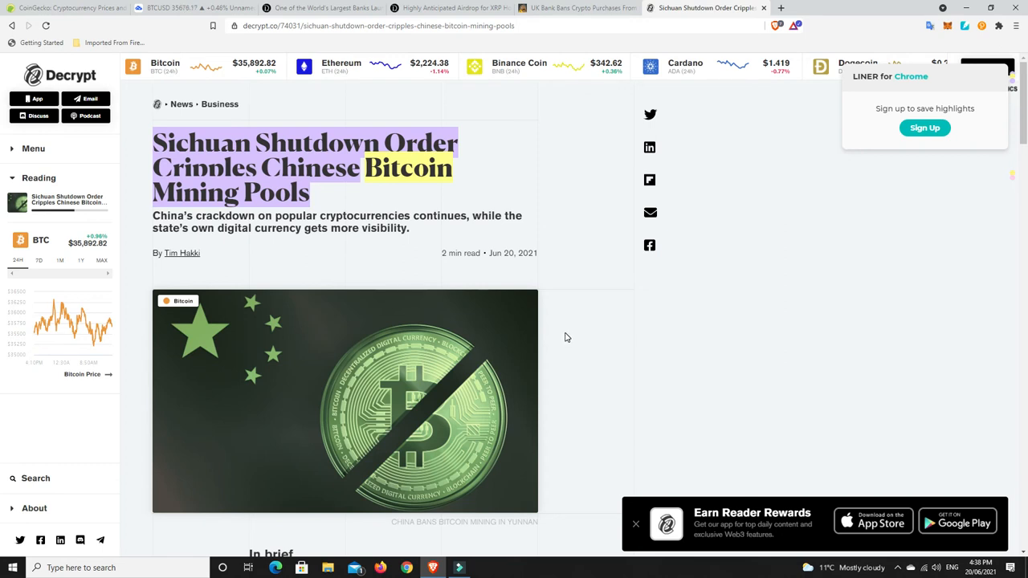
scroll(down, 3)
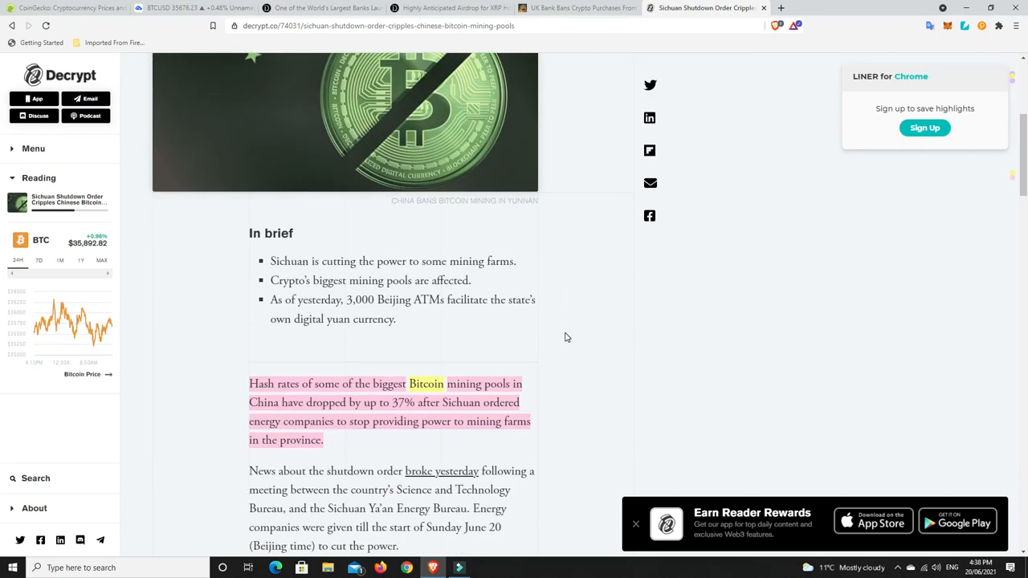
scroll(down, 3)
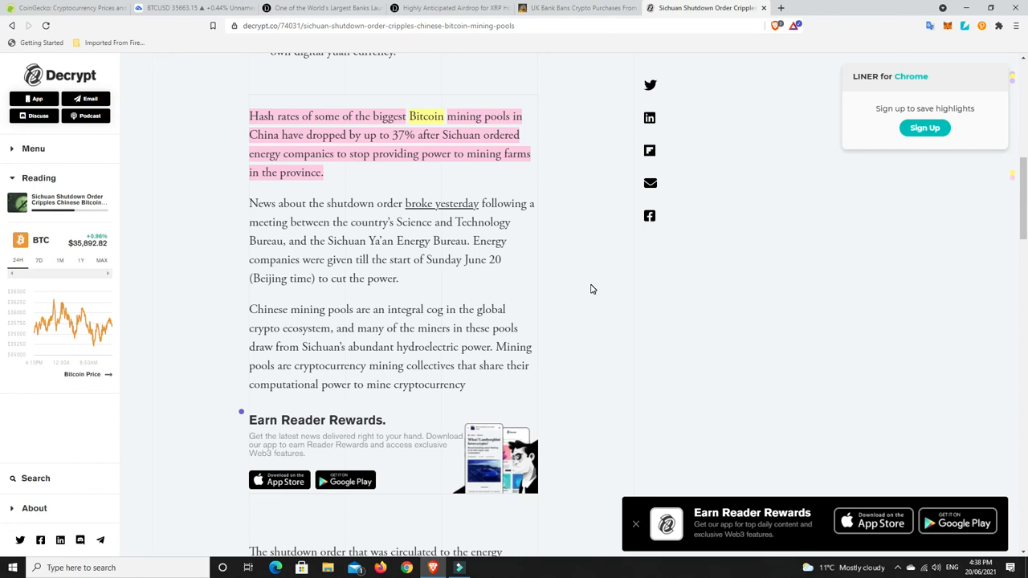
mouse_move(478, 157)
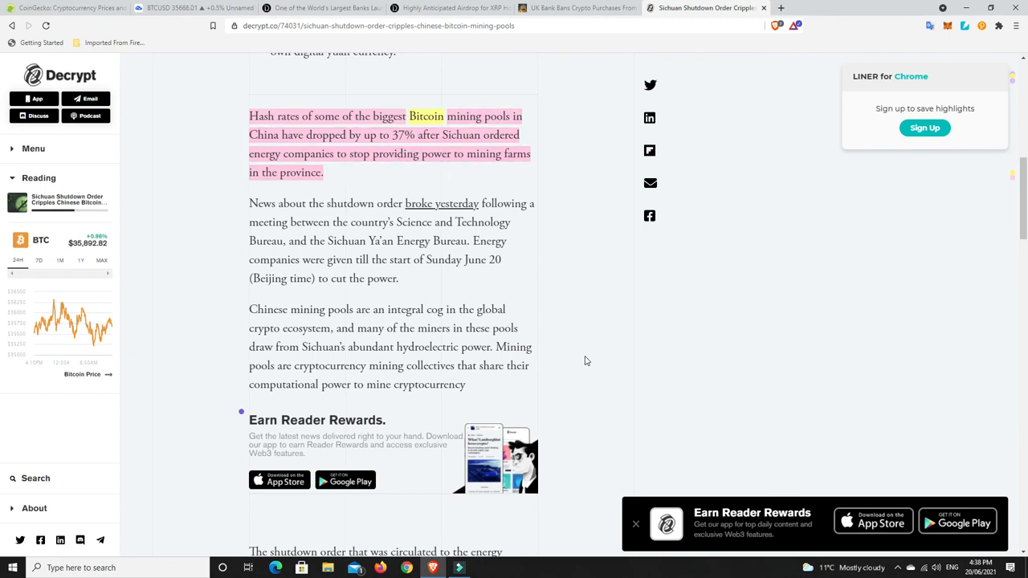
scroll(up, 3)
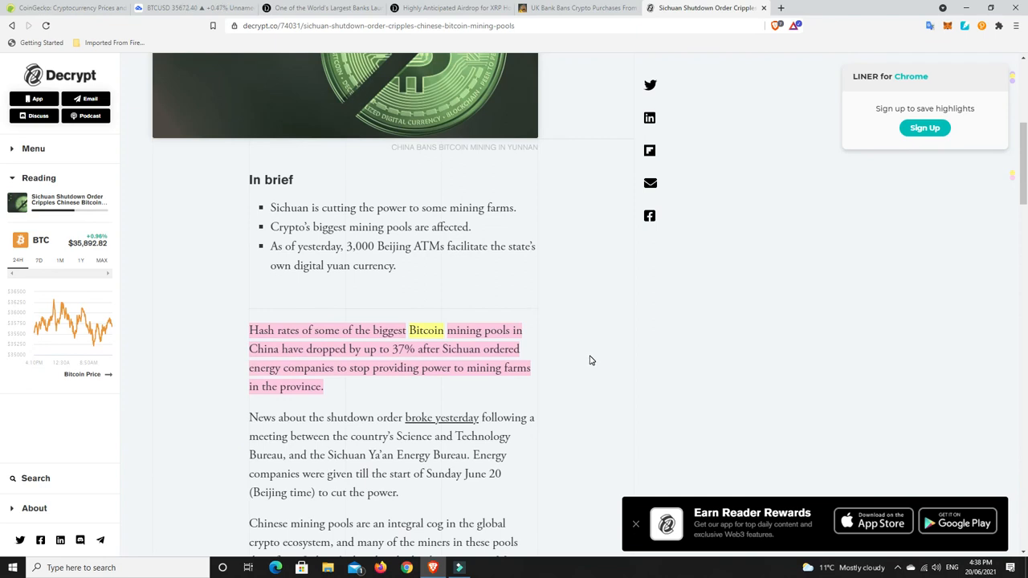
mouse_move(625, 330)
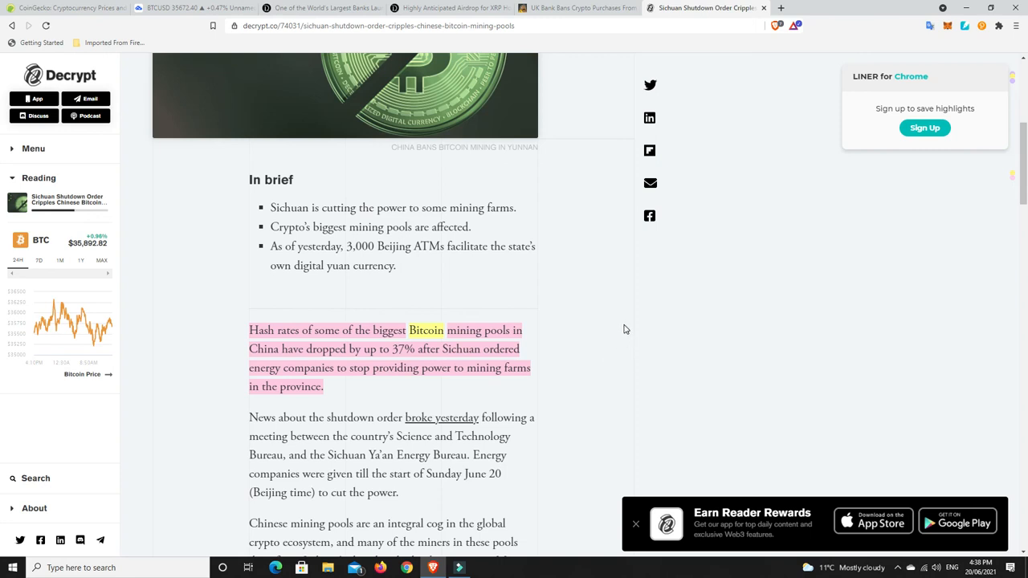
mouse_move(596, 341)
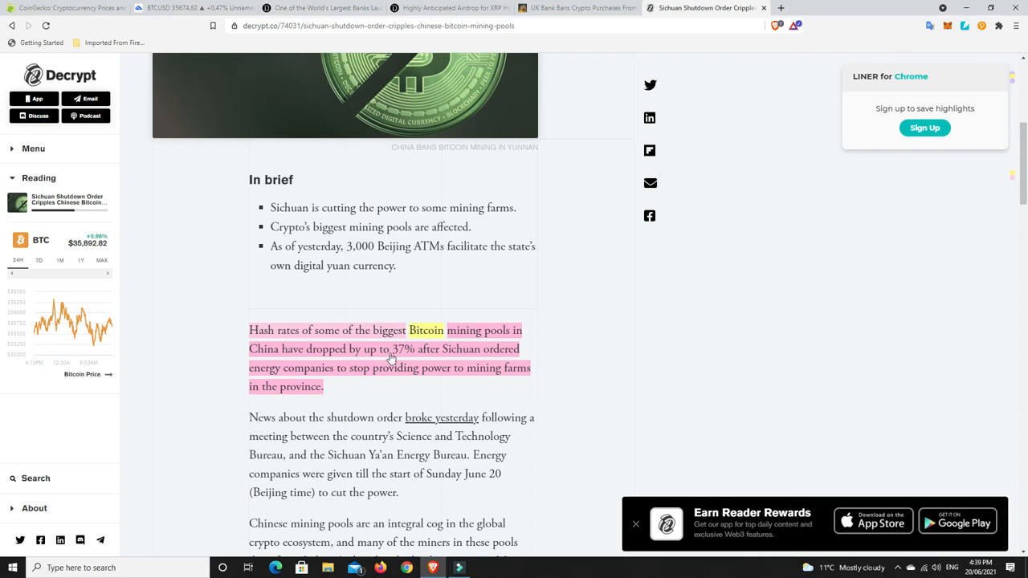
mouse_move(590, 312)
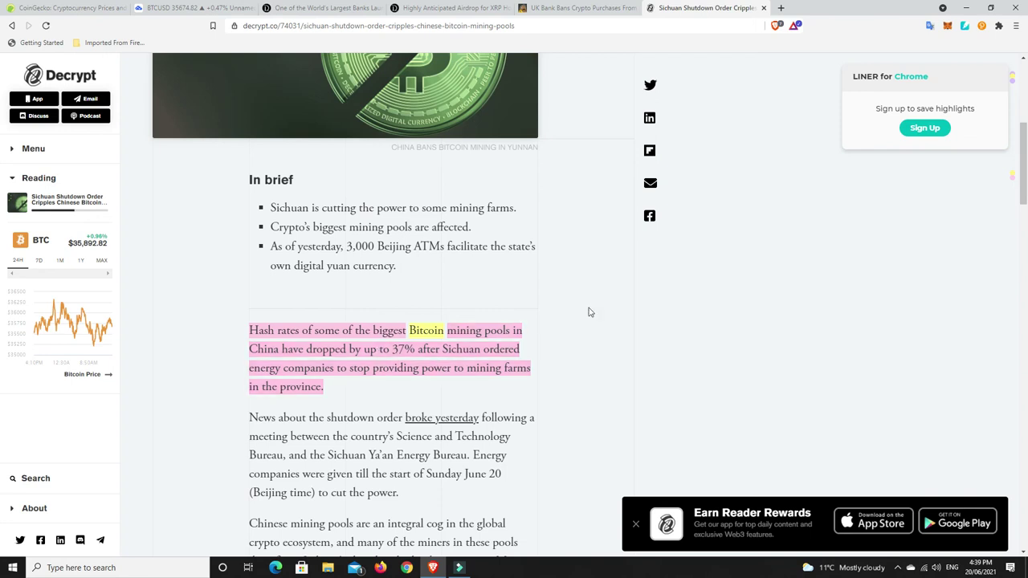
mouse_move(576, 336)
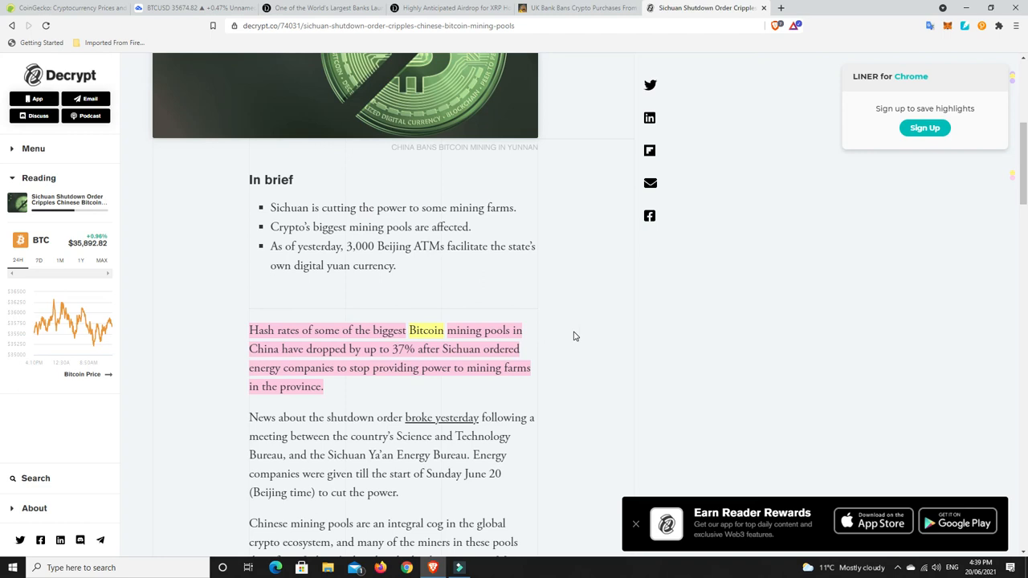
mouse_move(571, 337)
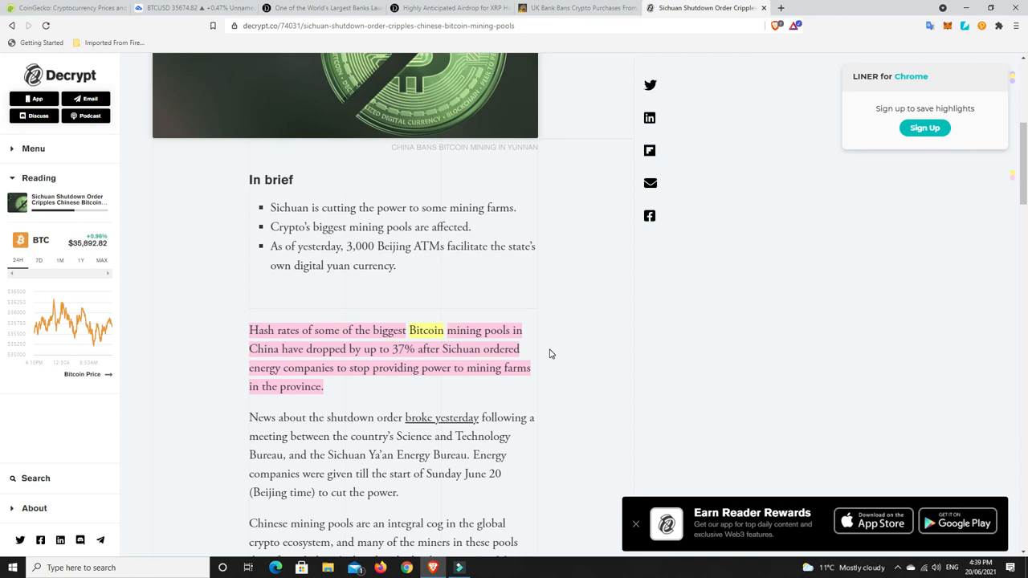
mouse_move(394, 360)
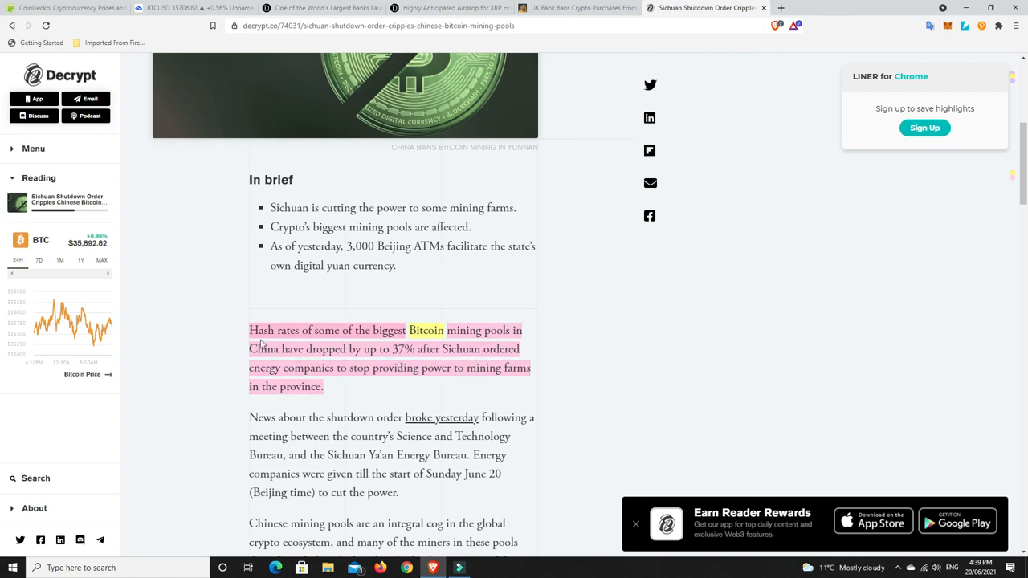
mouse_move(567, 340)
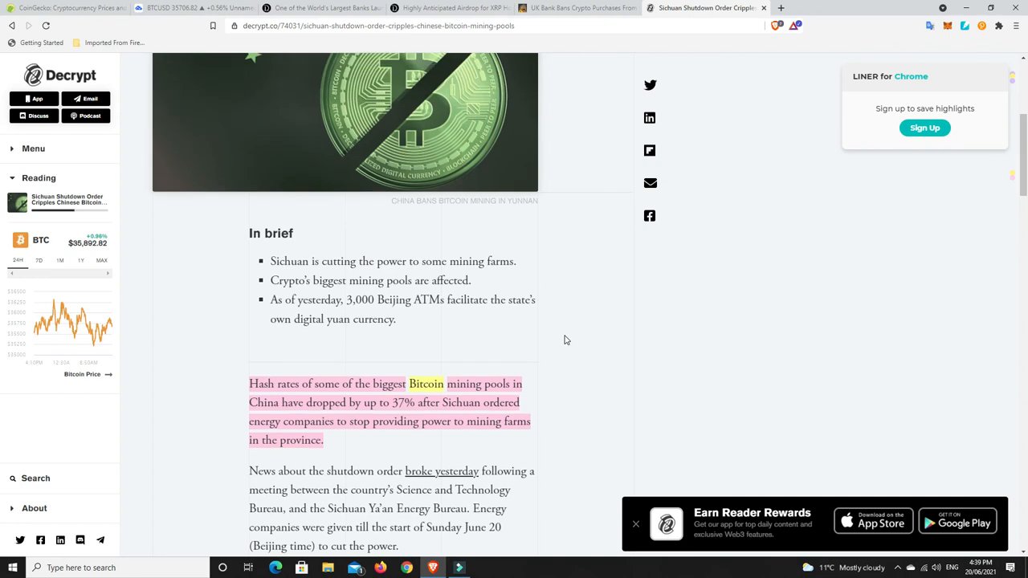
mouse_move(566, 343)
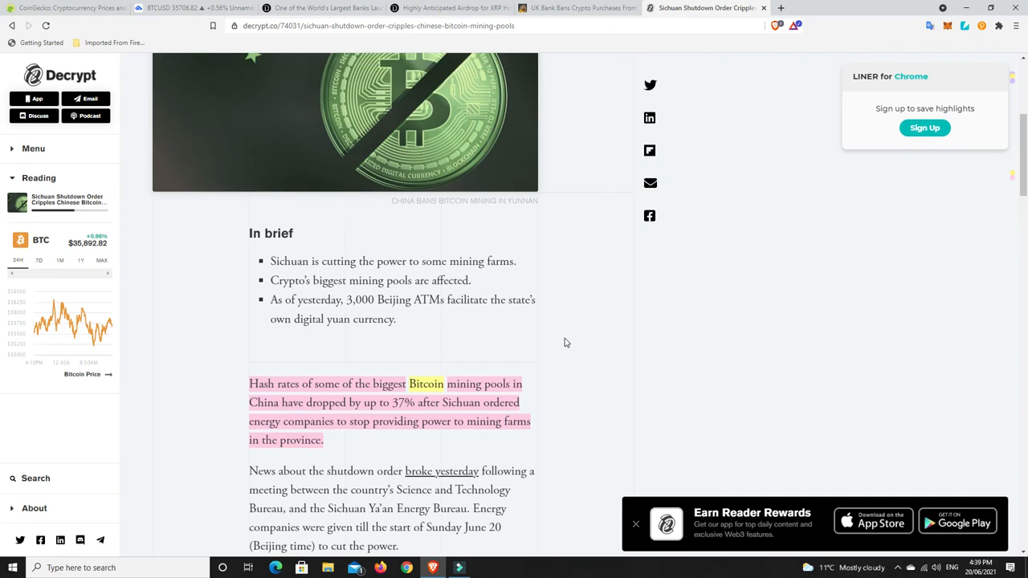
scroll(down, 3)
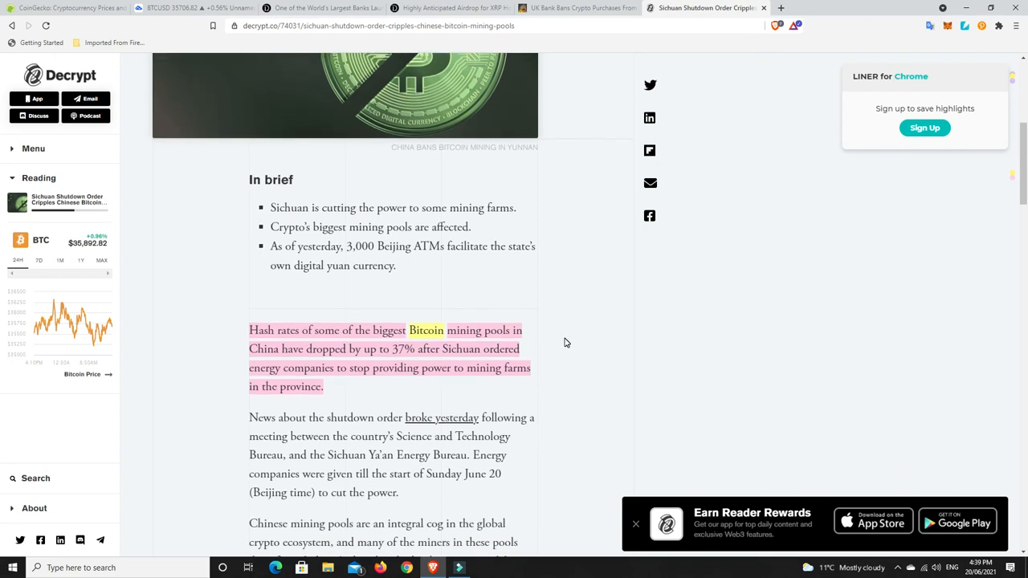
mouse_move(550, 357)
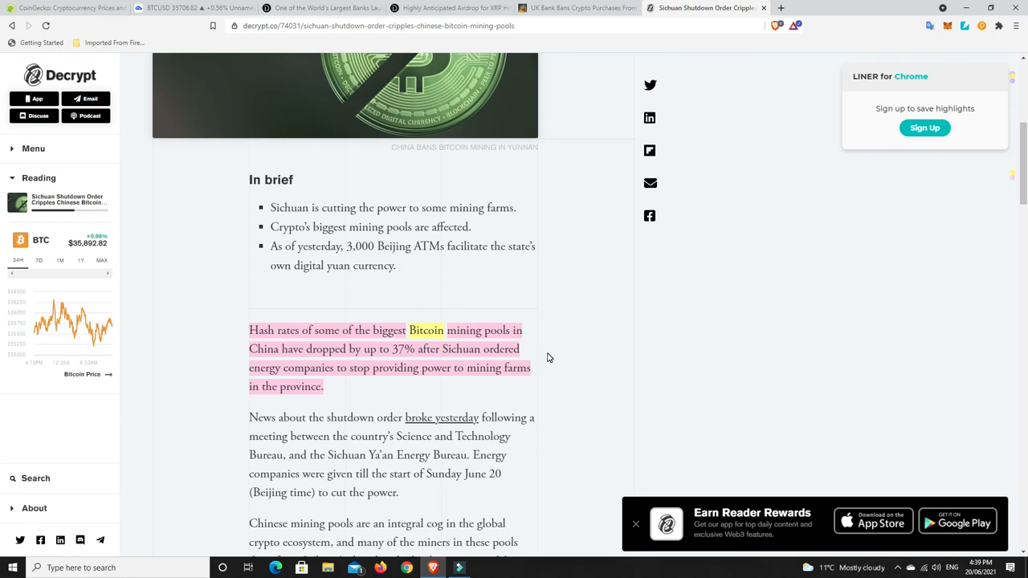
mouse_move(551, 357)
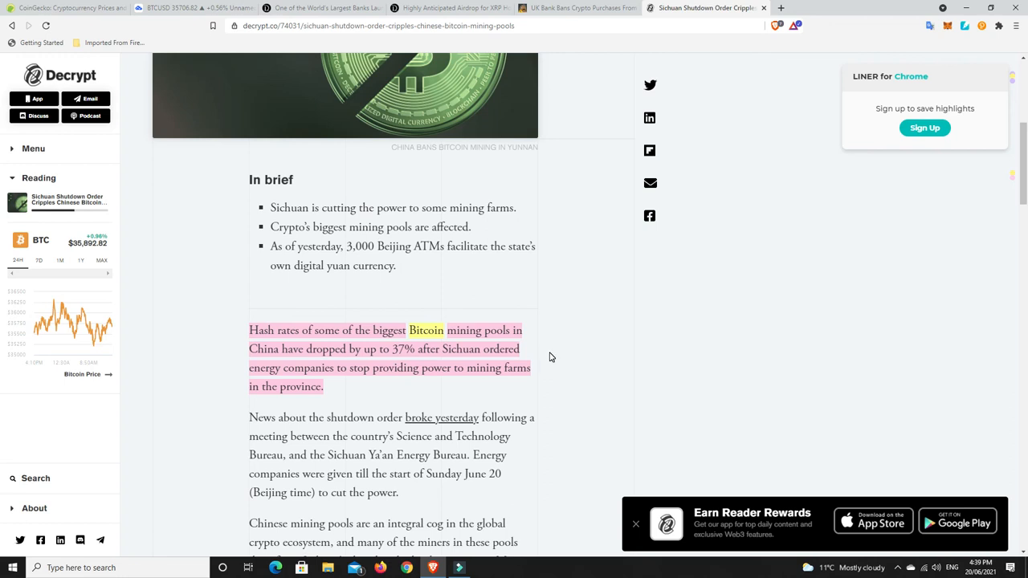
mouse_move(301, 379)
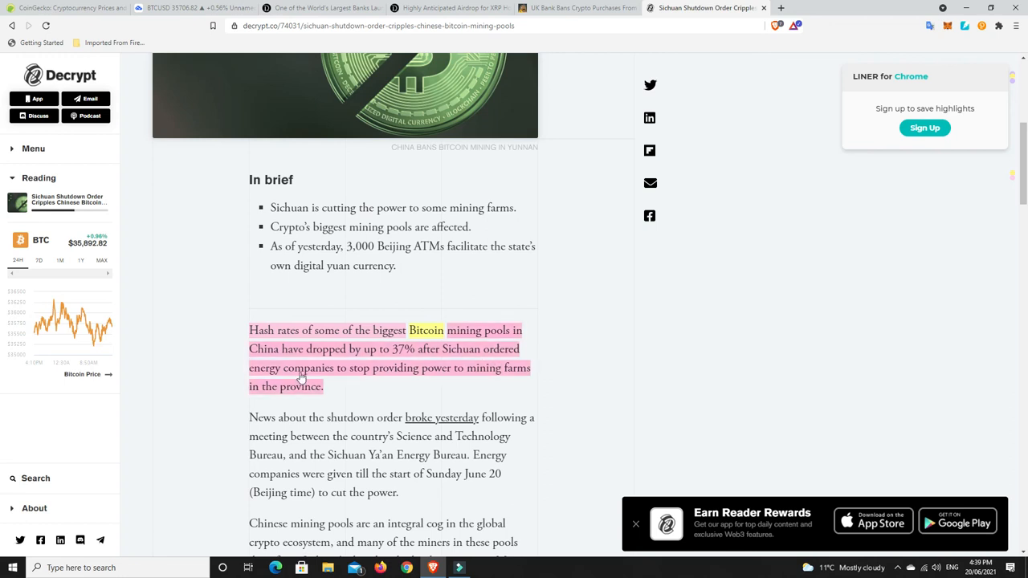
mouse_move(583, 336)
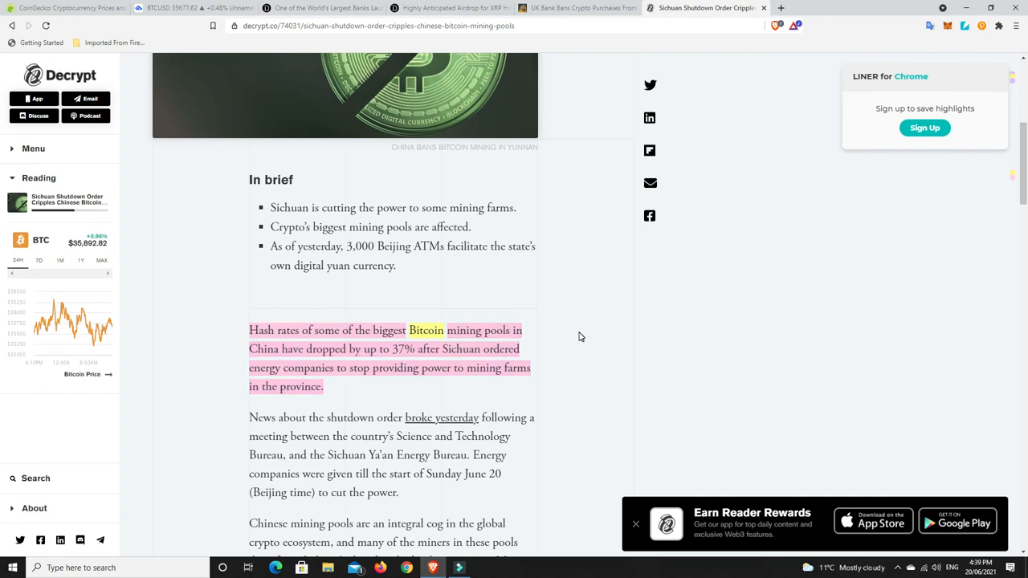
mouse_move(576, 350)
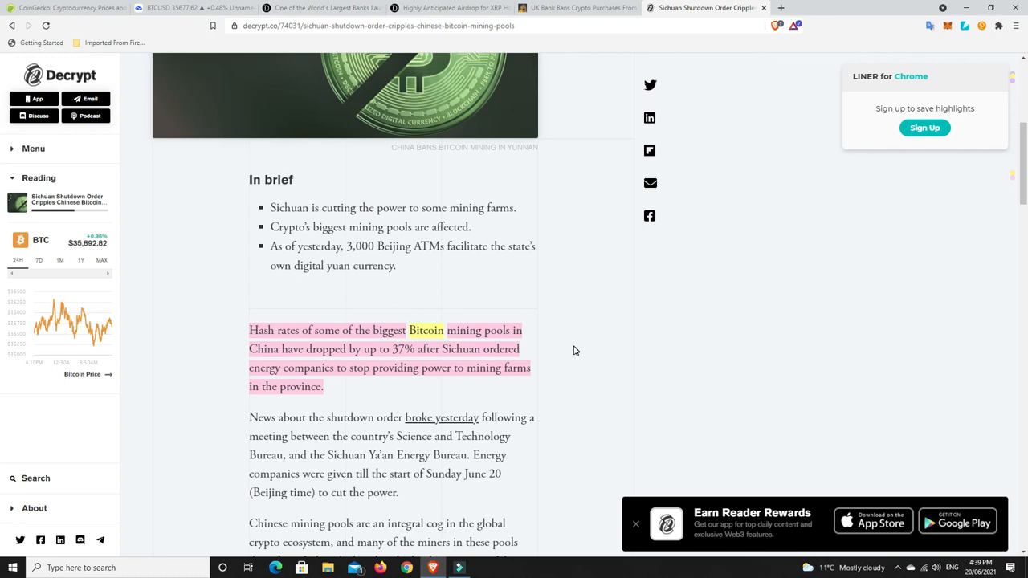
mouse_move(575, 348)
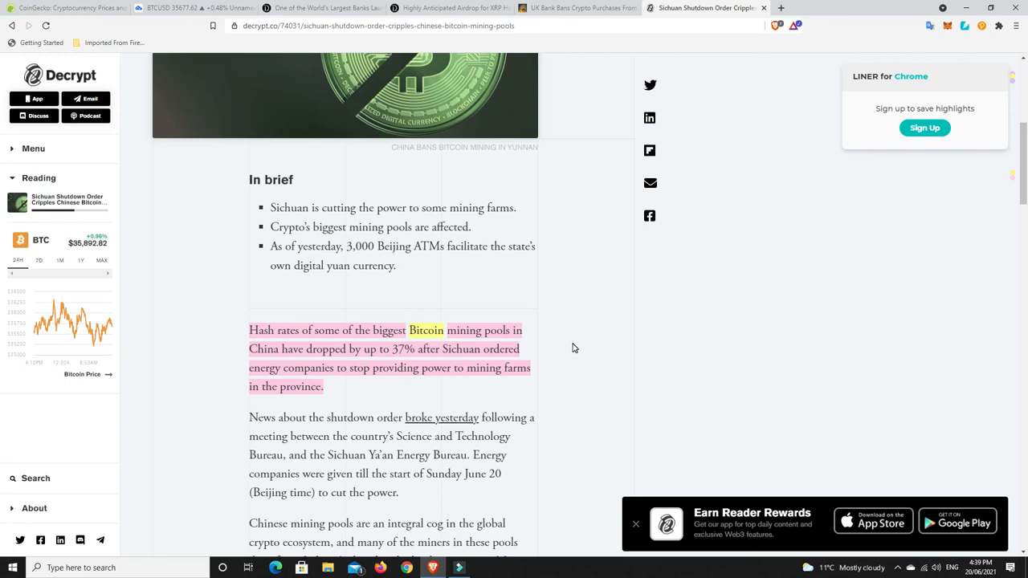
mouse_move(562, 357)
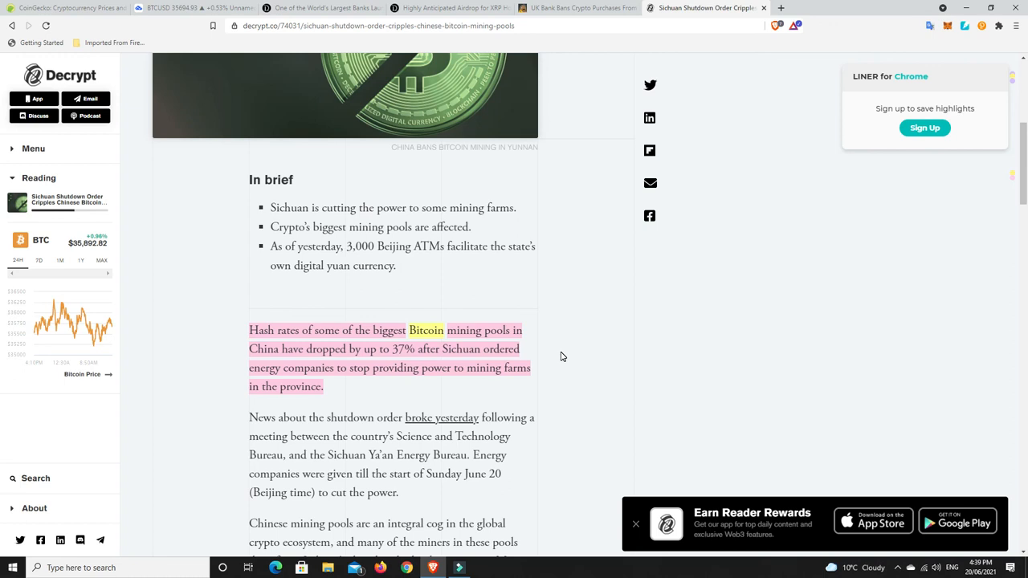
mouse_move(506, 354)
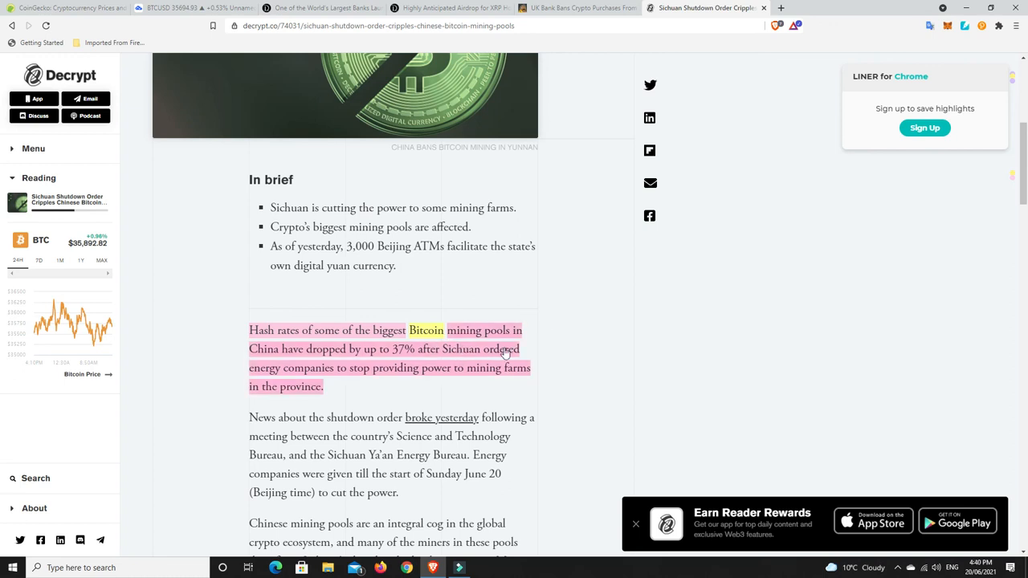
mouse_move(619, 345)
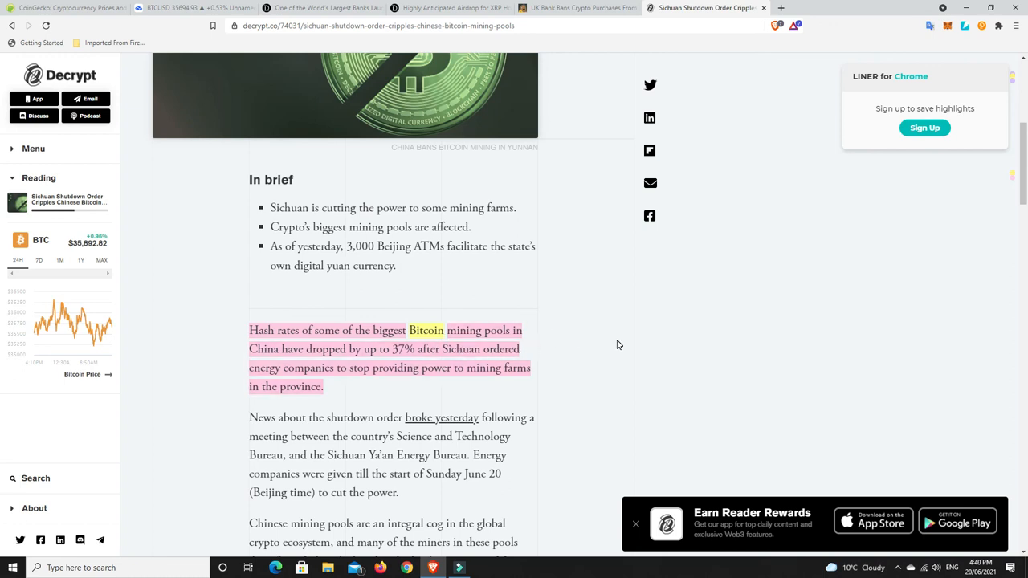
mouse_move(597, 338)
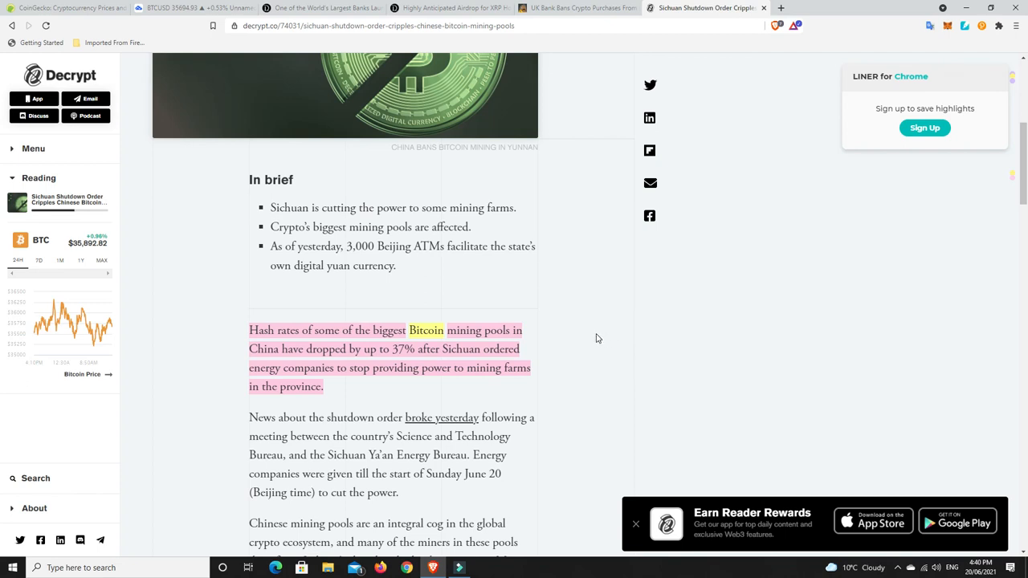
mouse_move(395, 353)
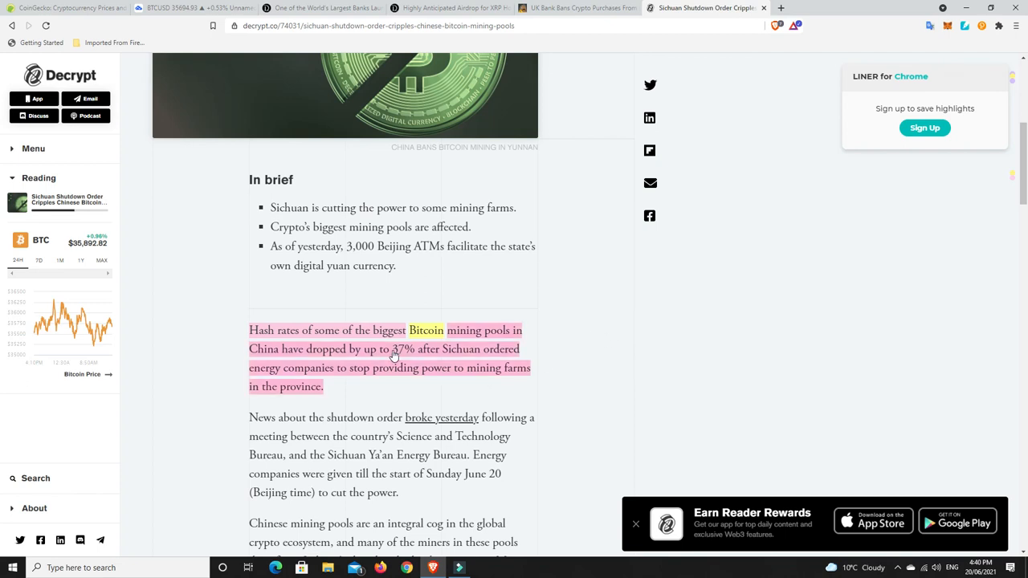
mouse_move(596, 318)
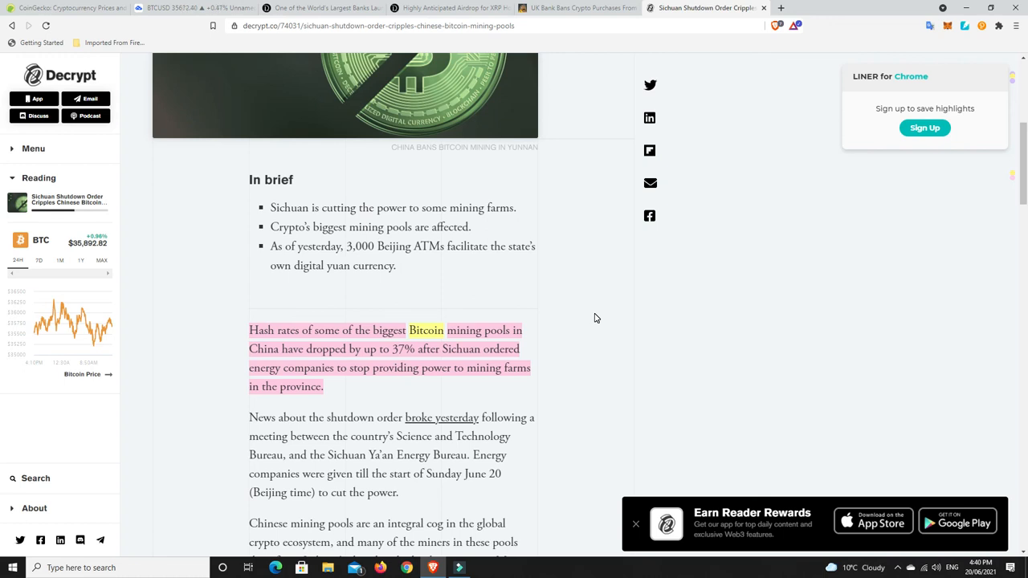
mouse_move(400, 371)
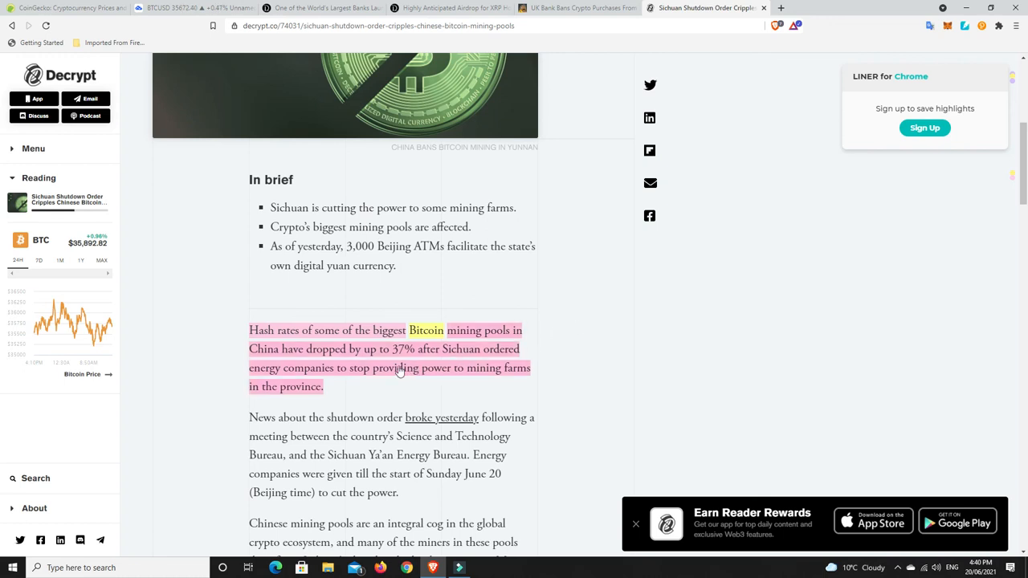
mouse_move(583, 332)
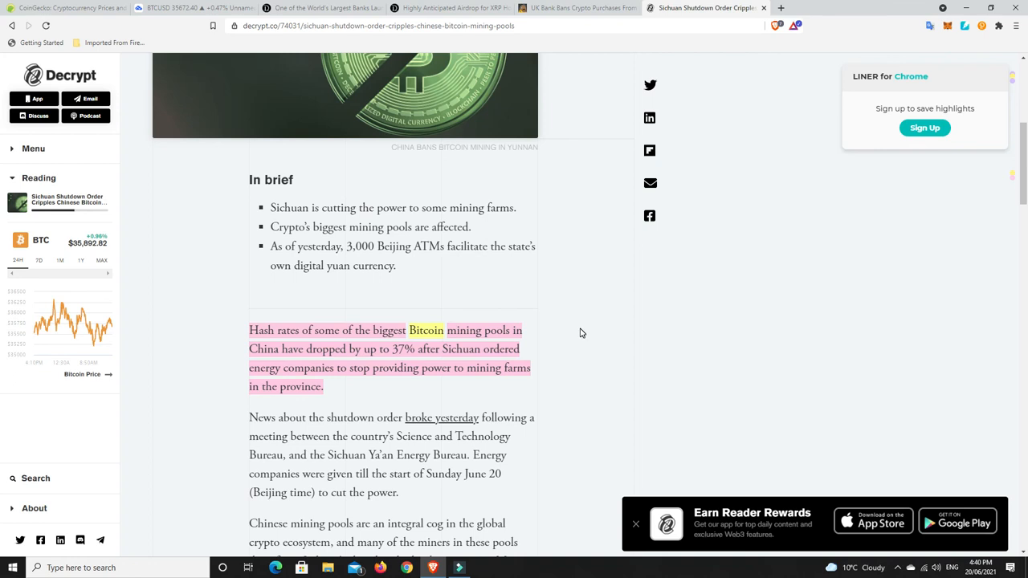
mouse_move(577, 340)
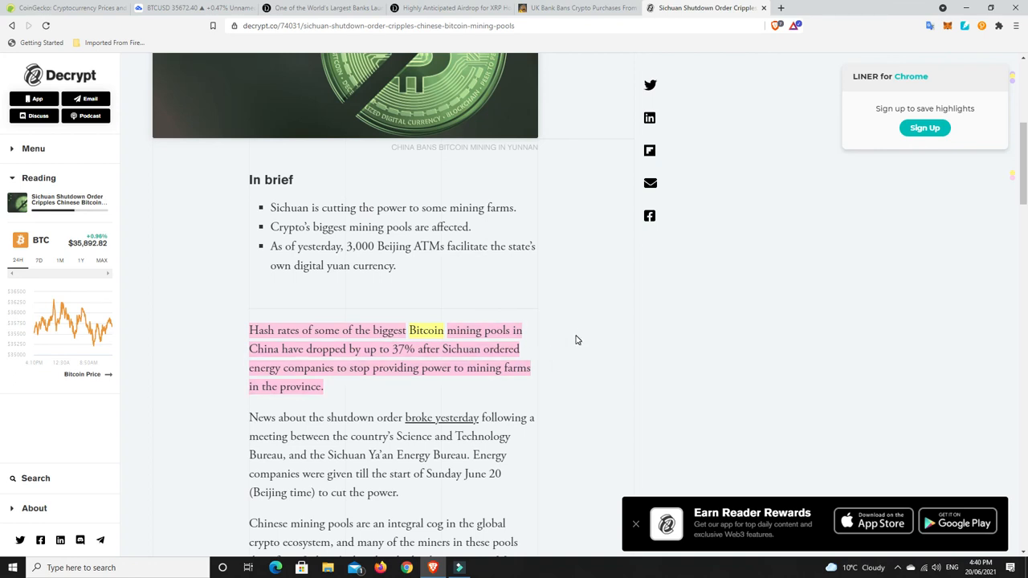
mouse_move(588, 354)
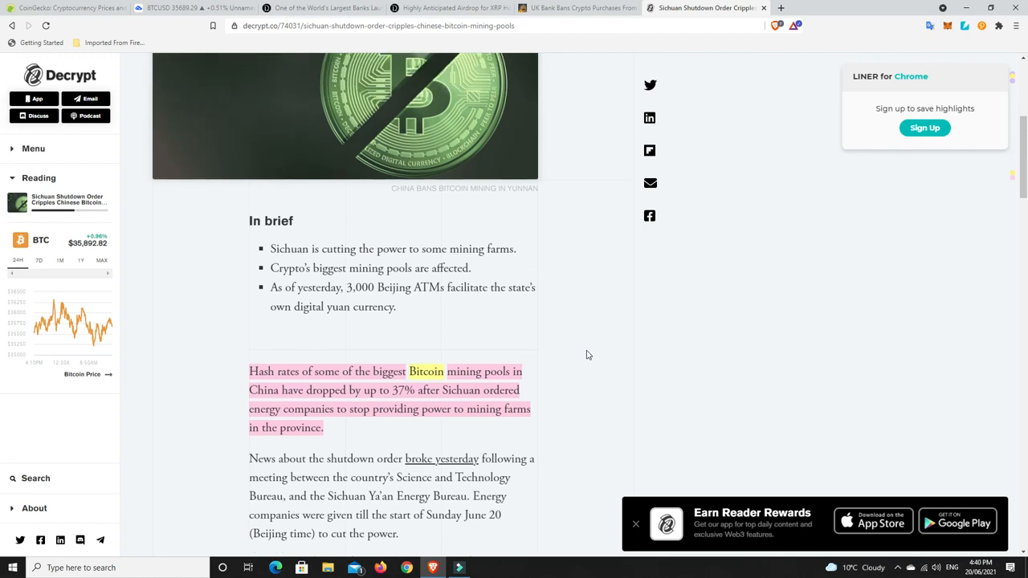
Scroll up to the Sichuan shutdown article's headline, China crackdown standfirst, and cover image
scroll(up, 3)
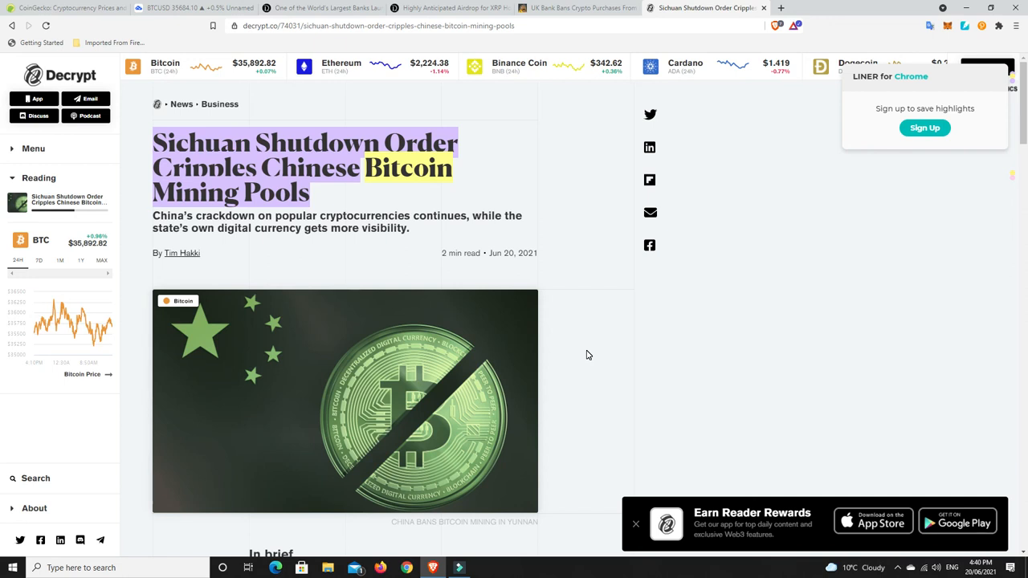
mouse_move(584, 356)
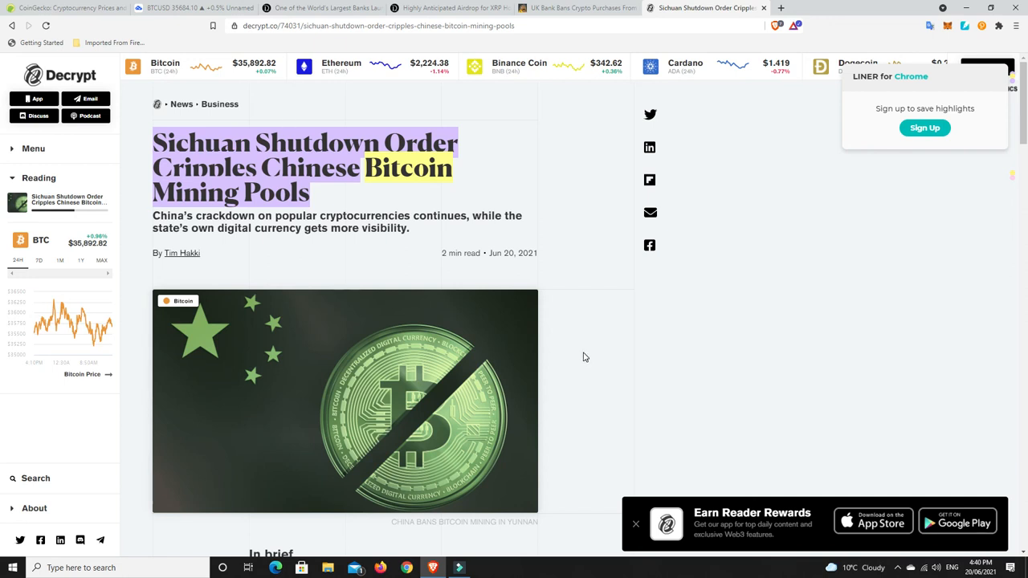
mouse_move(584, 363)
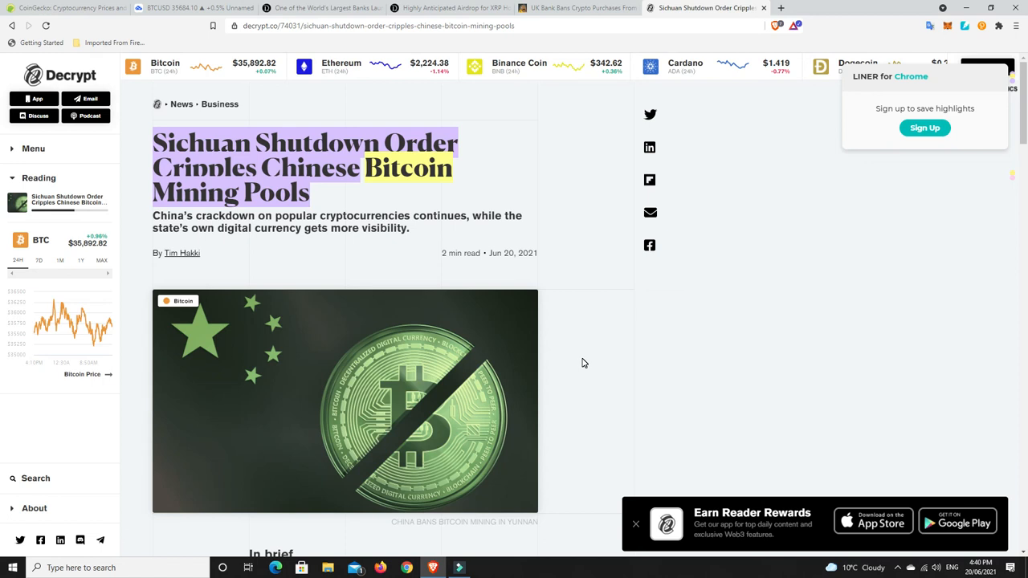